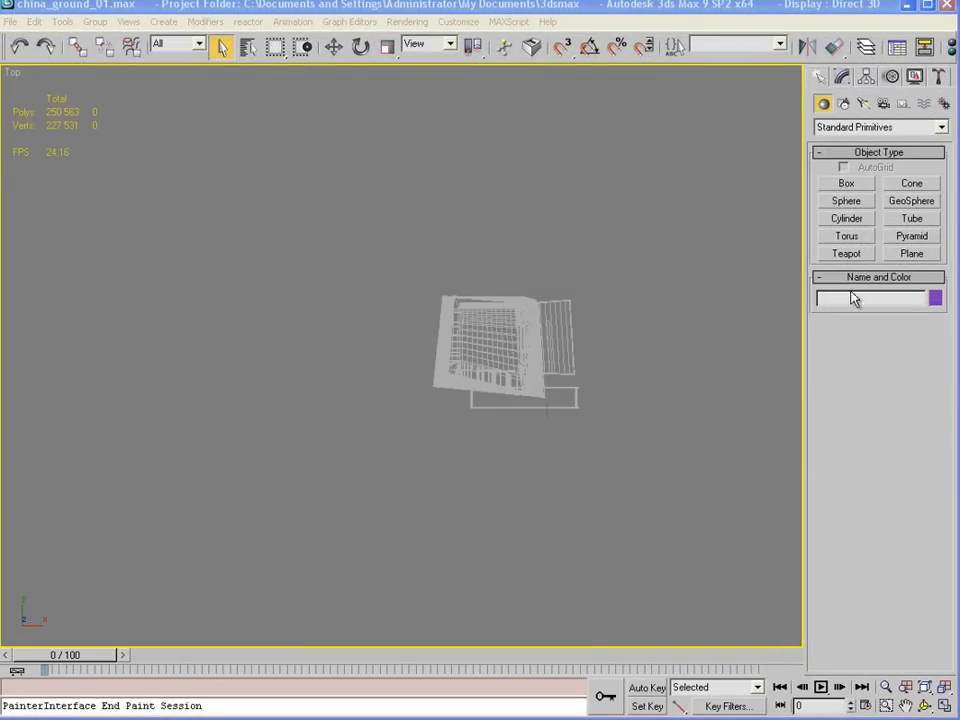
Create a ground plane in the Top view with Length and Width of 10000
click(911, 253)
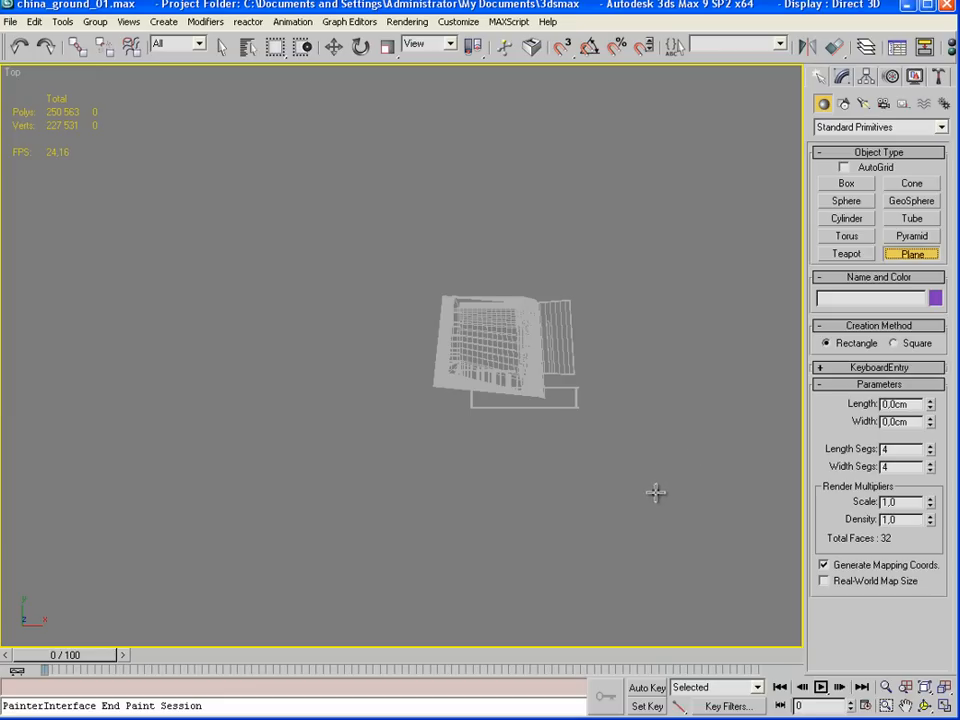
drag(195, 70, 662, 506)
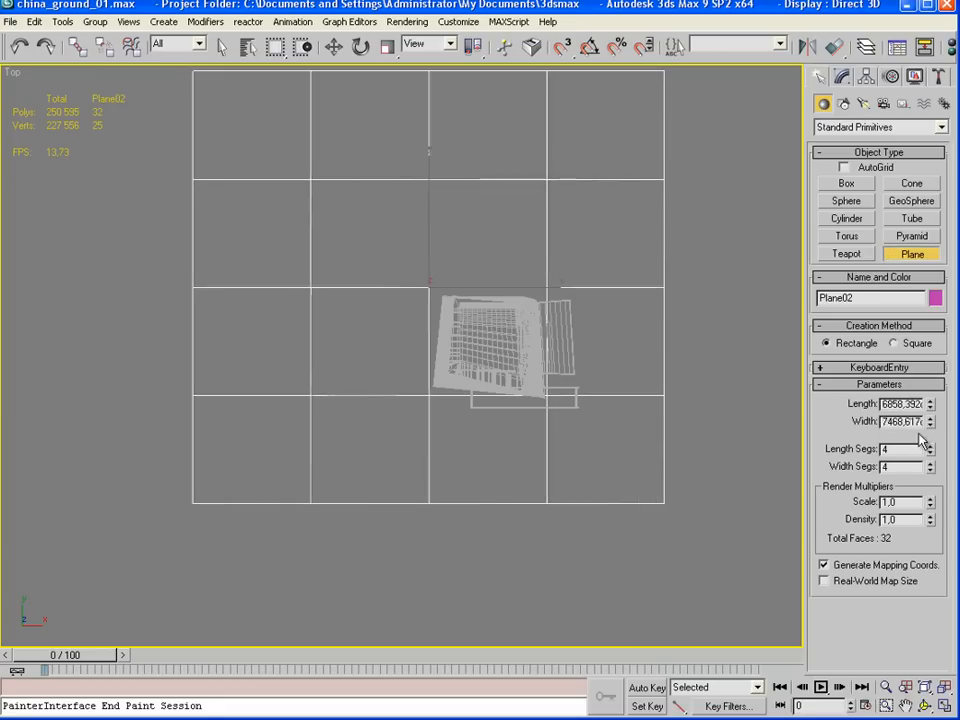
triple_click(895, 421)
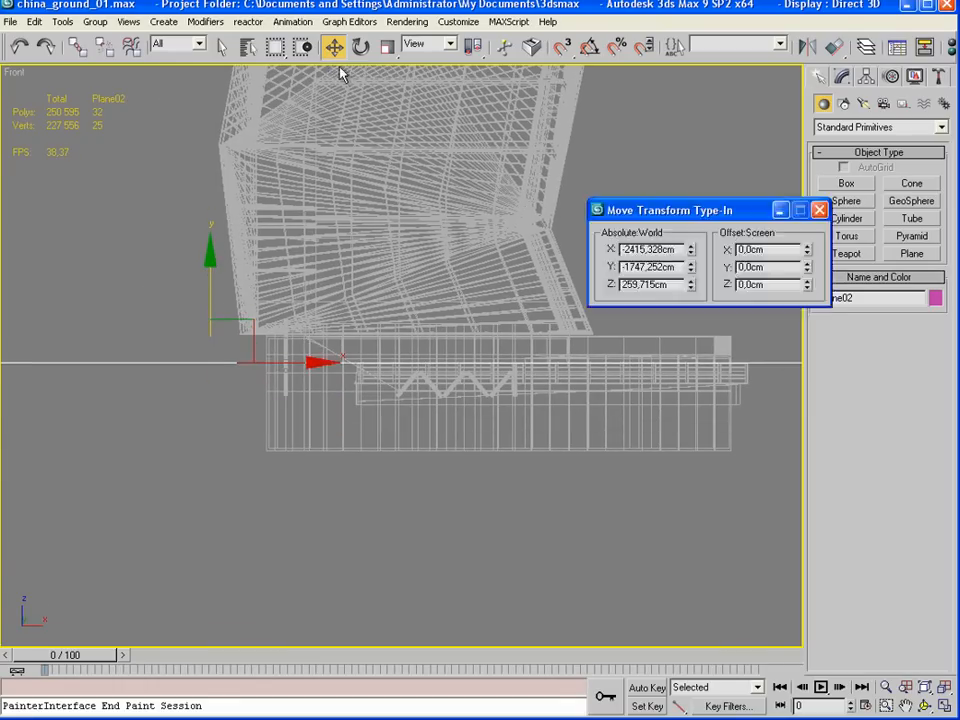
Move the plane to Z 140 using Transform Type-In
click(690, 288)
text(140)
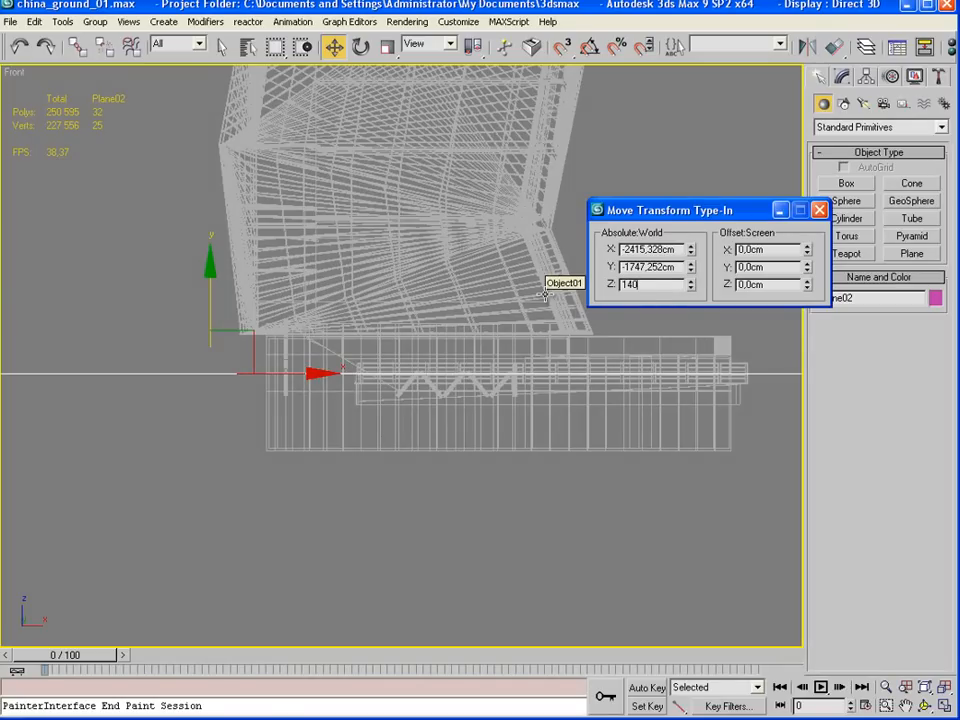
click(849, 218)
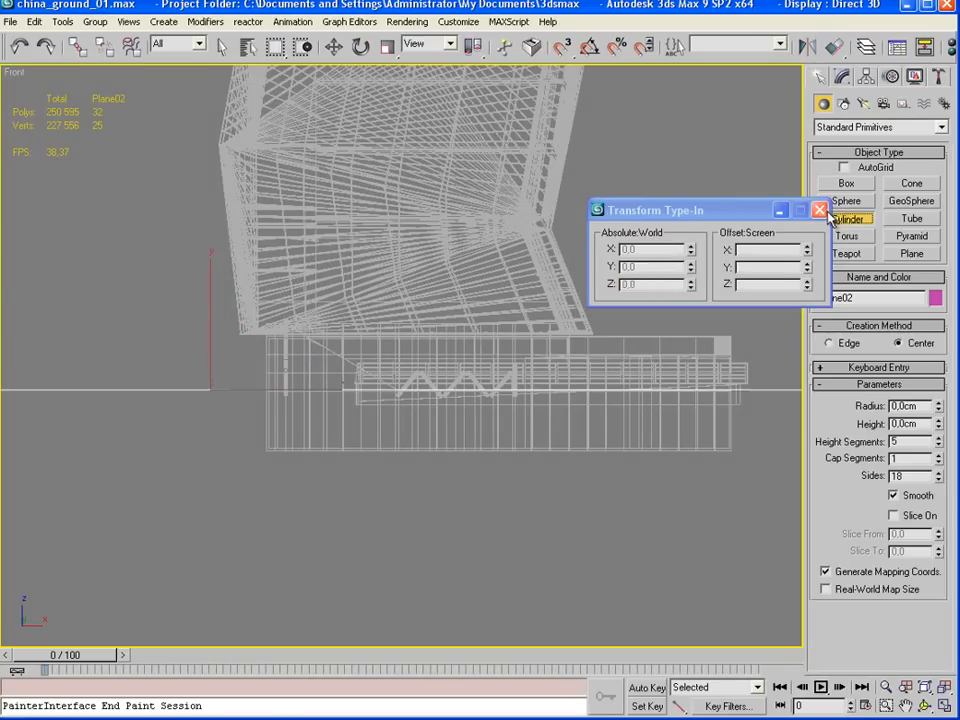
click(820, 210)
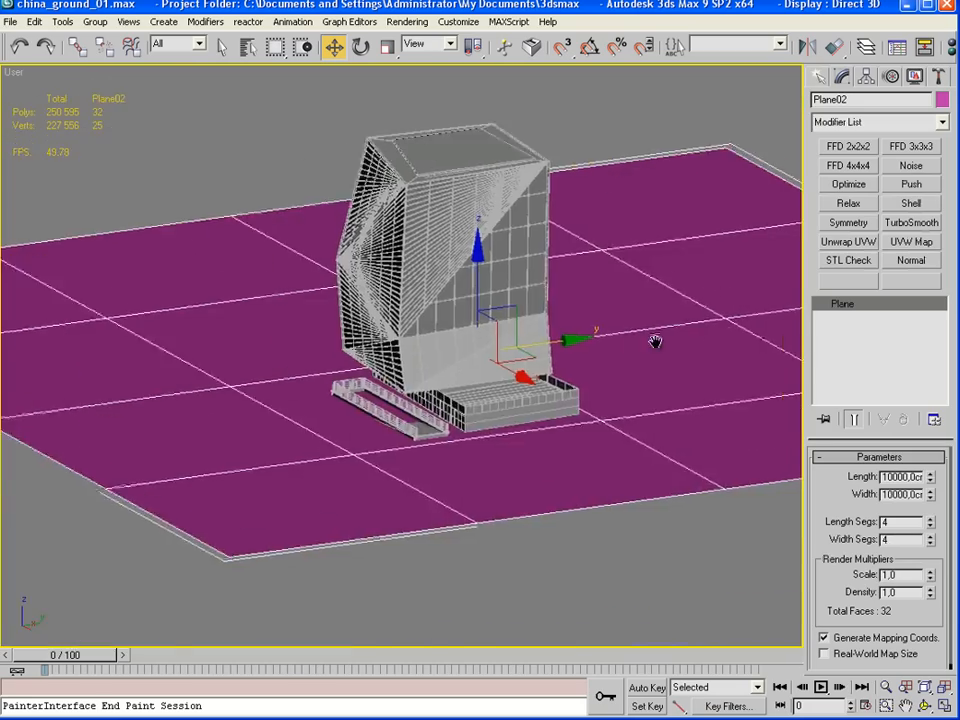
Convert the plane to Editable Poly and drag its vertices onto the building corners
right_click(520, 340)
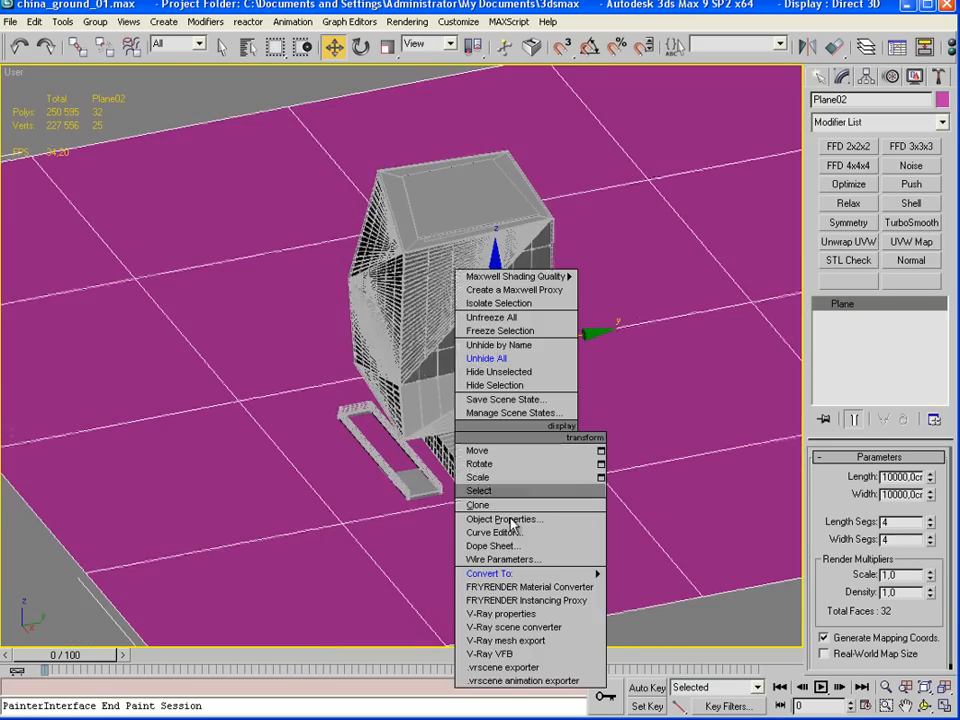
click(489, 573)
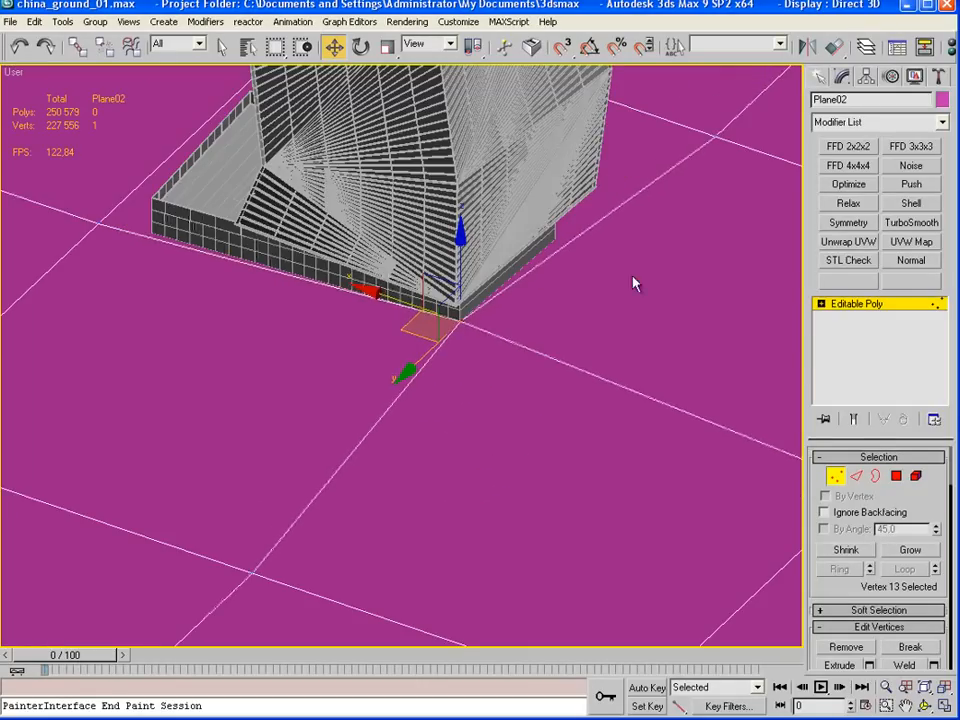
drag(632, 284, 540, 375)
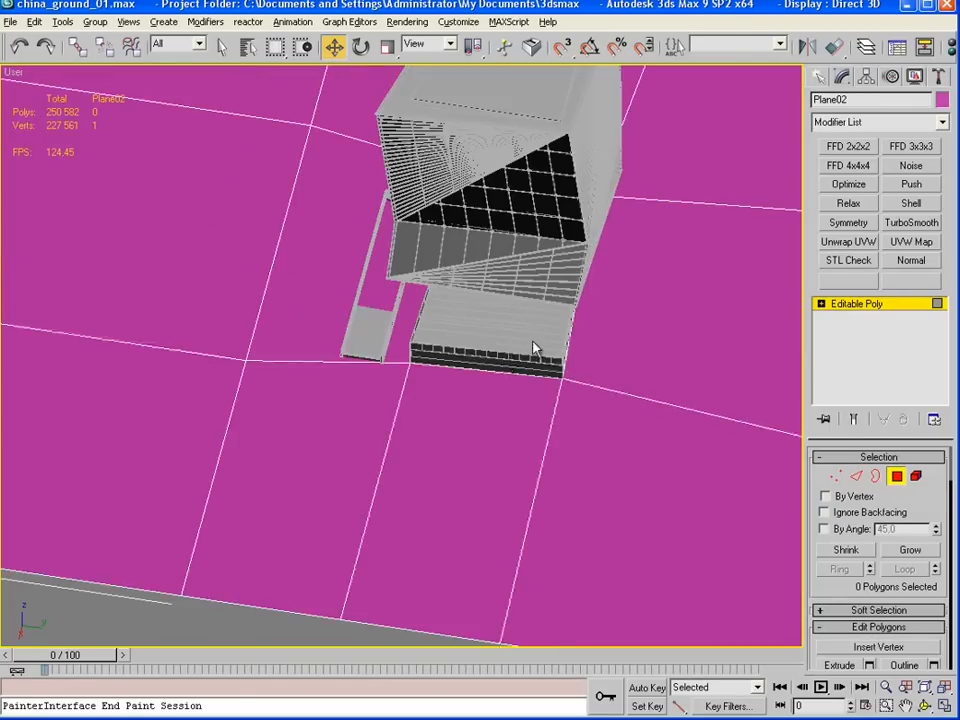
drag(535, 347, 463, 505)
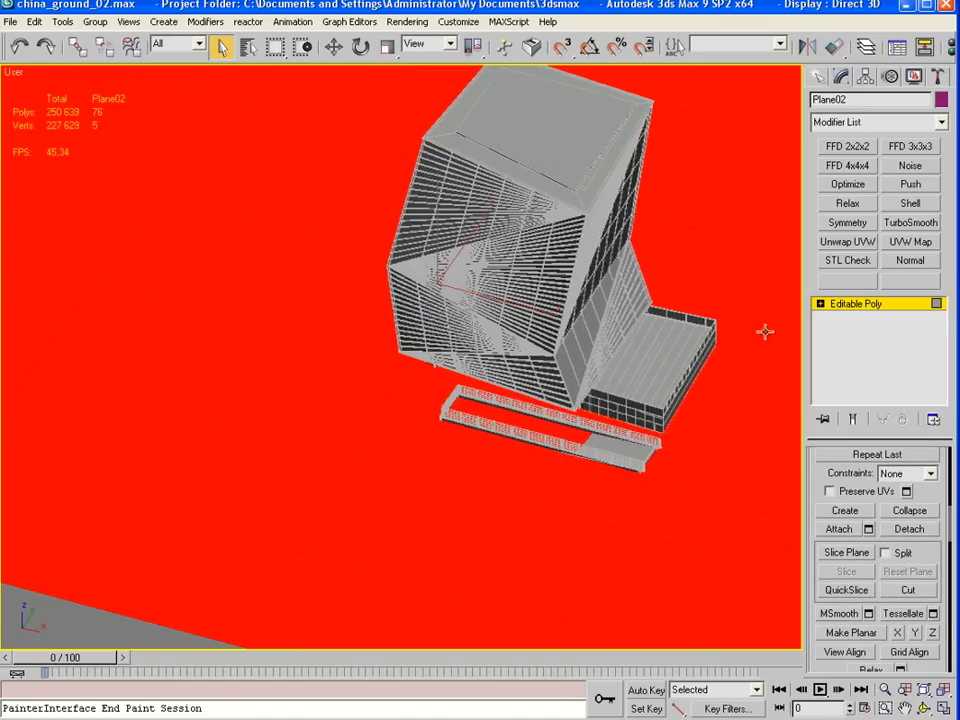
Tessellate the ground polygons and move vertices to meet the stair corner and ramp edge
click(855, 303)
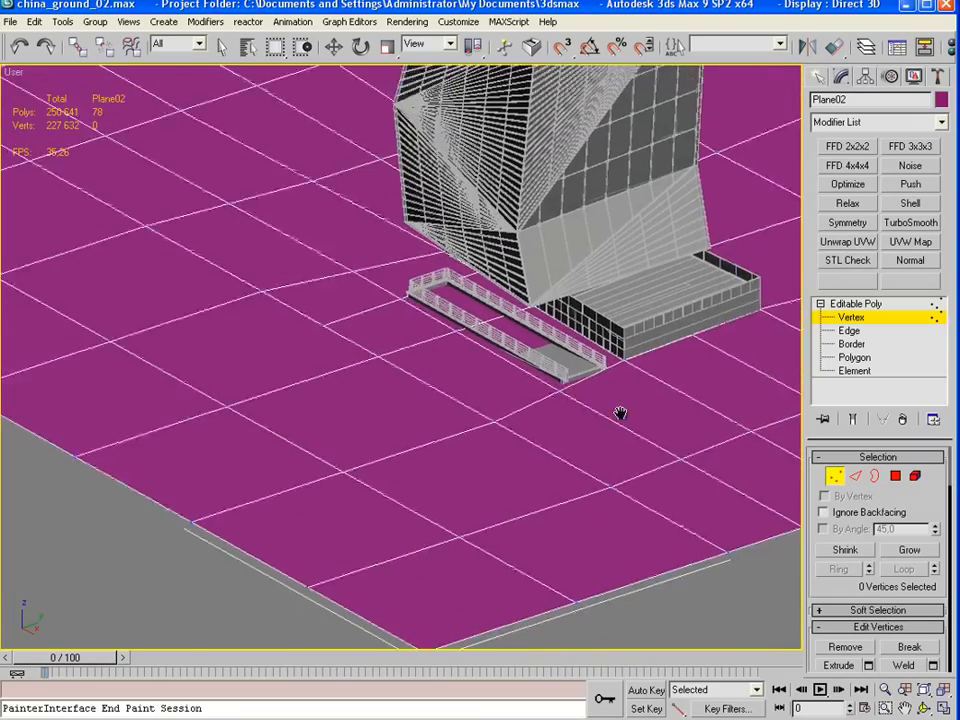
drag(619, 413, 147, 467)
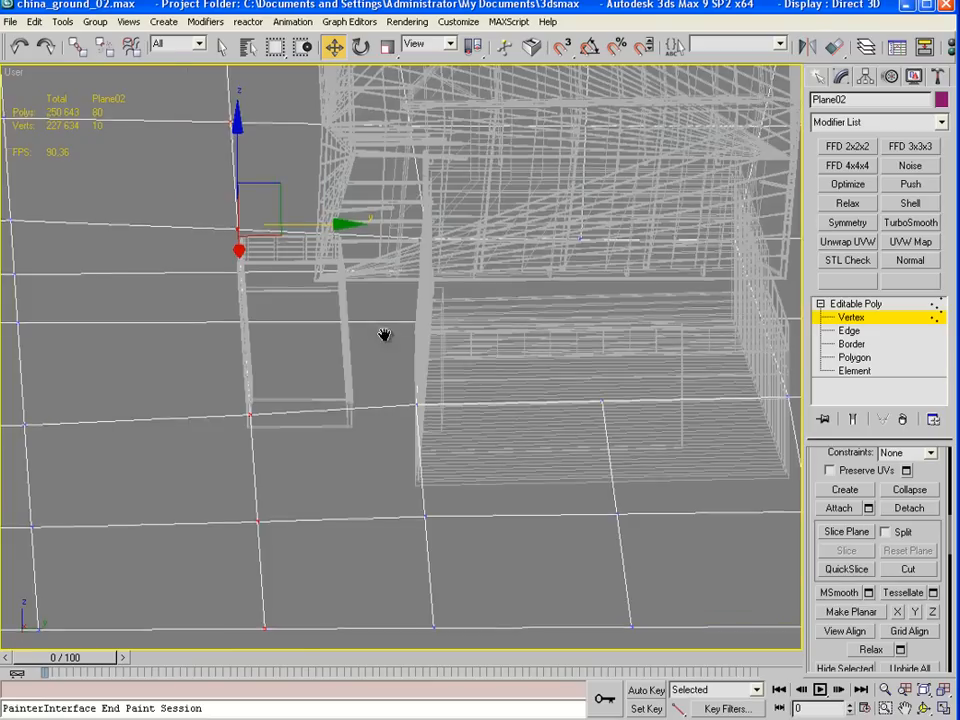
click(849, 330)
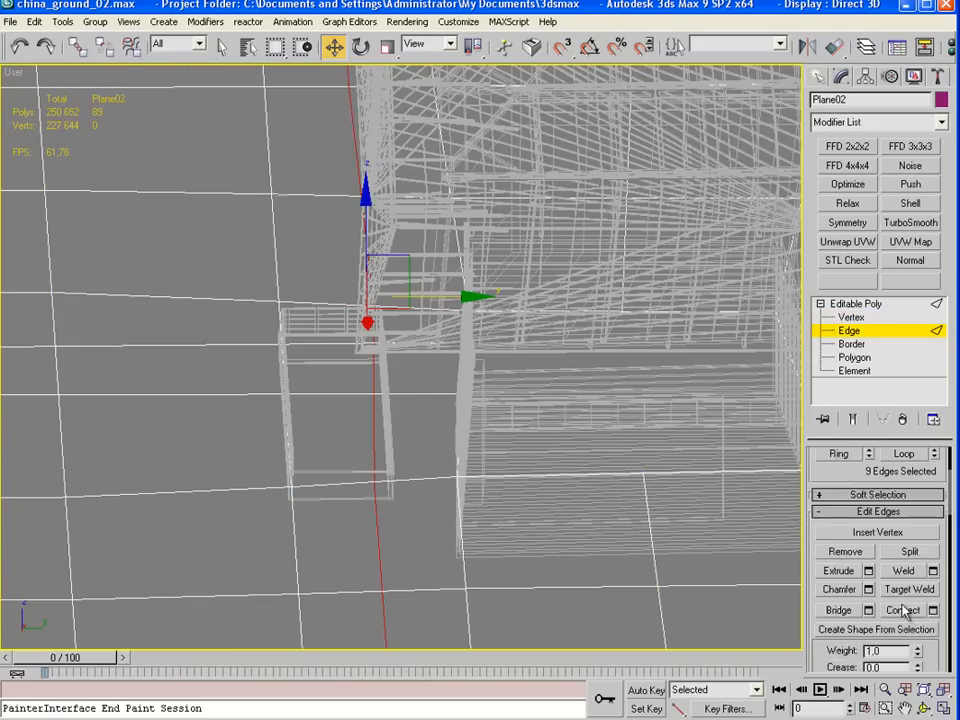
scroll(down, 3)
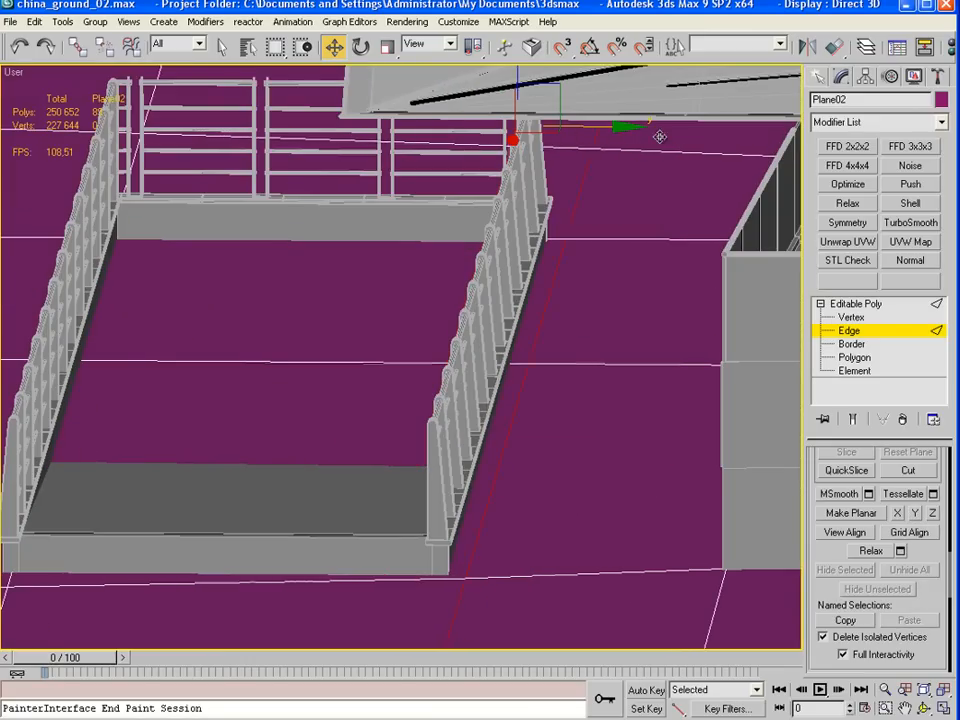
click(851, 317)
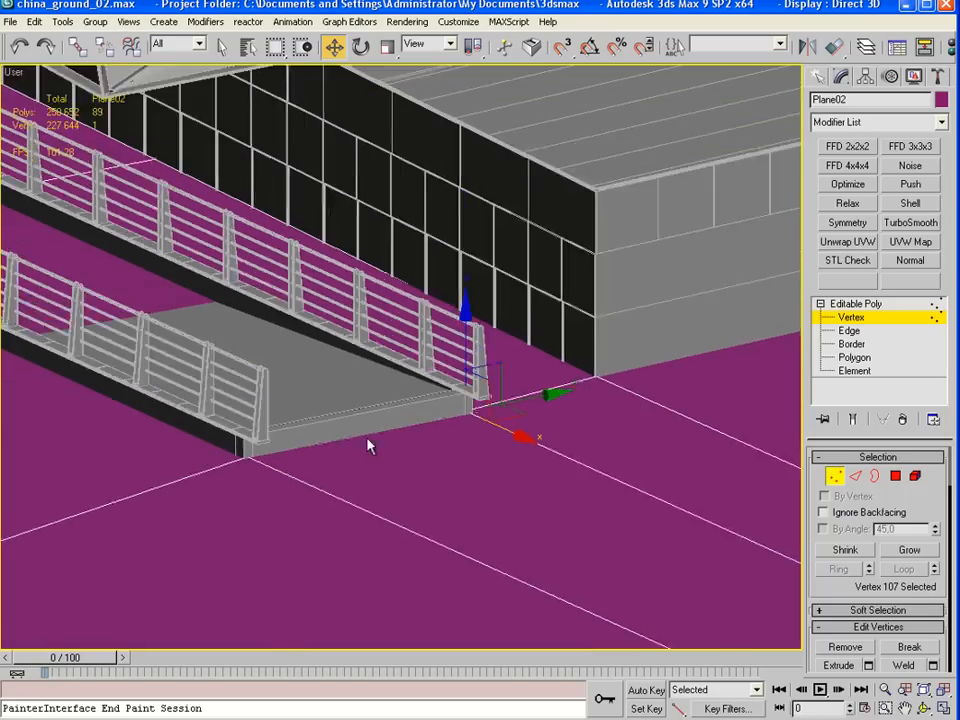
click(855, 357)
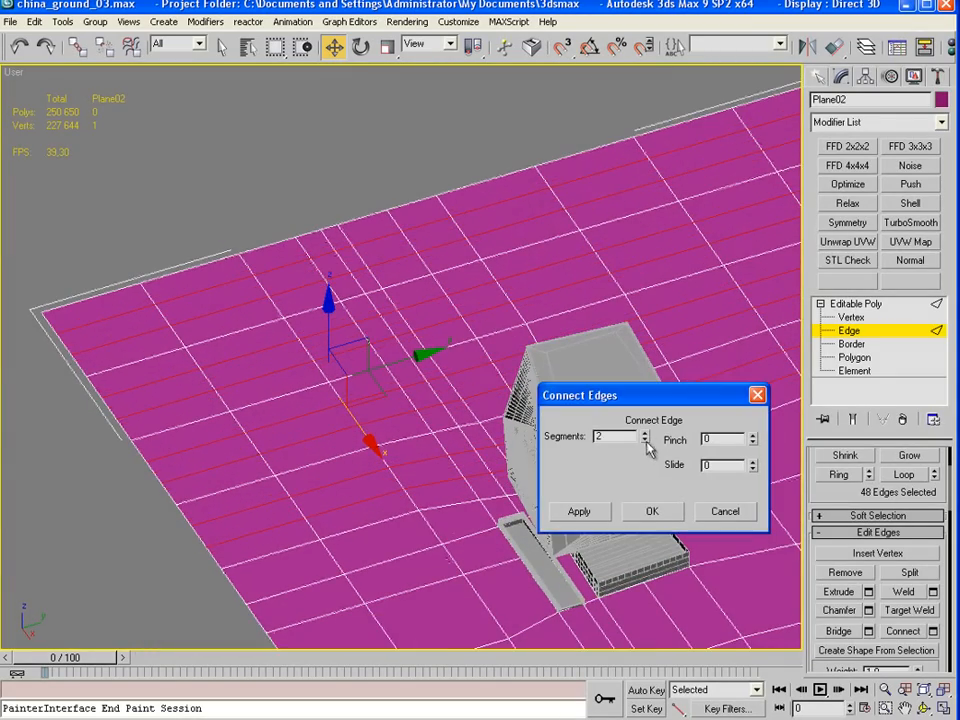
Connect the selected edge rings with 2 segments, making a 324-polygon grid
click(651, 511)
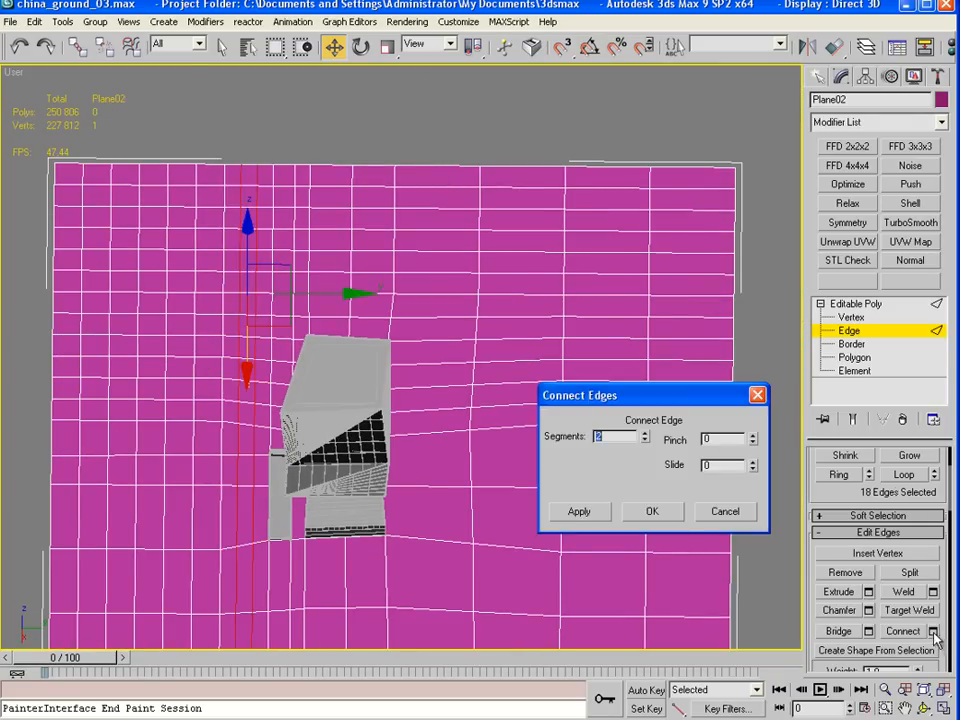
click(651, 511)
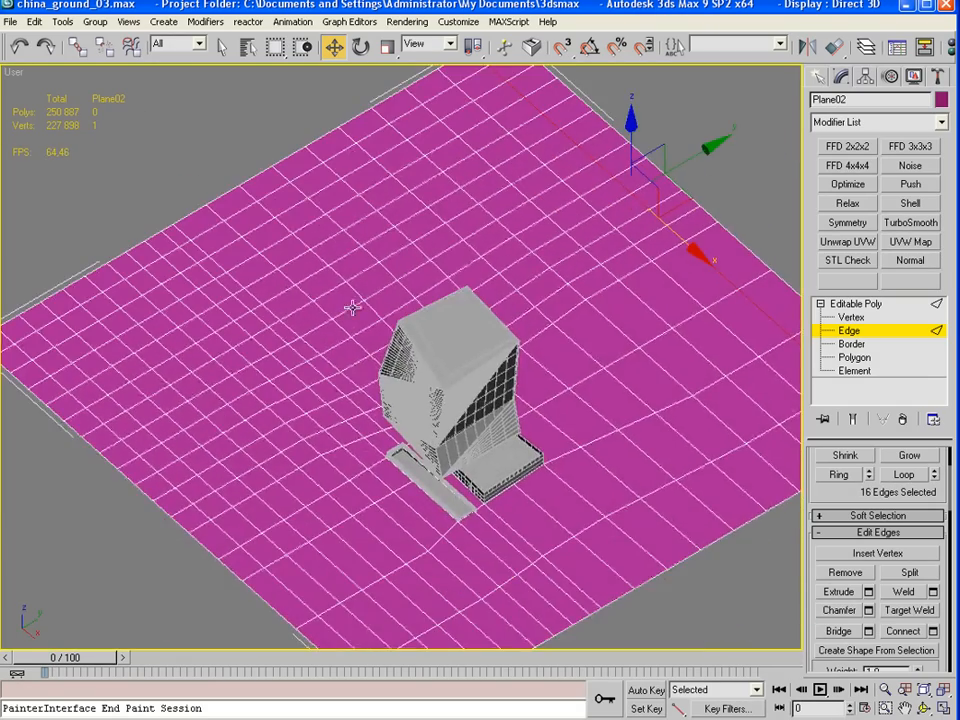
click(851, 317)
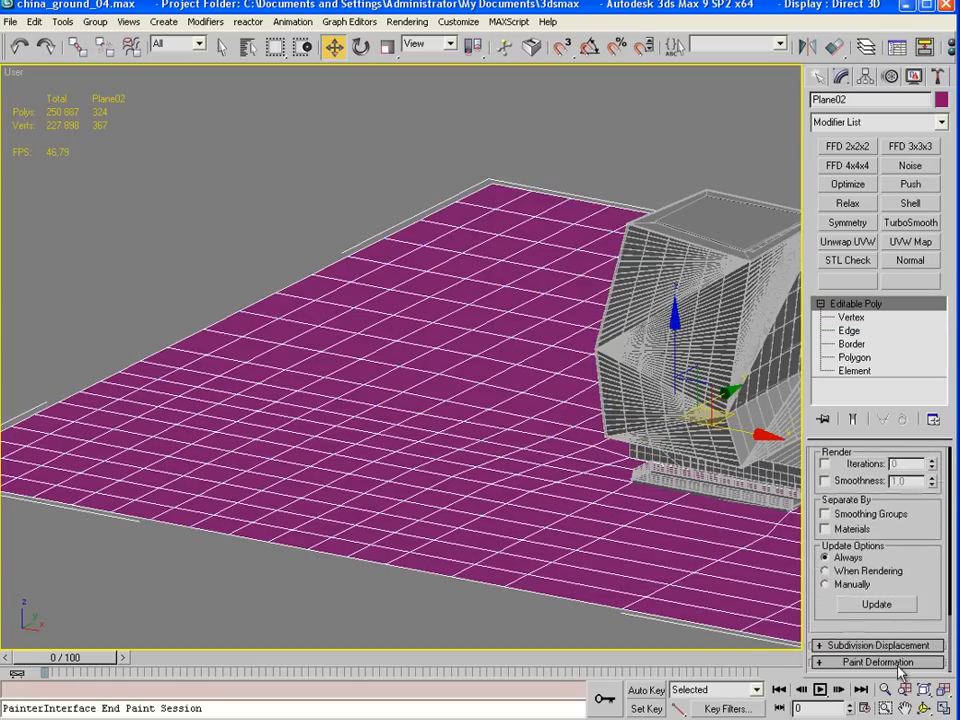
Paint Push/Pull mounds near the front edge and a larger ridge across the ground
click(876, 662)
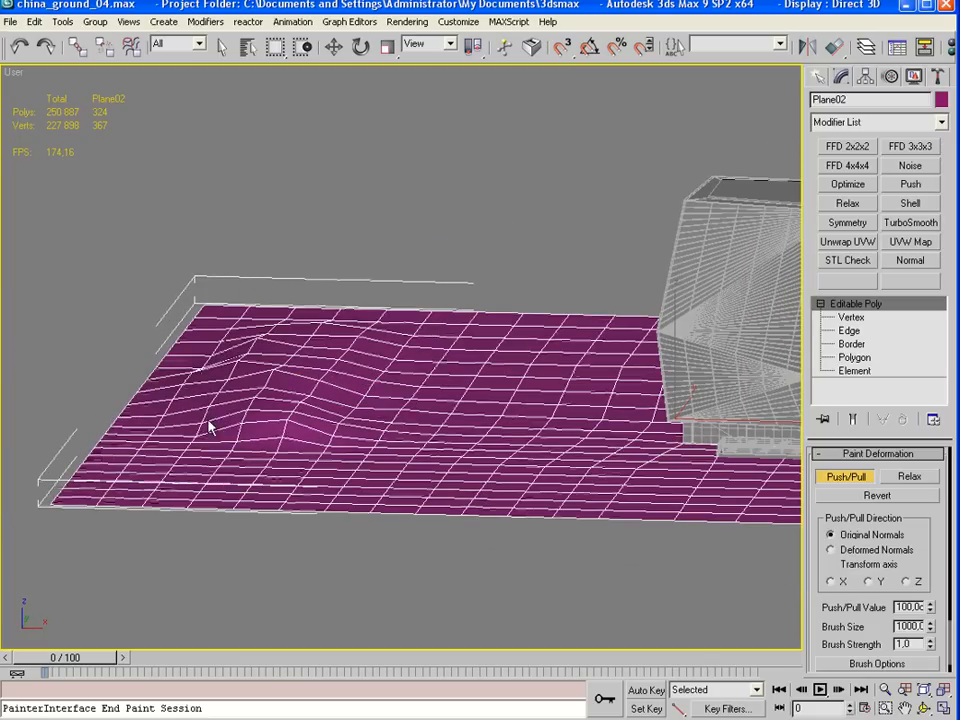
drag(210, 425, 380, 500)
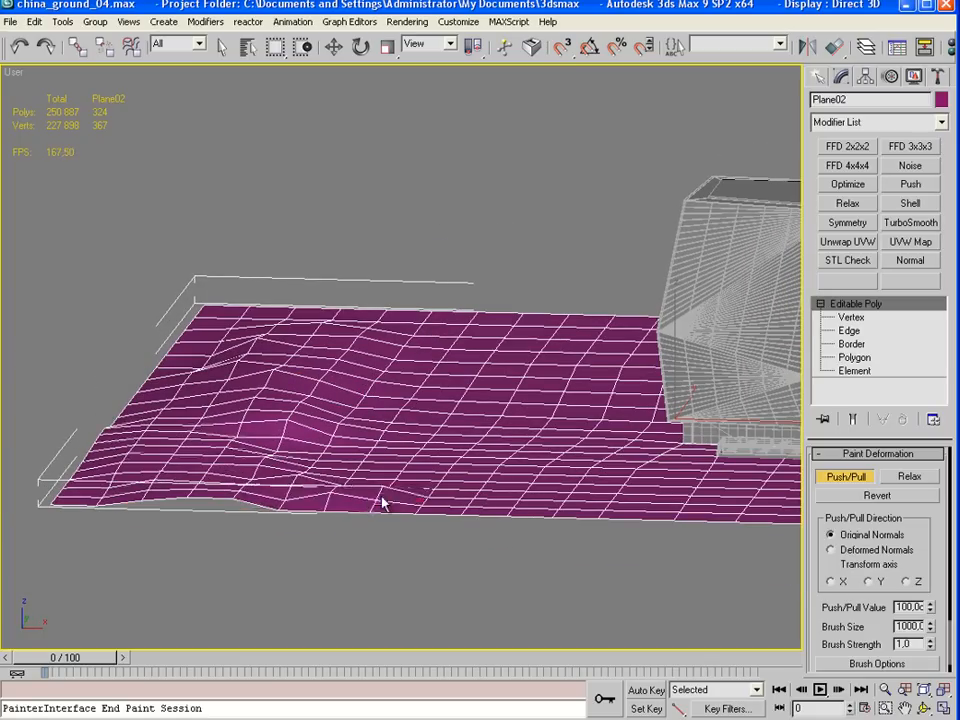
drag(400, 400, 250, 350)
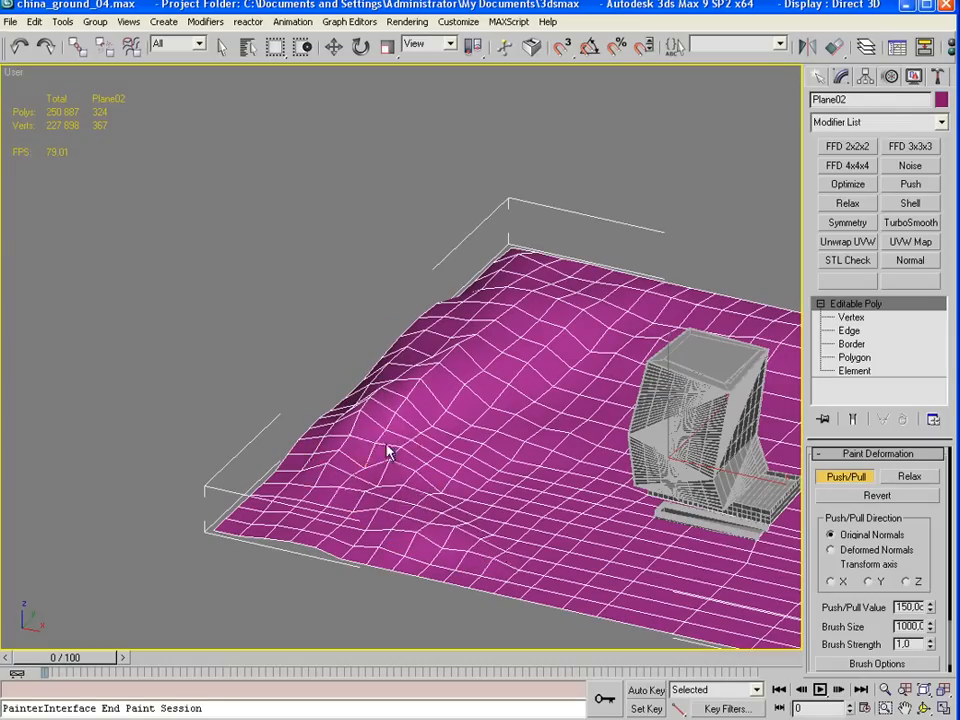
drag(390, 450, 585, 382)
text(0.1)
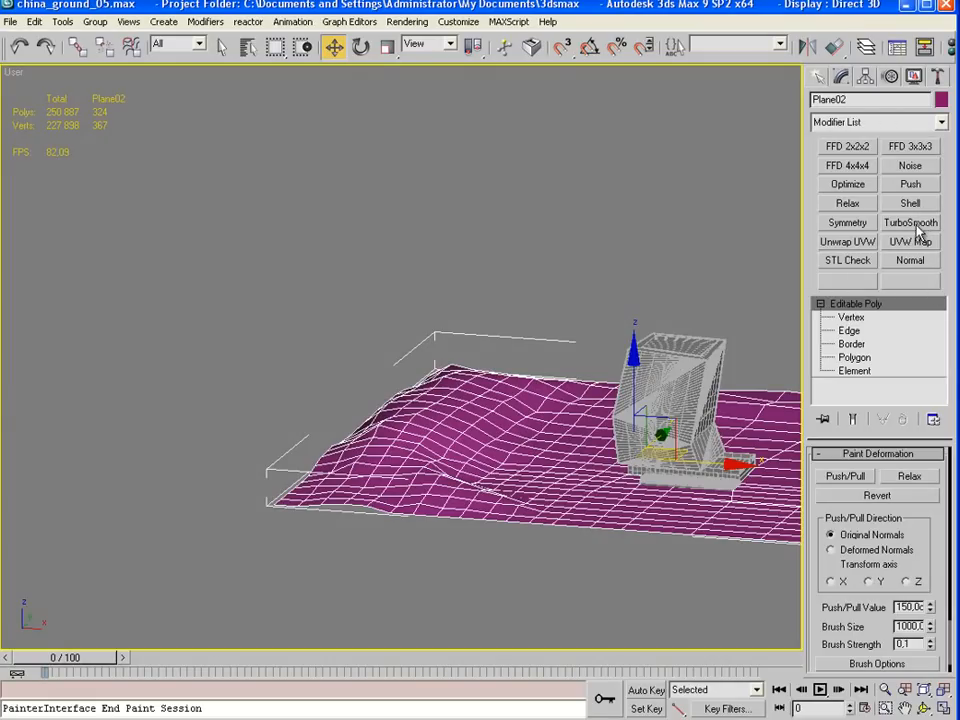
Add TurboSmooth to the ground, then collapse it to a 2,592-polygon Editable Poly
click(909, 222)
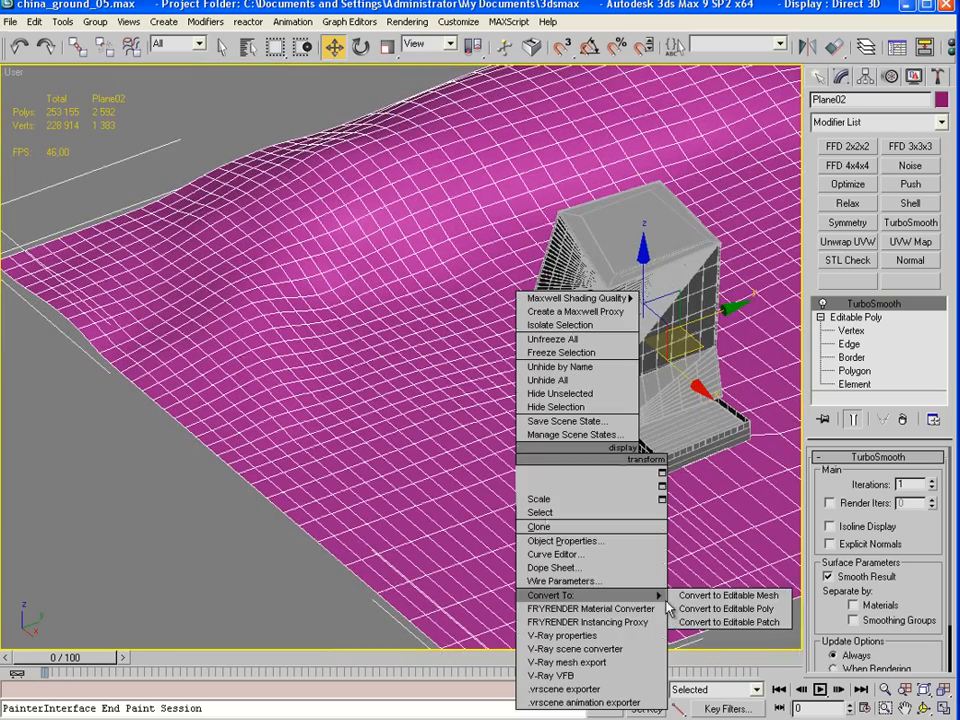
click(728, 608)
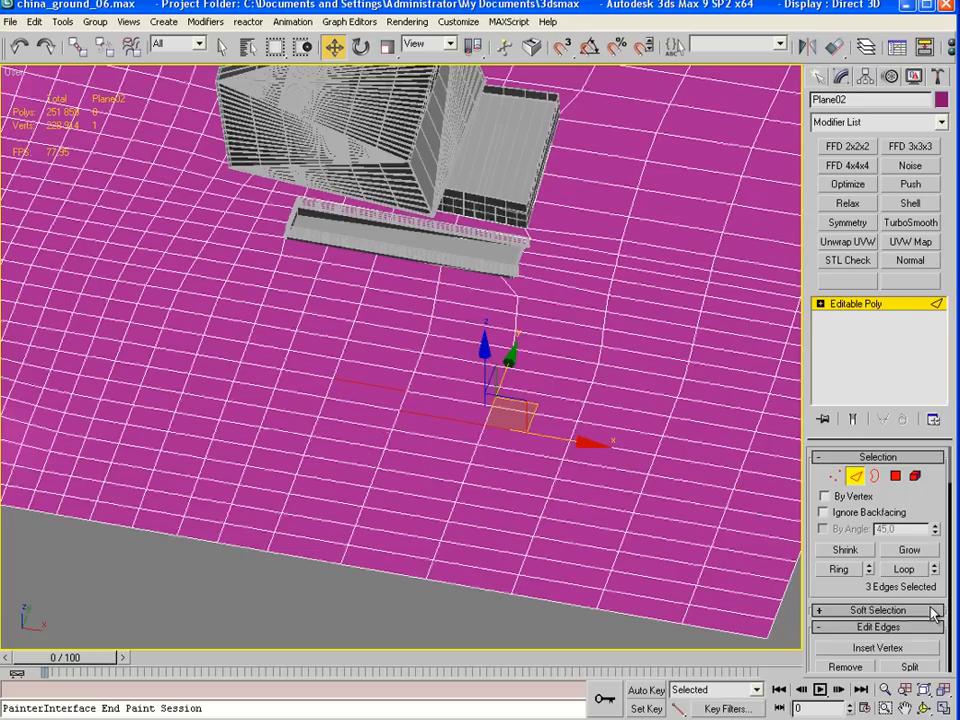
Reopen the Paint Deformation brush tools for the denser ground mesh
click(936, 631)
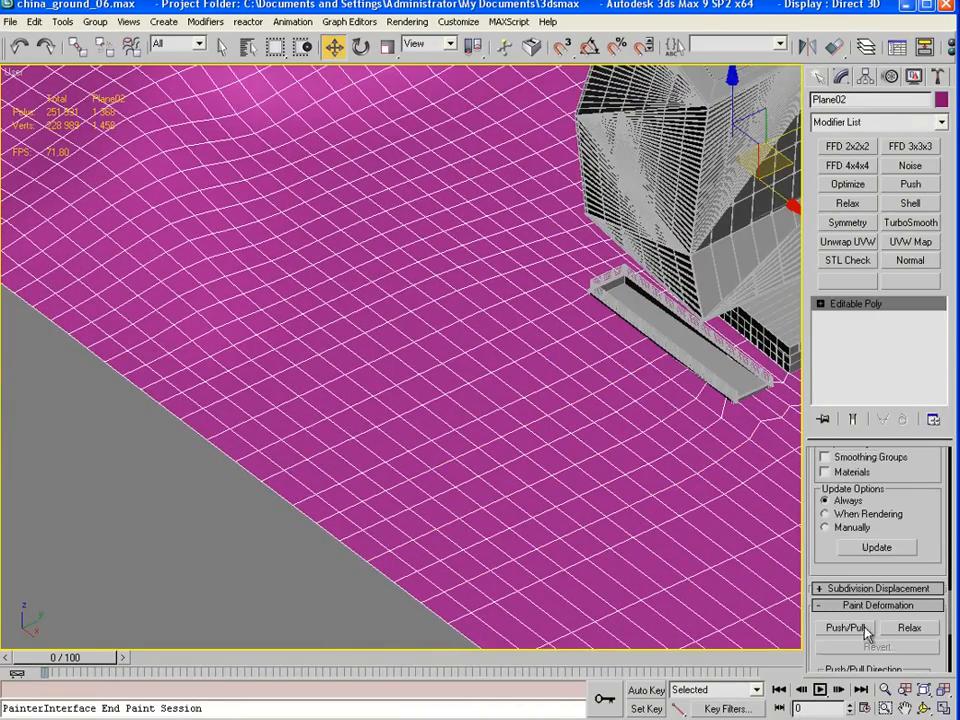
Paint a shallow Push/Pull dent into Plane02 in front of the stair ramp
click(846, 627)
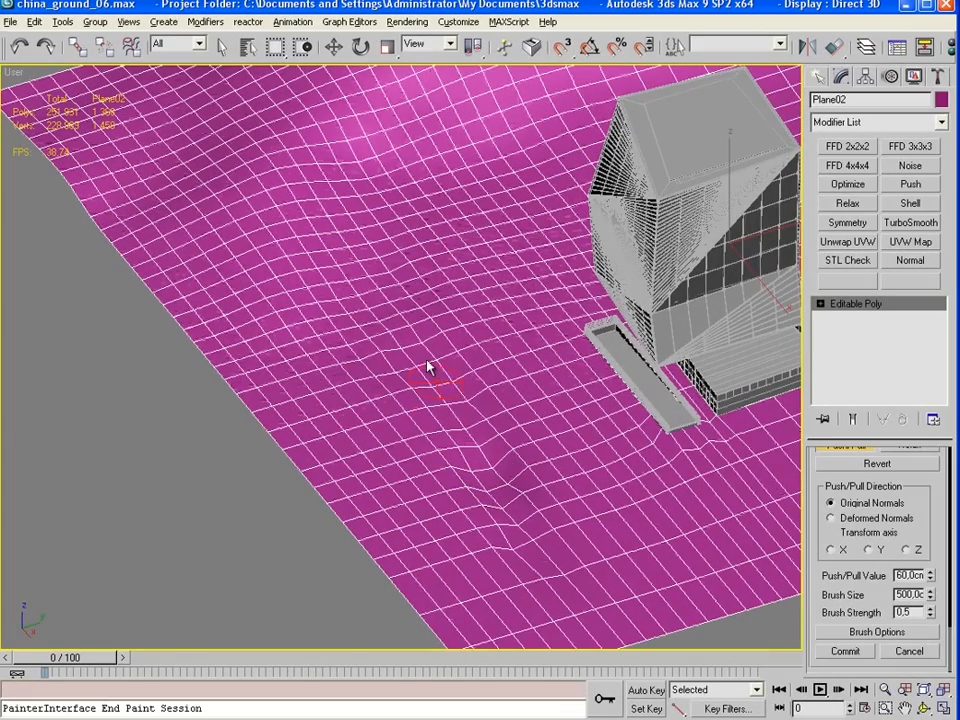
drag(427, 367, 553, 478)
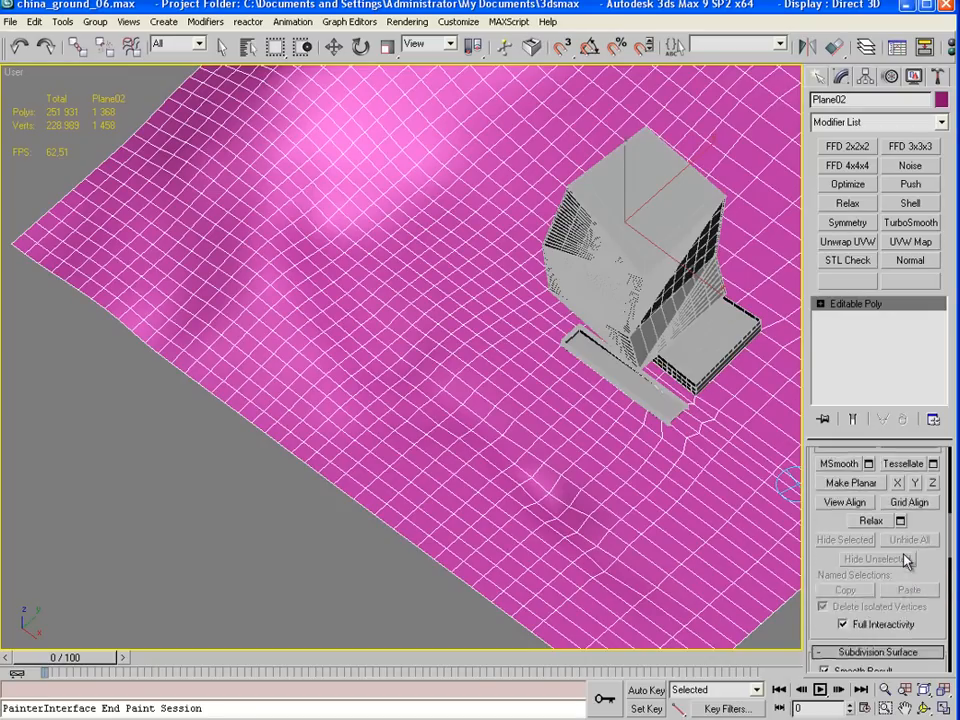
Select a block of polygons in front of the building and tessellate them to 1,708 polygons
click(855, 303)
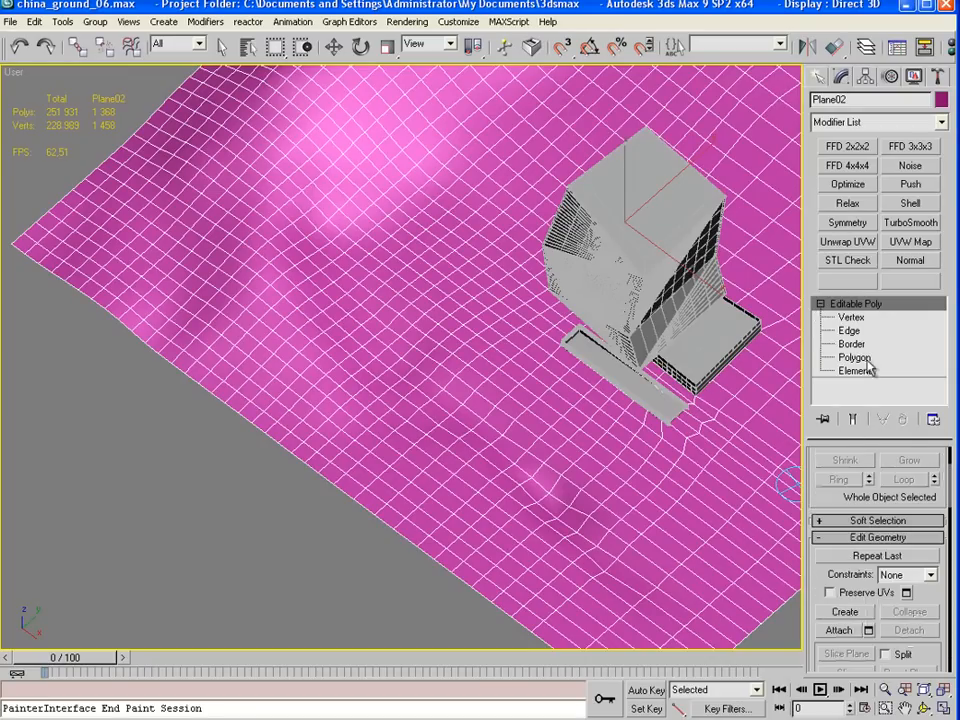
click(854, 357)
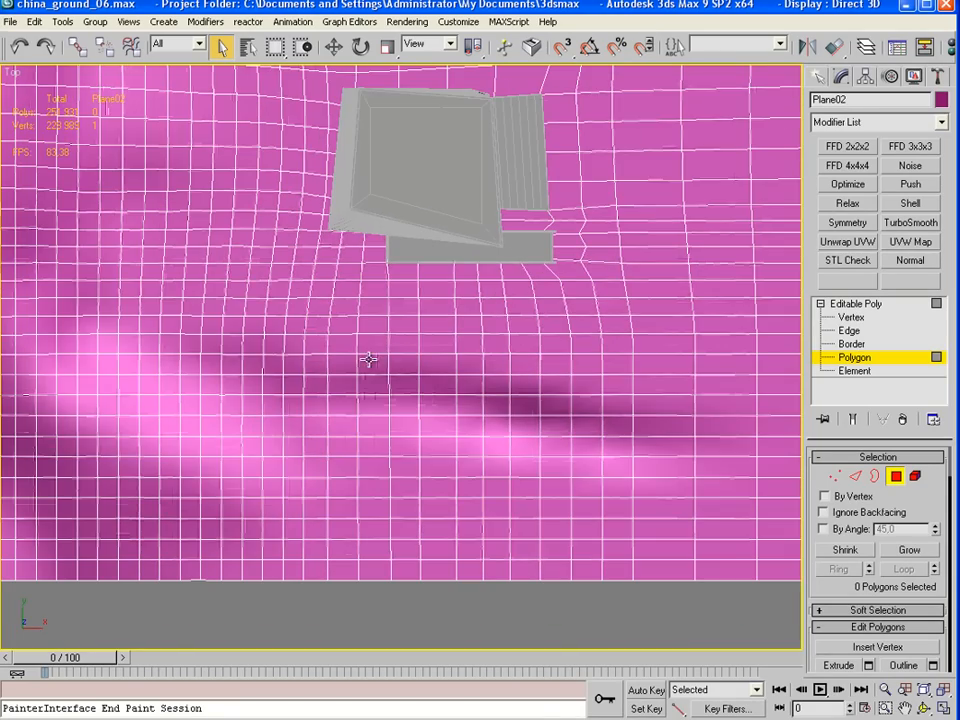
drag(360, 360, 633, 498)
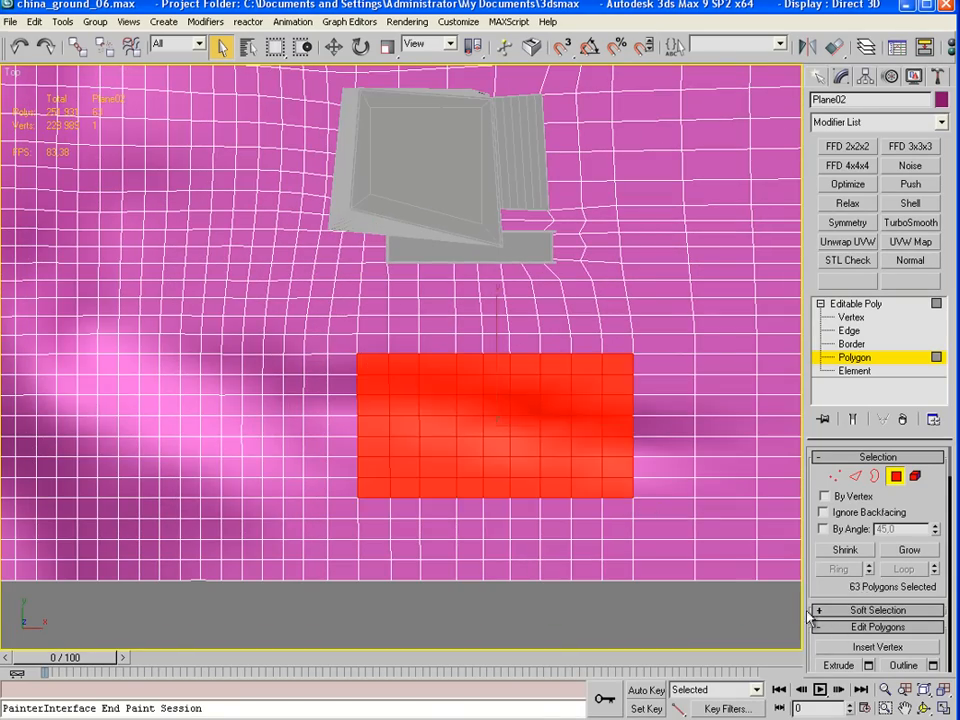
click(878, 627)
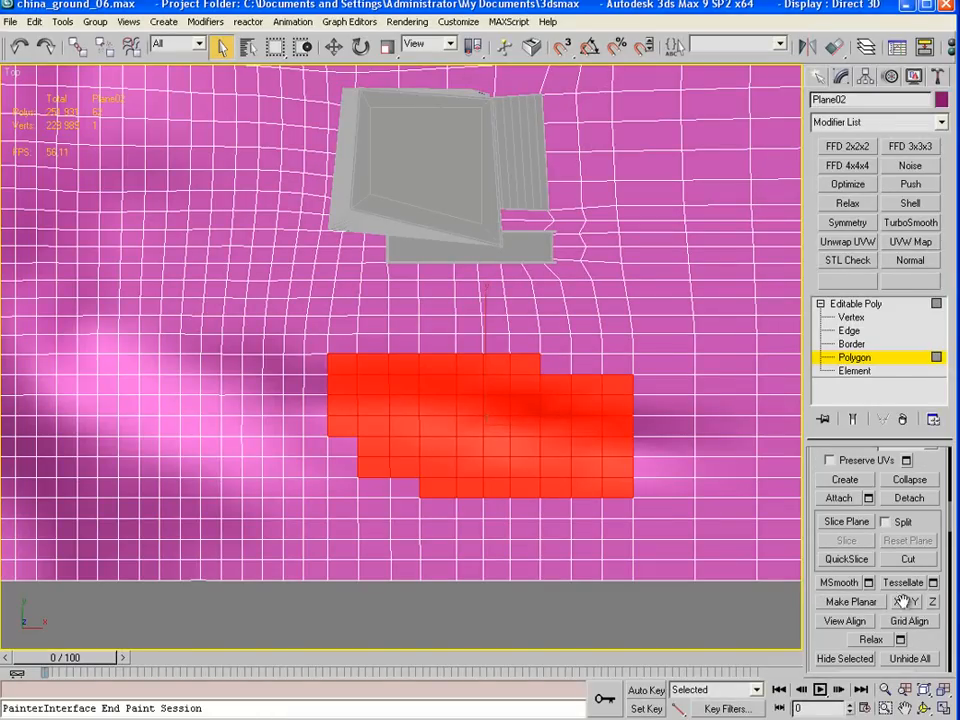
click(868, 582)
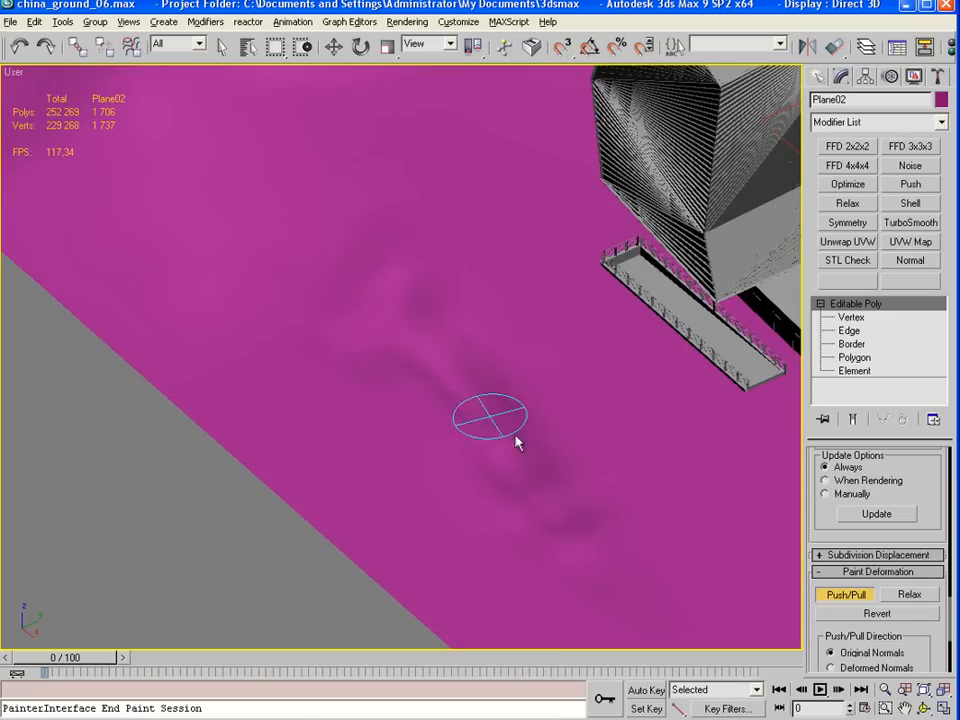
Relax the dent with the smoothing brush and subdivide Plane02 to 6,706 polygons
click(908, 594)
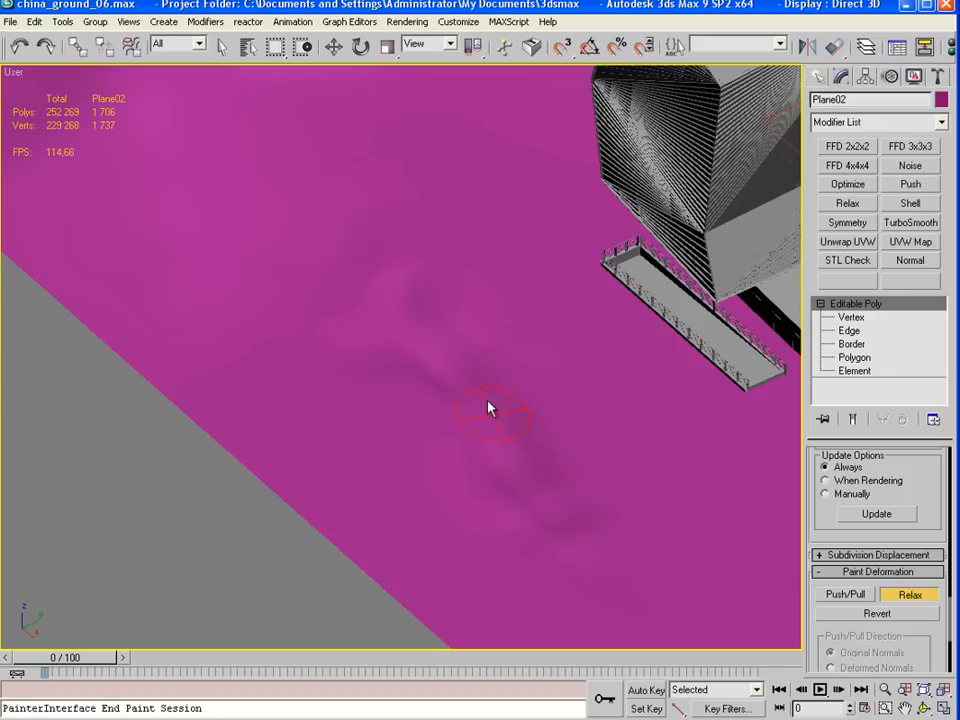
mouse_move(415, 350)
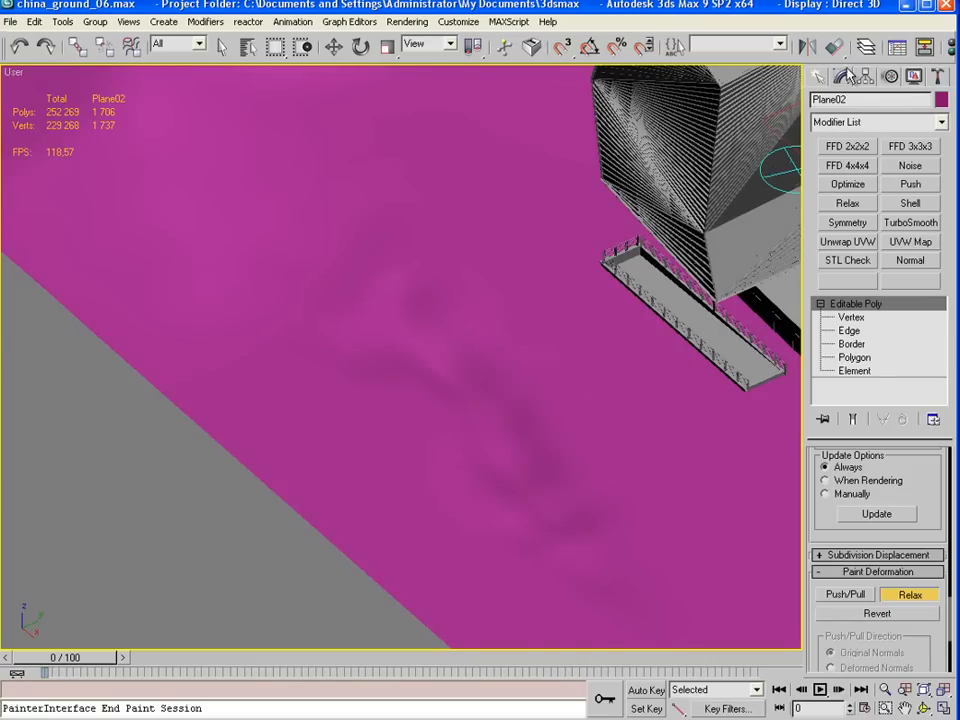
click(910, 222)
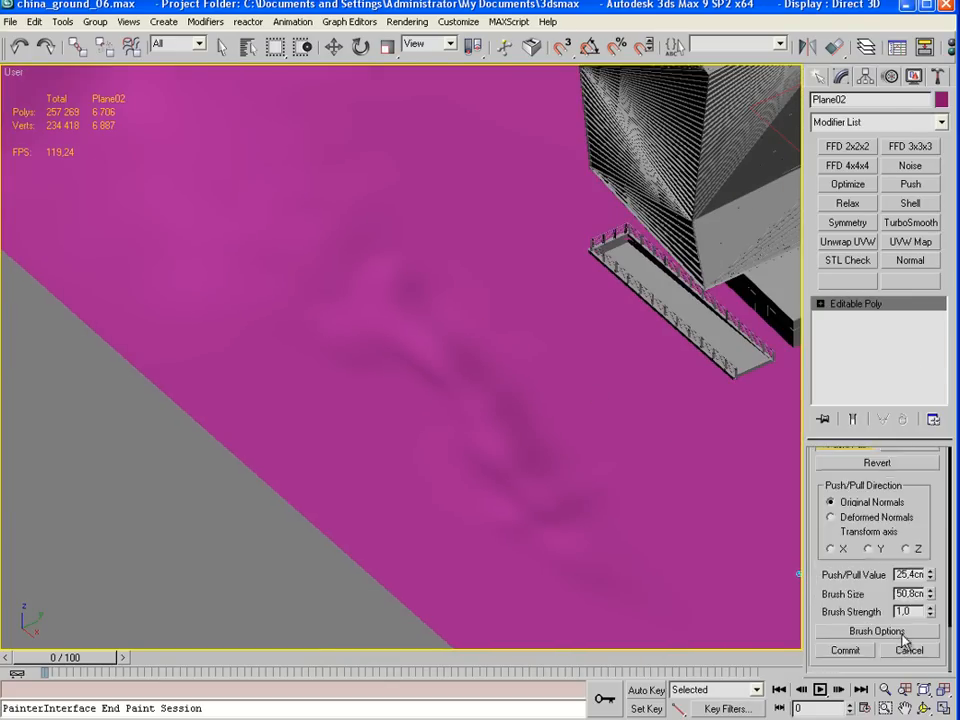
Set Push/Pull to a 40 cm value, brush size 500 and strength 0.6 for broad bumps
triple_click(908, 574)
text(80)
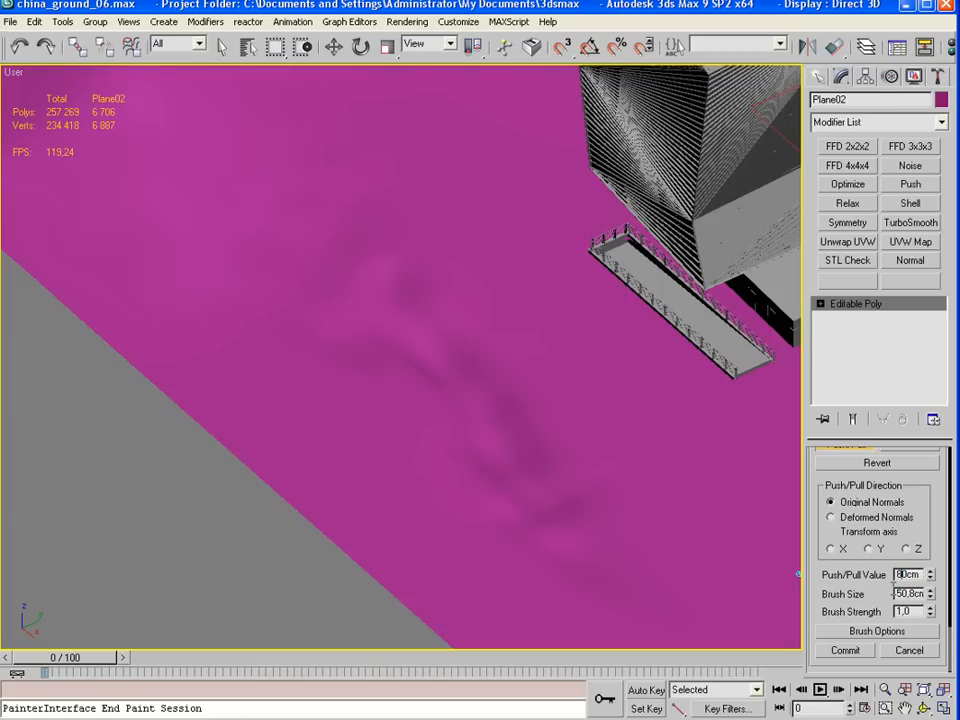
triple_click(905, 593)
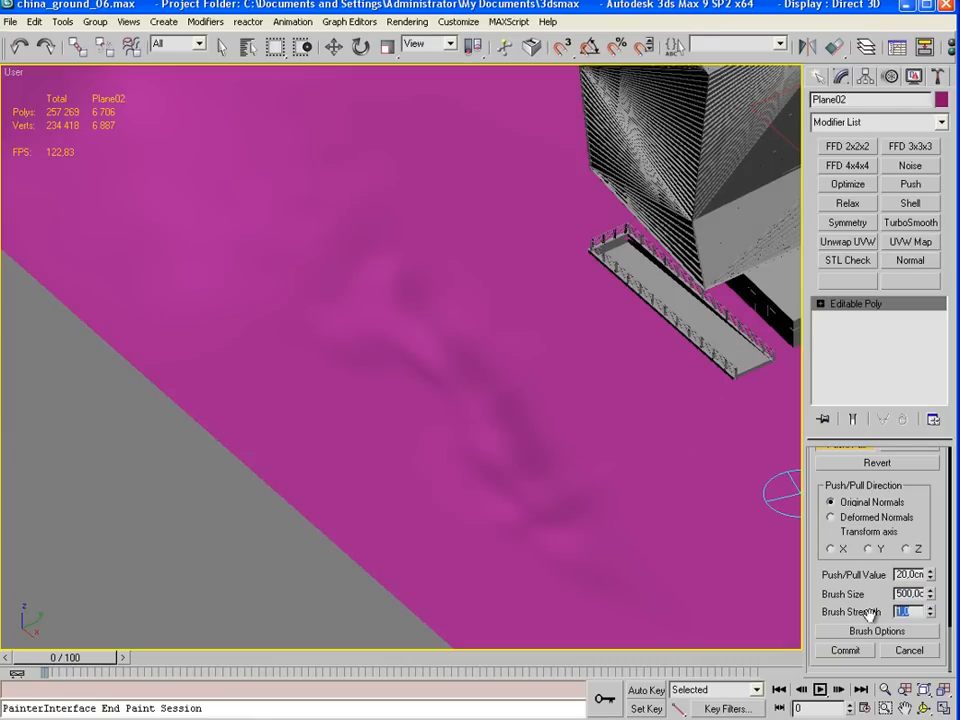
mouse_move(630, 405)
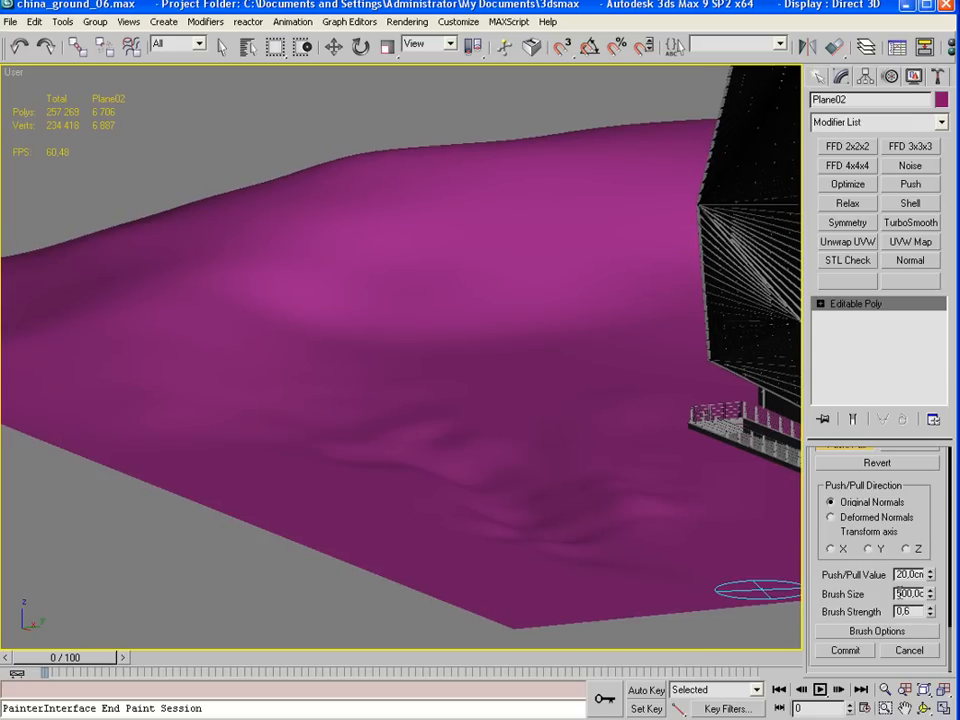
click(926, 570)
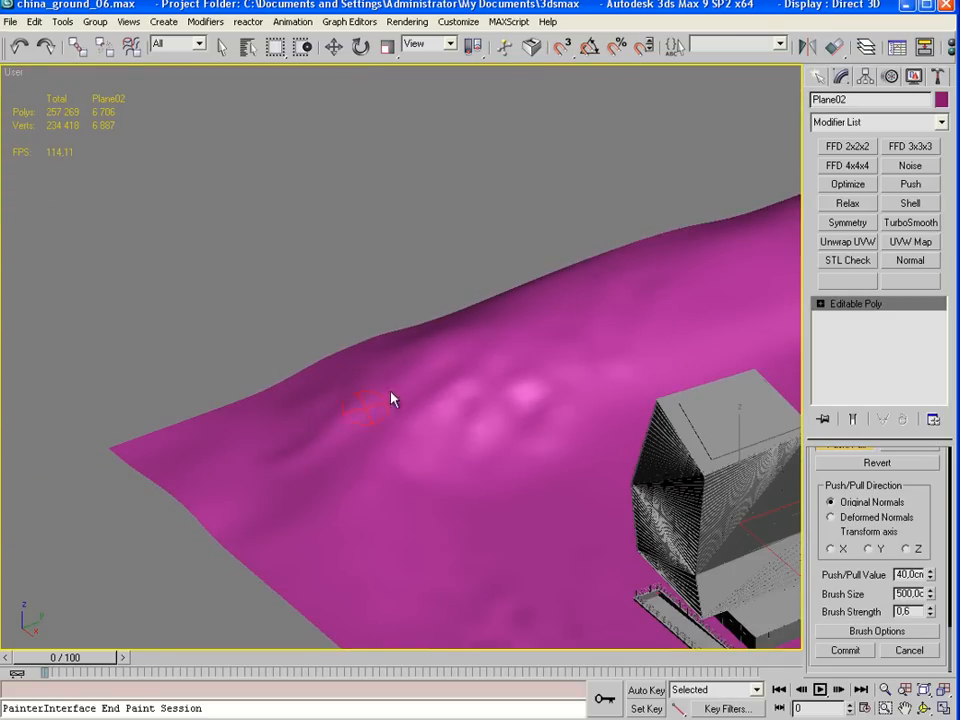
mouse_move(252, 535)
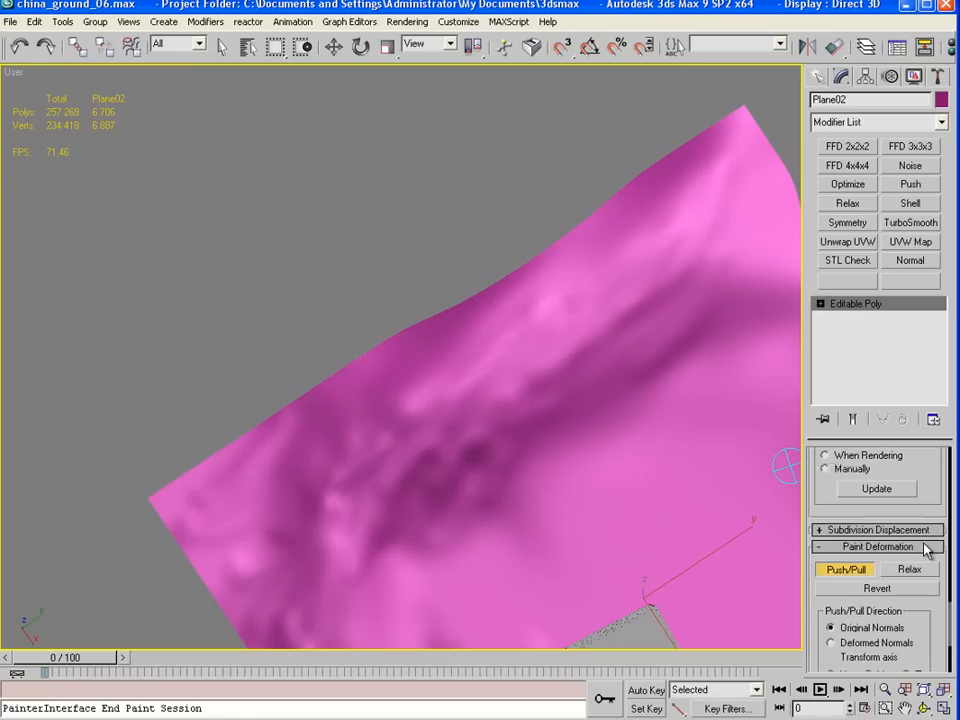
Smooth the ground with an 800 cm Relax brush, then return to Push/Pull
click(908, 569)
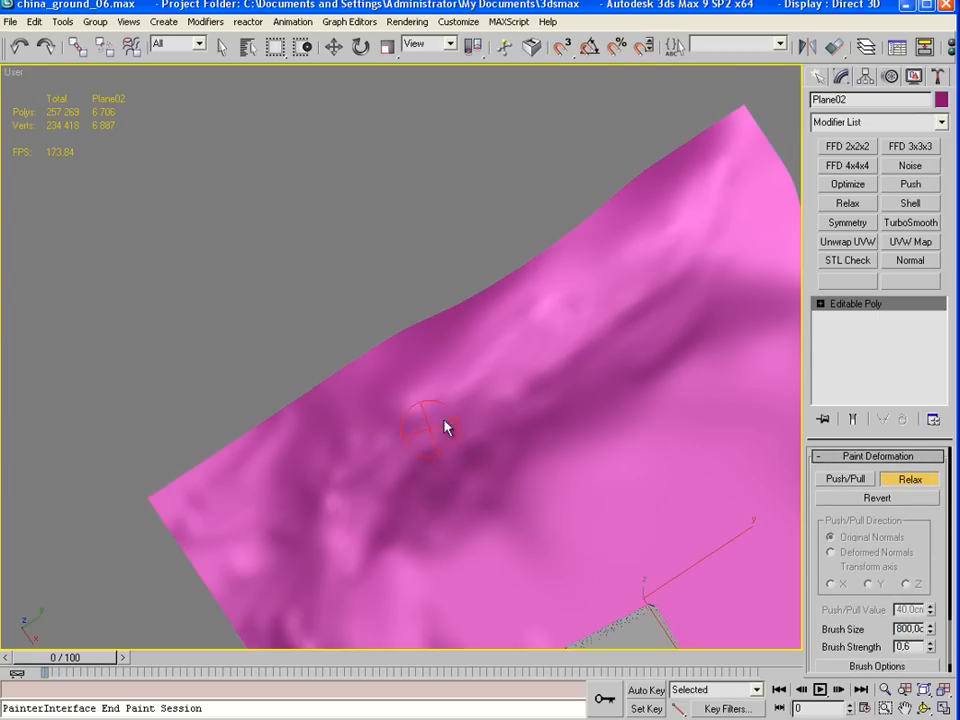
mouse_move(683, 278)
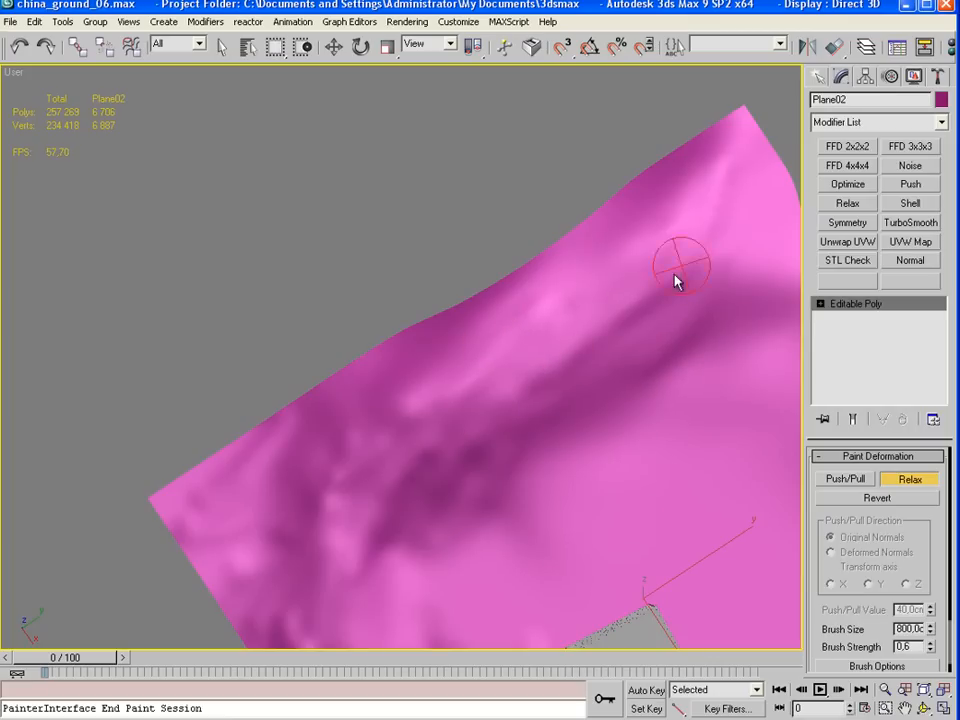
mouse_move(260, 490)
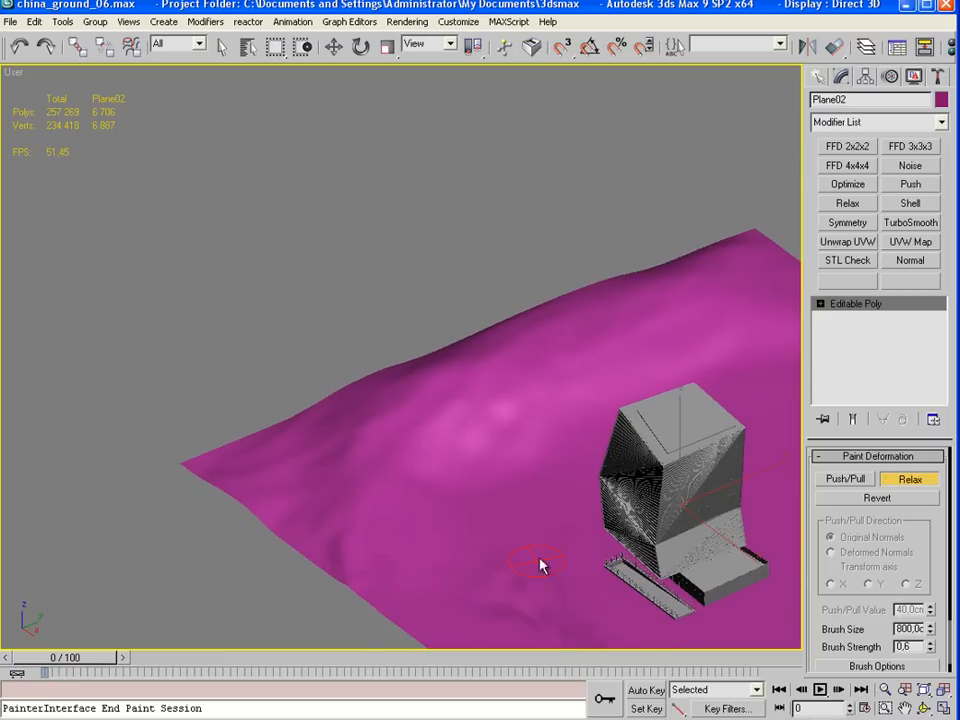
click(845, 478)
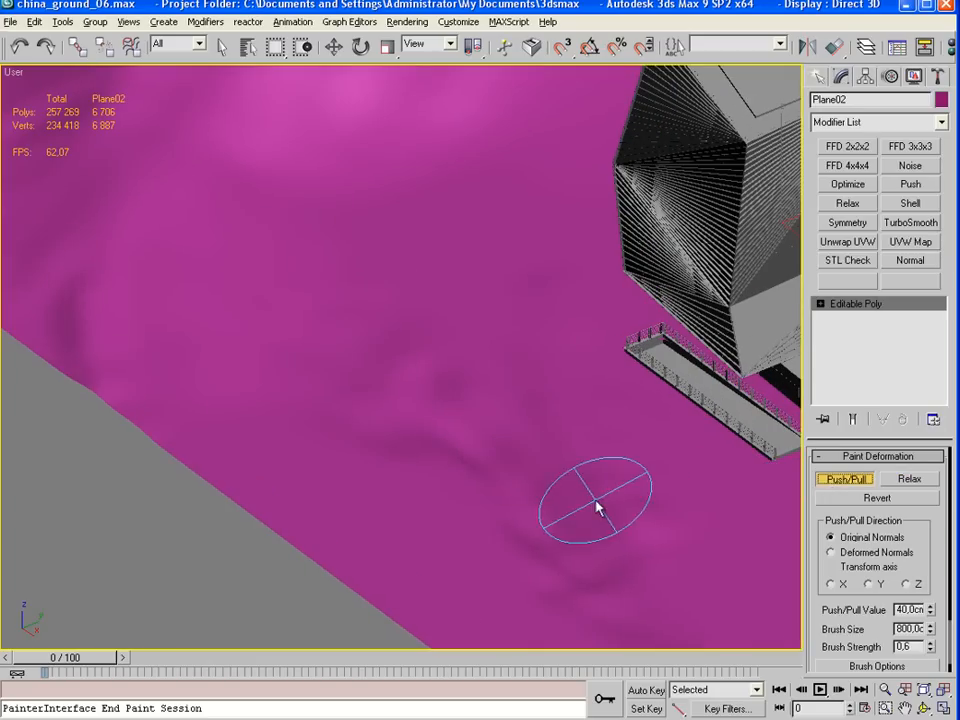
Paint small uneven ridges near the hollow with a 100 cm Push/Pull brush
drag(595, 500, 730, 575)
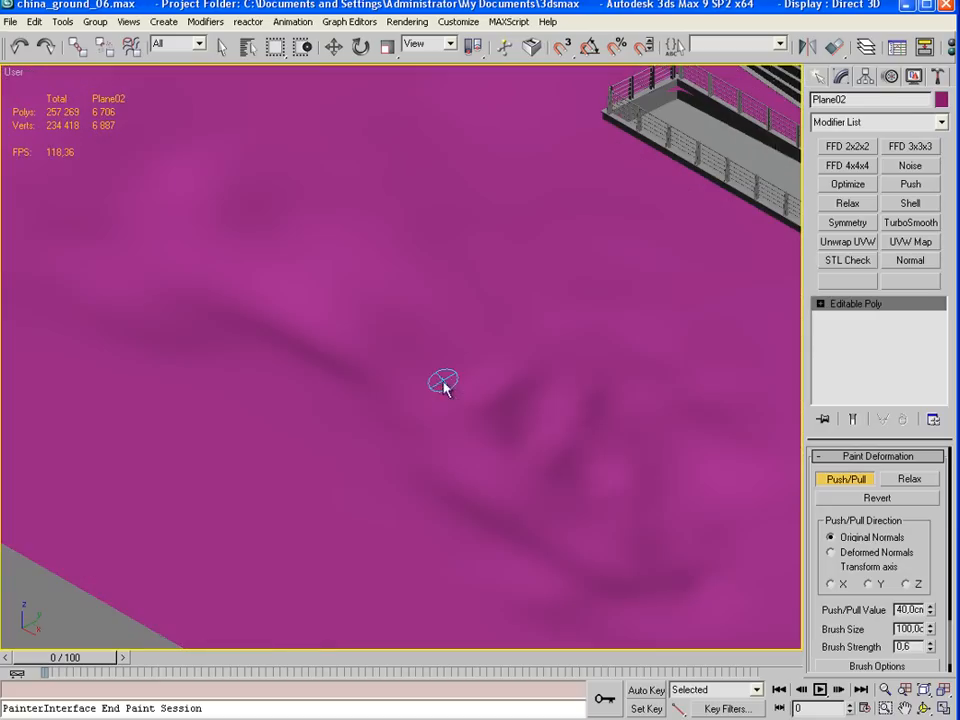
mouse_move(264, 252)
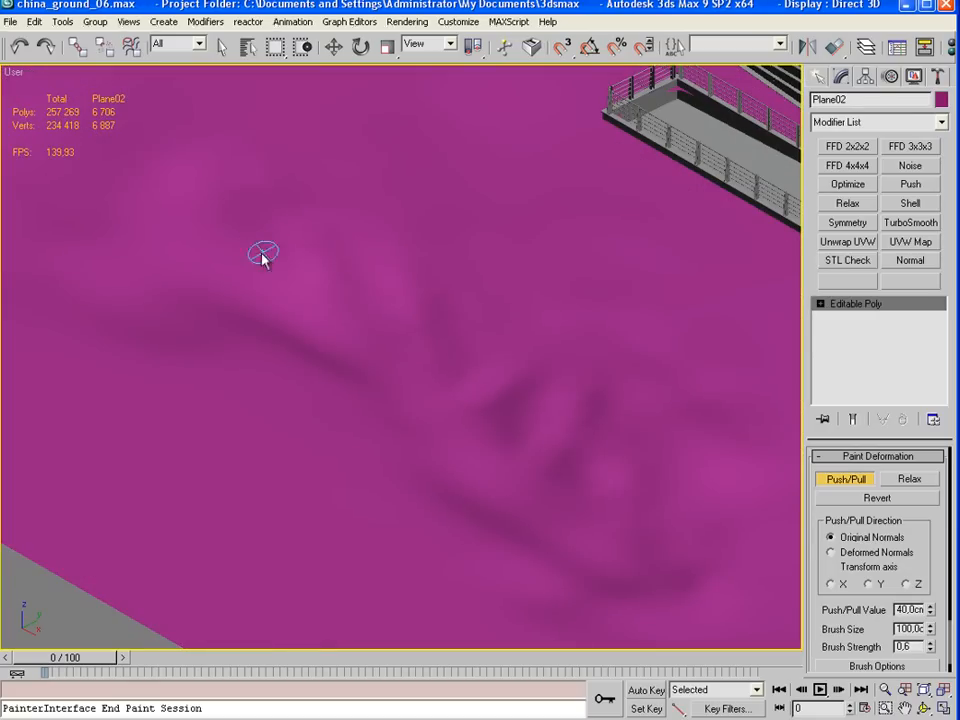
mouse_move(388, 381)
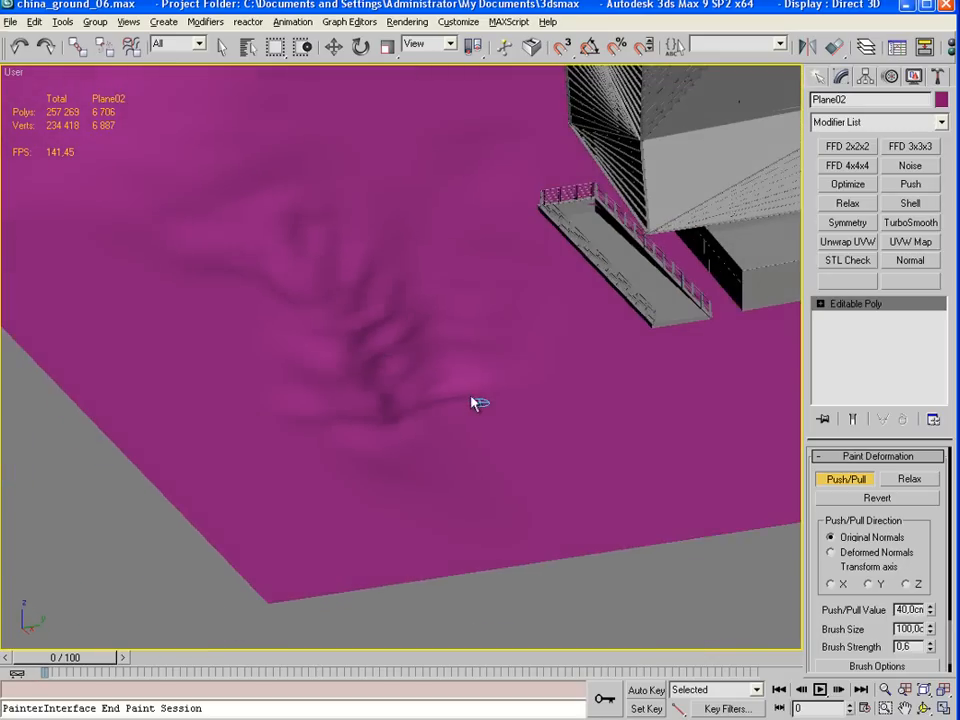
Soften the ridges with a 300 cm Relax brush and save as china_ground_07
click(909, 478)
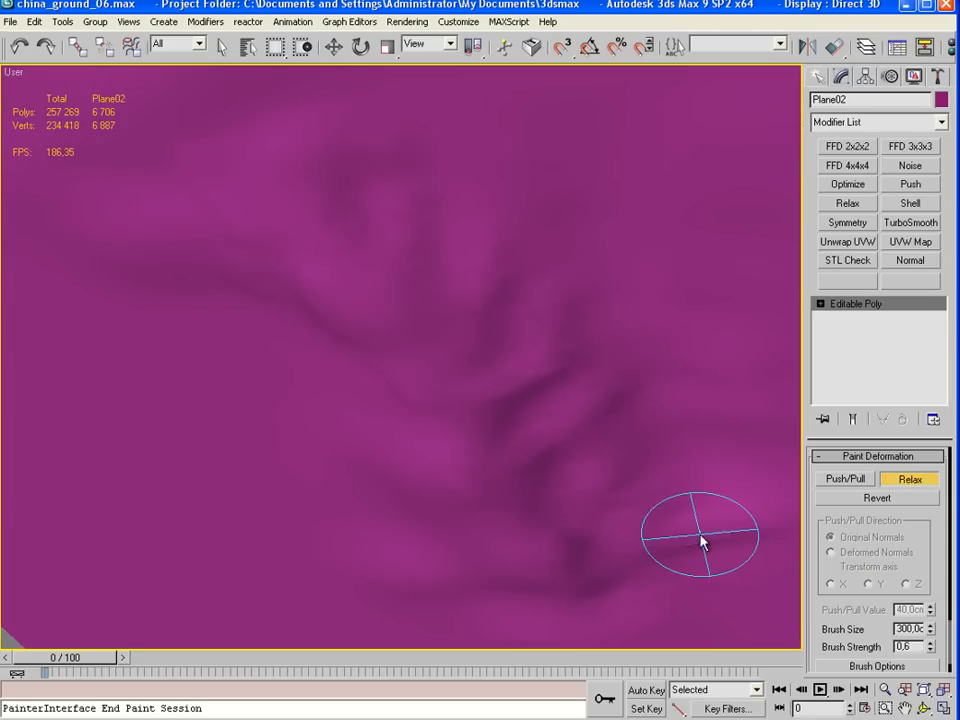
mouse_move(513, 430)
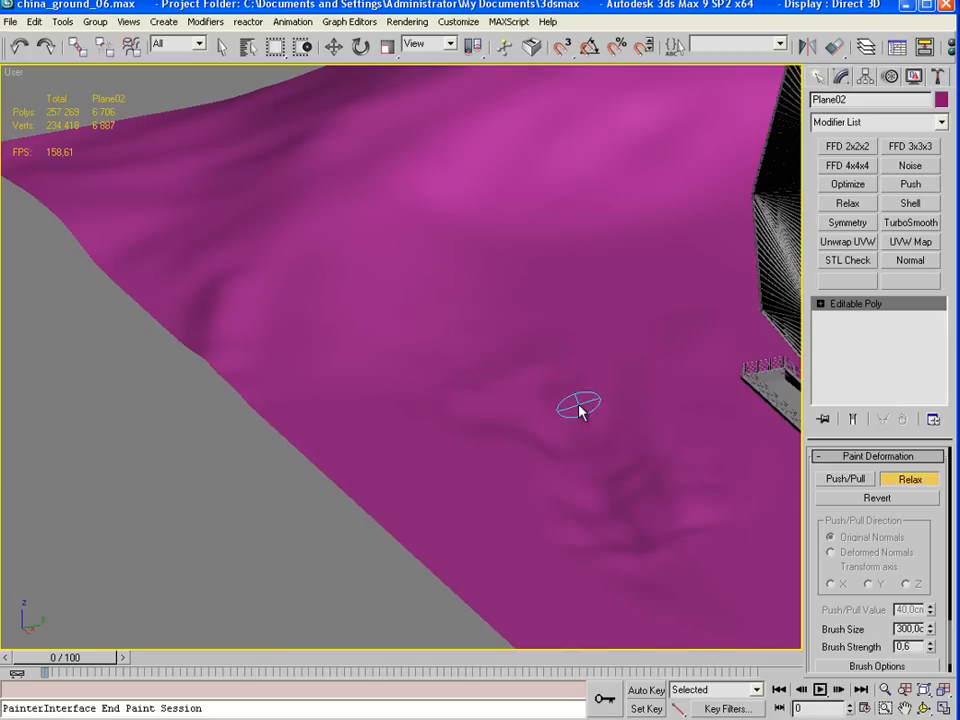
key(F3)
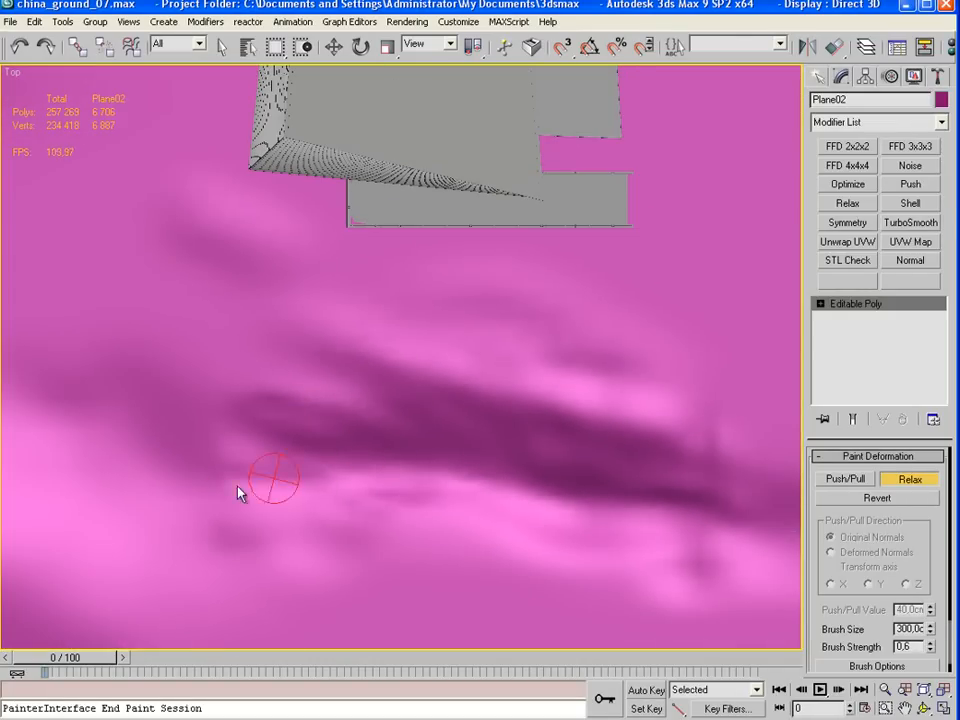
mouse_move(690, 515)
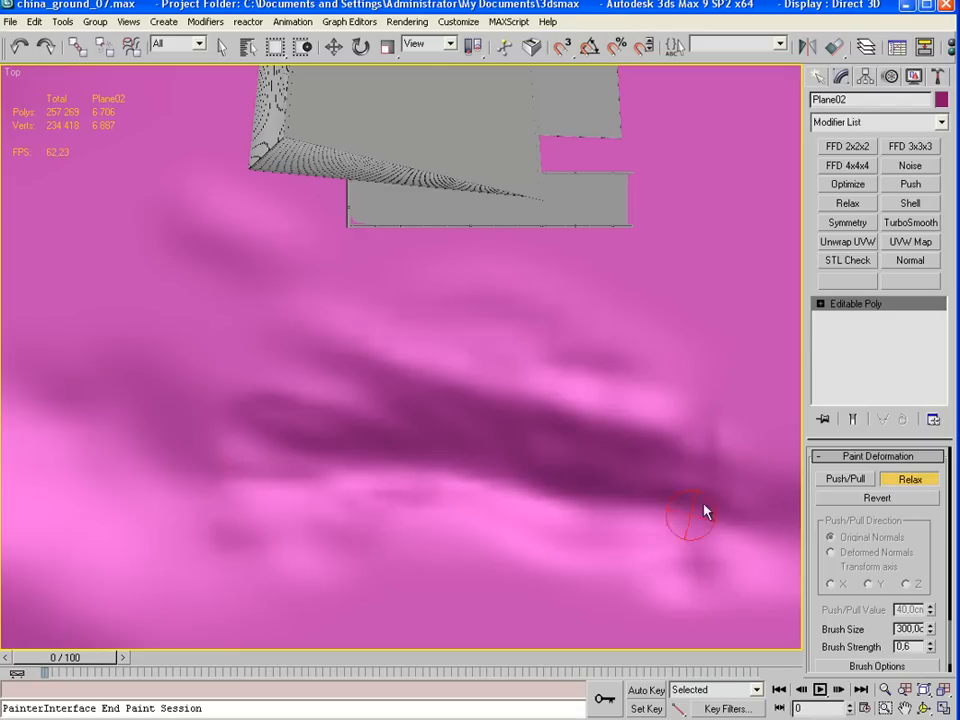
mouse_move(220, 245)
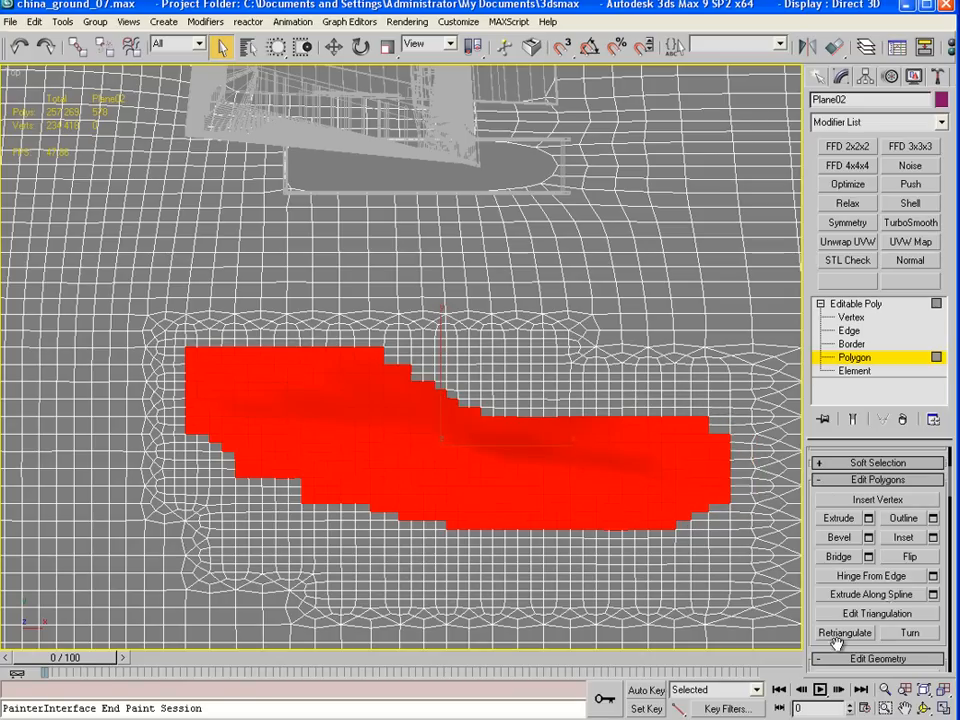
Exit Polygon sub-object level on the ground plane
scroll(down, 3)
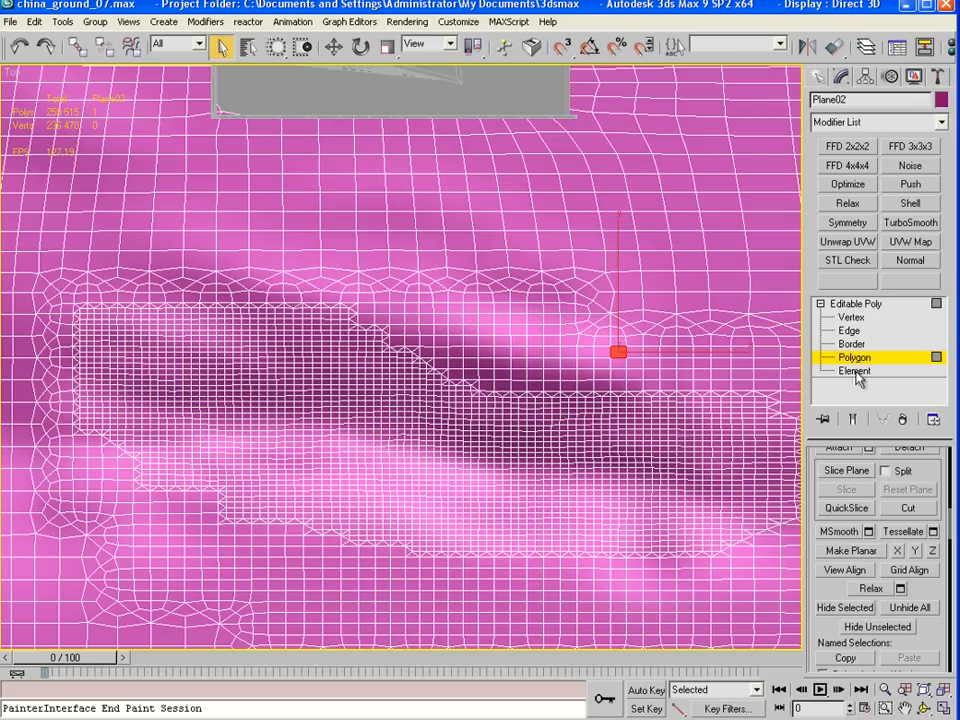
click(854, 357)
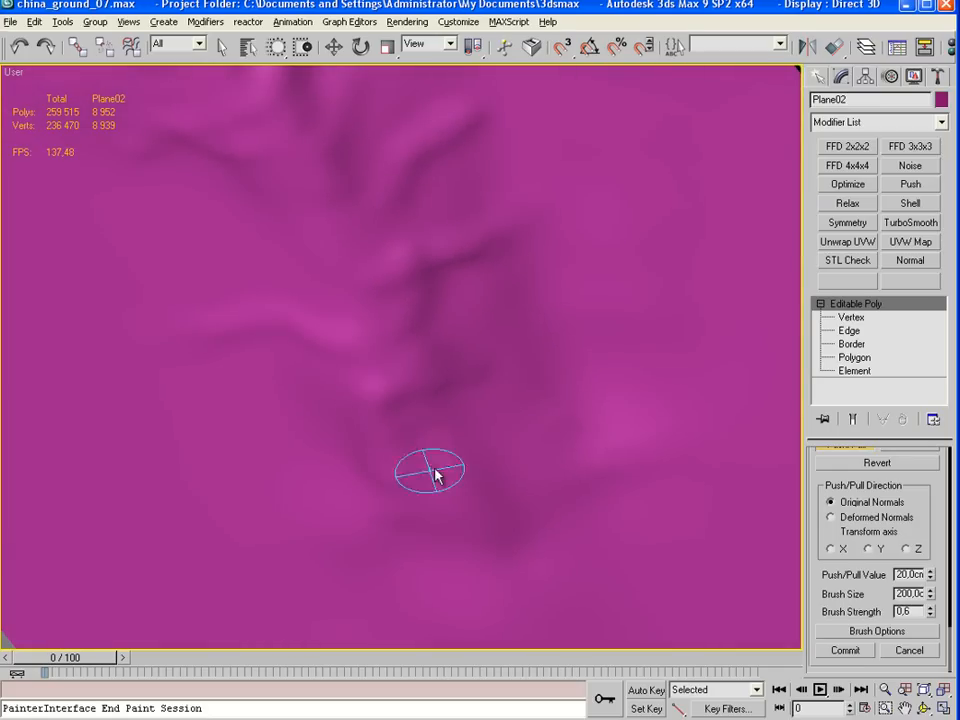
mouse_move(507, 523)
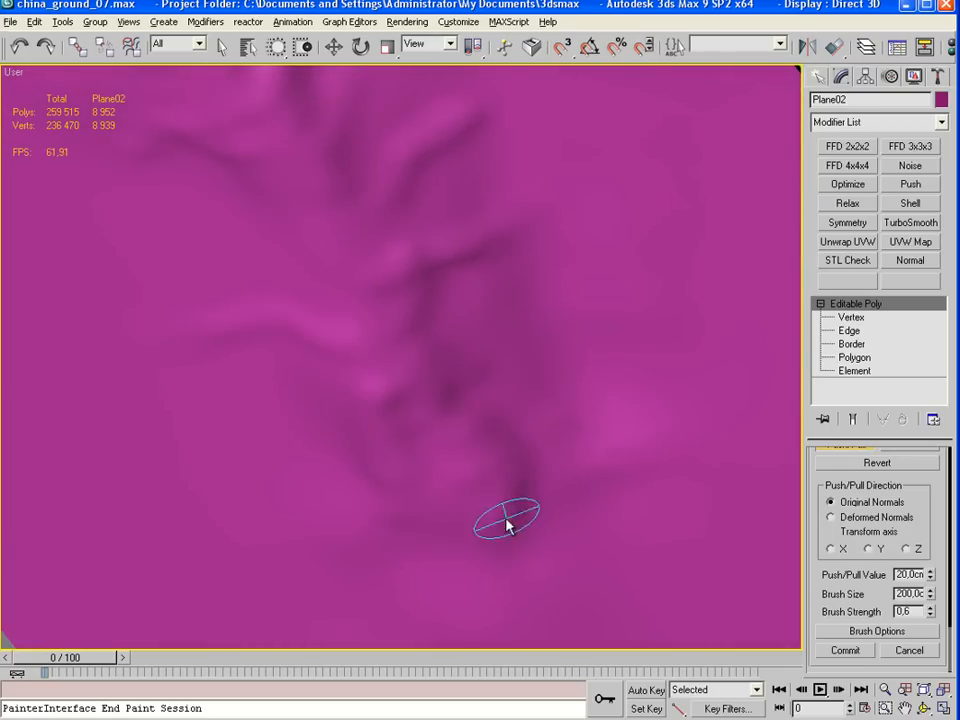
mouse_move(415, 453)
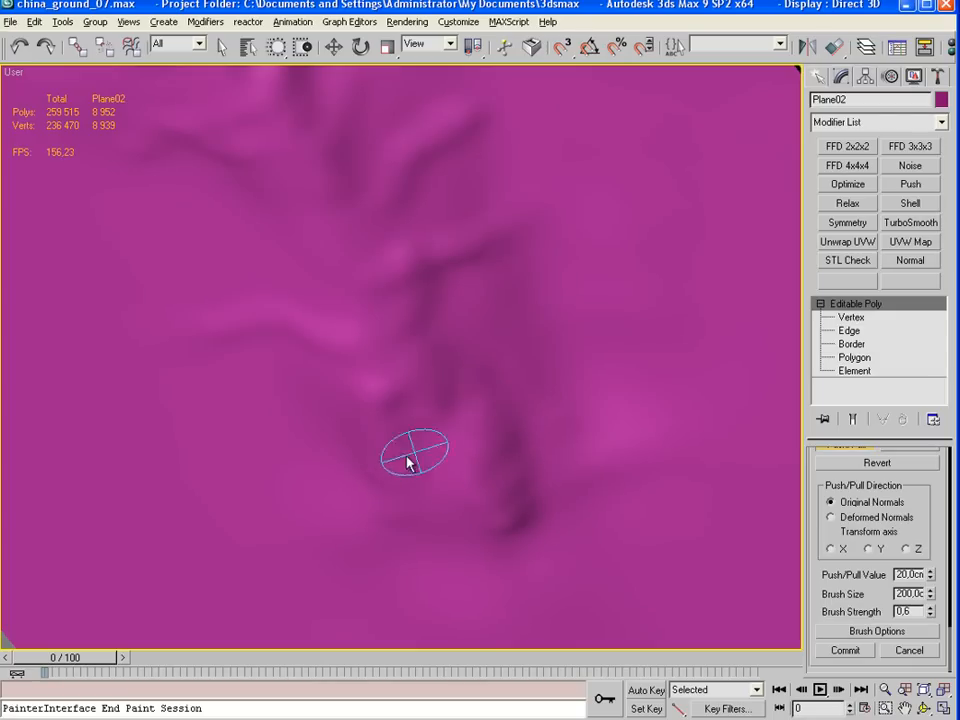
mouse_move(505, 517)
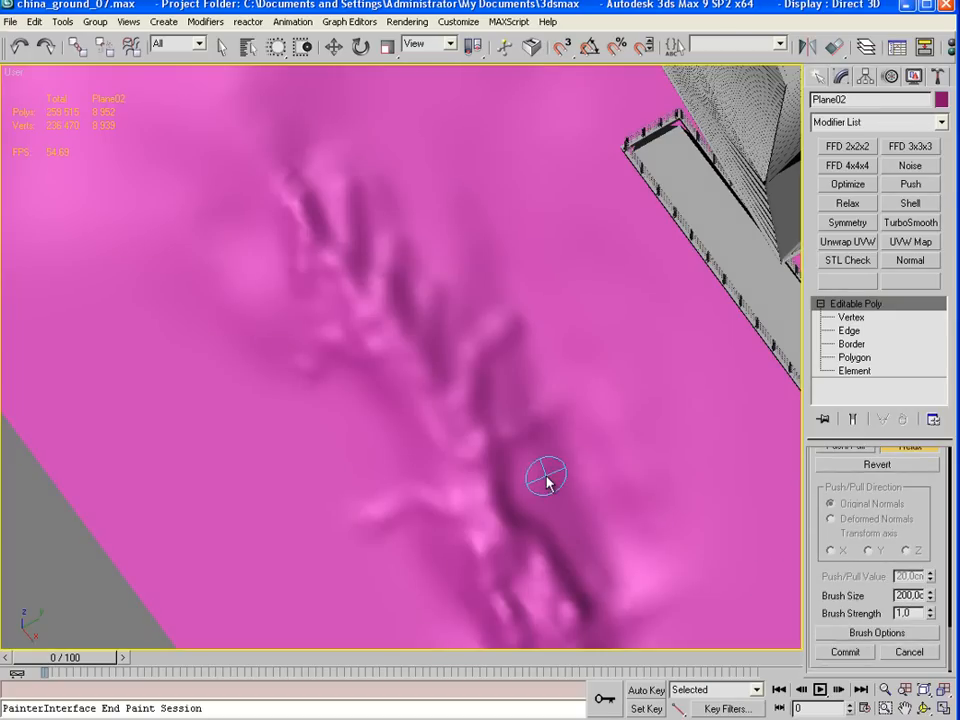
mouse_move(370, 520)
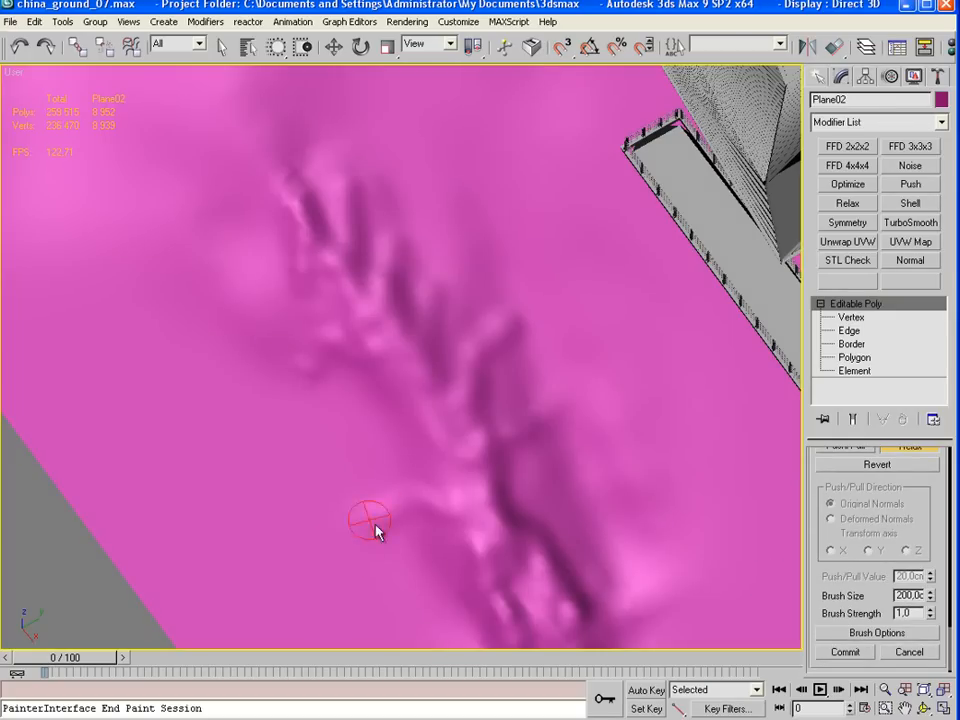
mouse_move(378, 450)
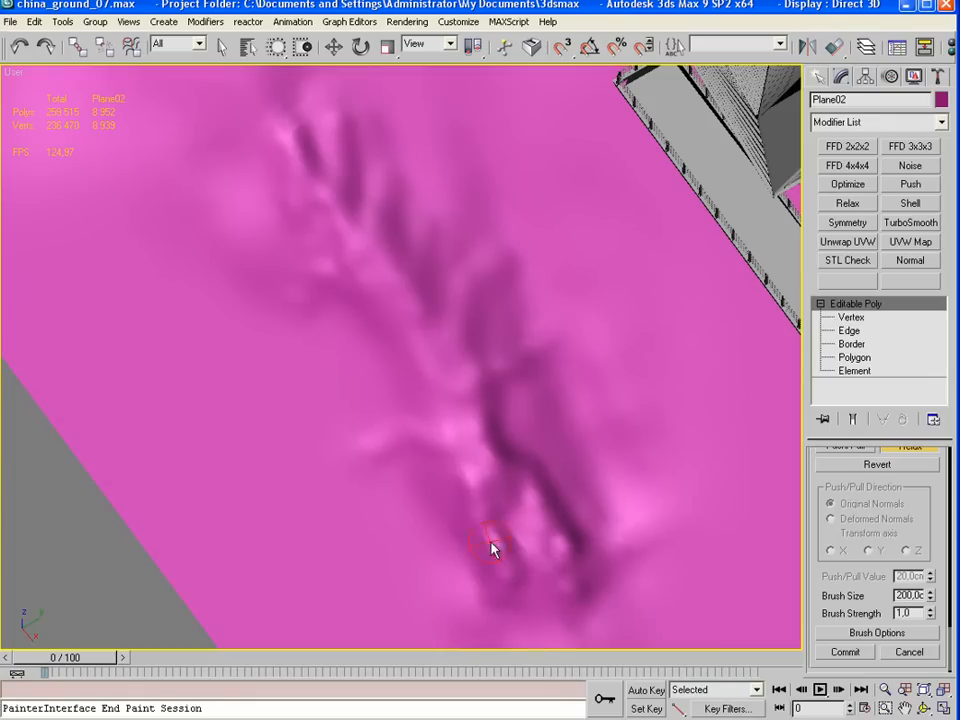
mouse_move(545, 540)
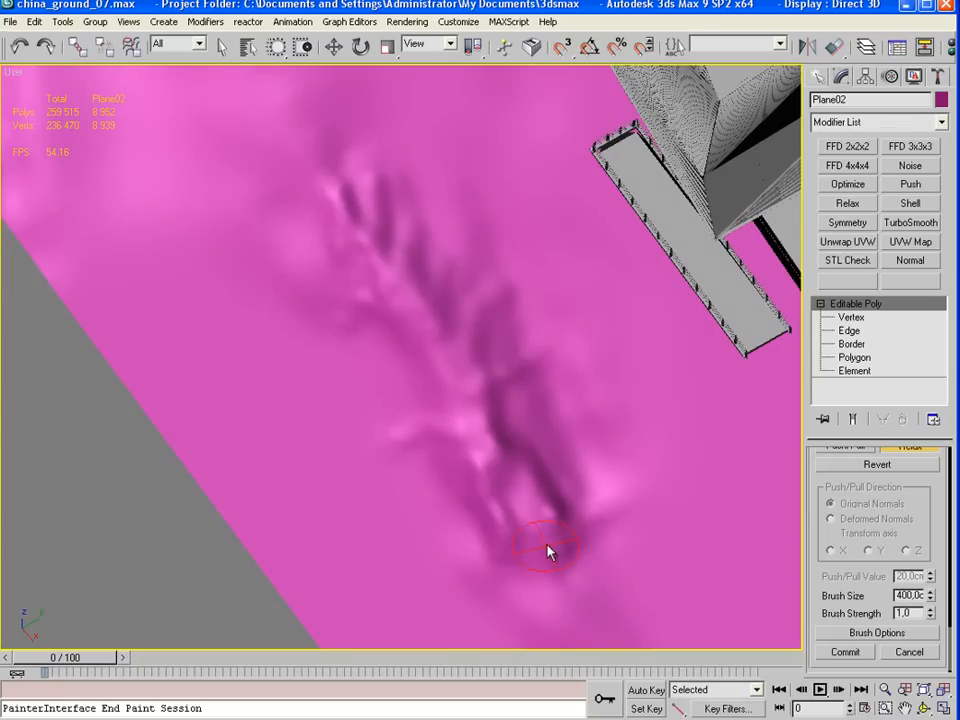
mouse_move(500, 350)
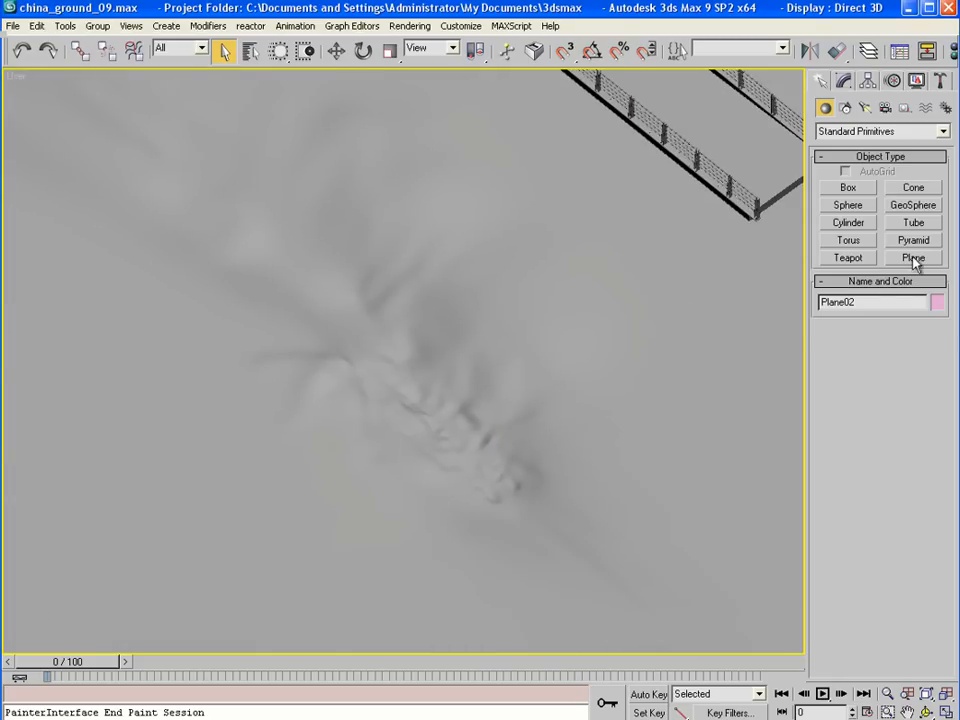
Choose the Plane standard primitive to create the puddle plane
click(912, 258)
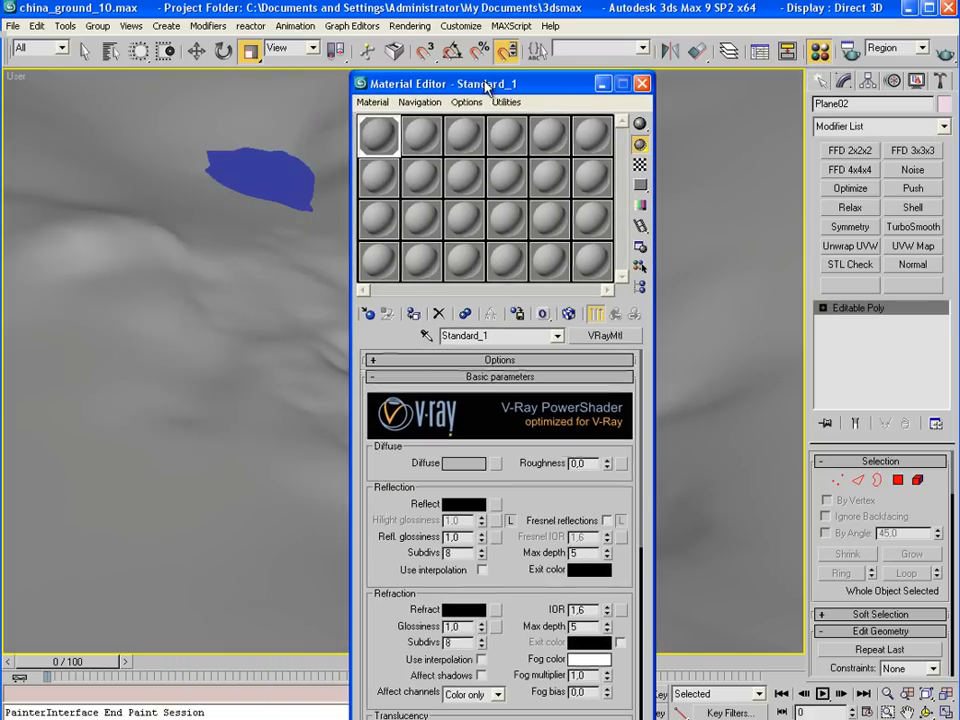
Convert slot 2 to VRayBlendMtl, keeping the old material, with a black-white Gradient Ramp in Blend 1
click(420, 135)
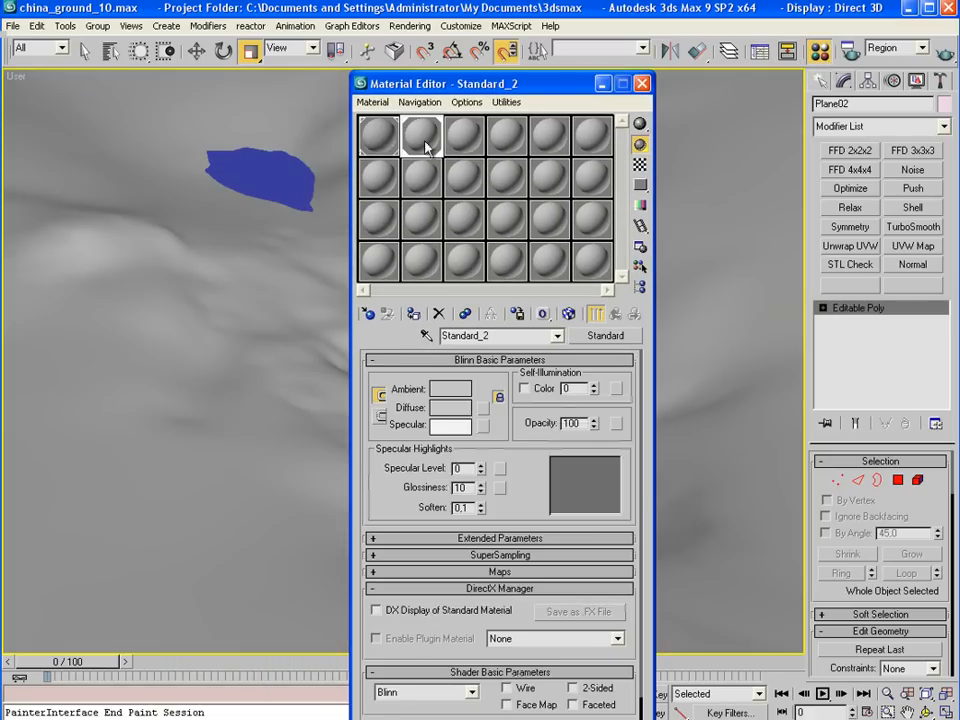
click(604, 335)
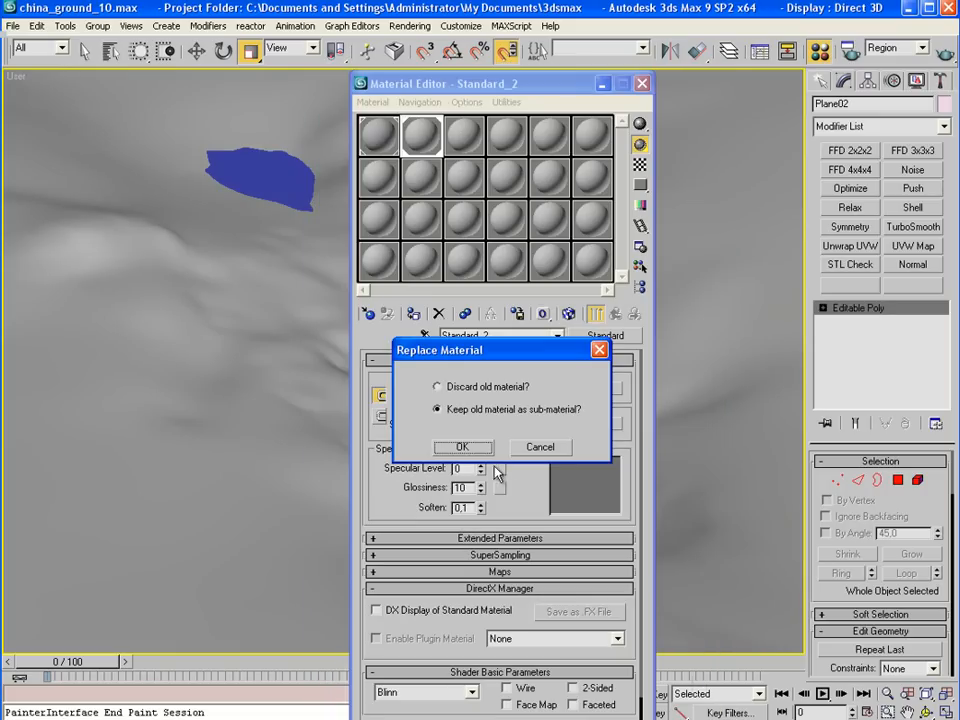
click(462, 447)
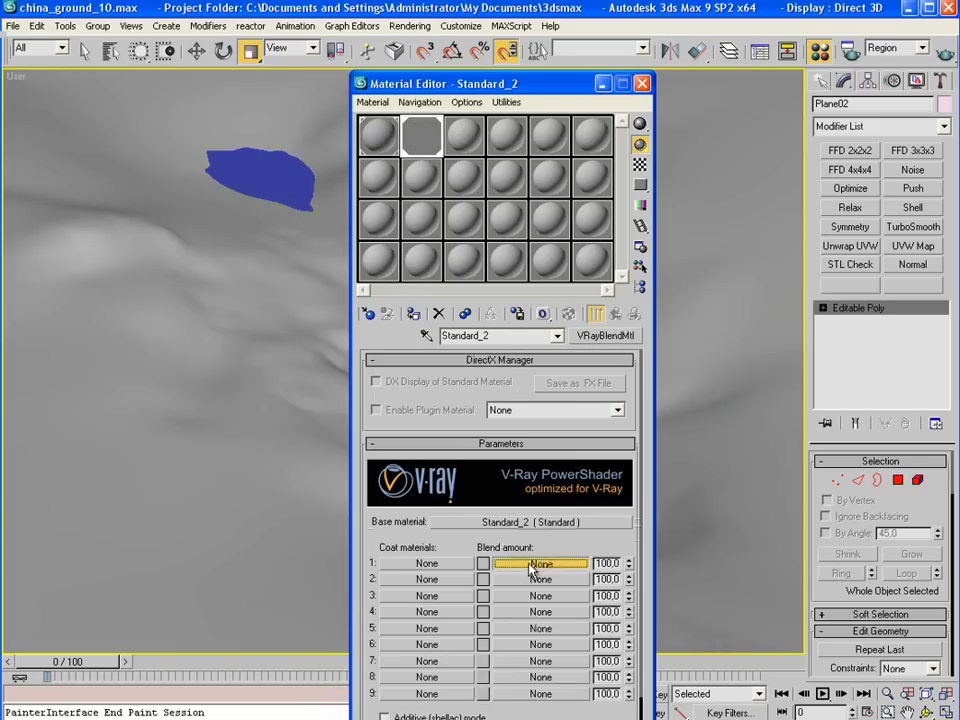
click(540, 563)
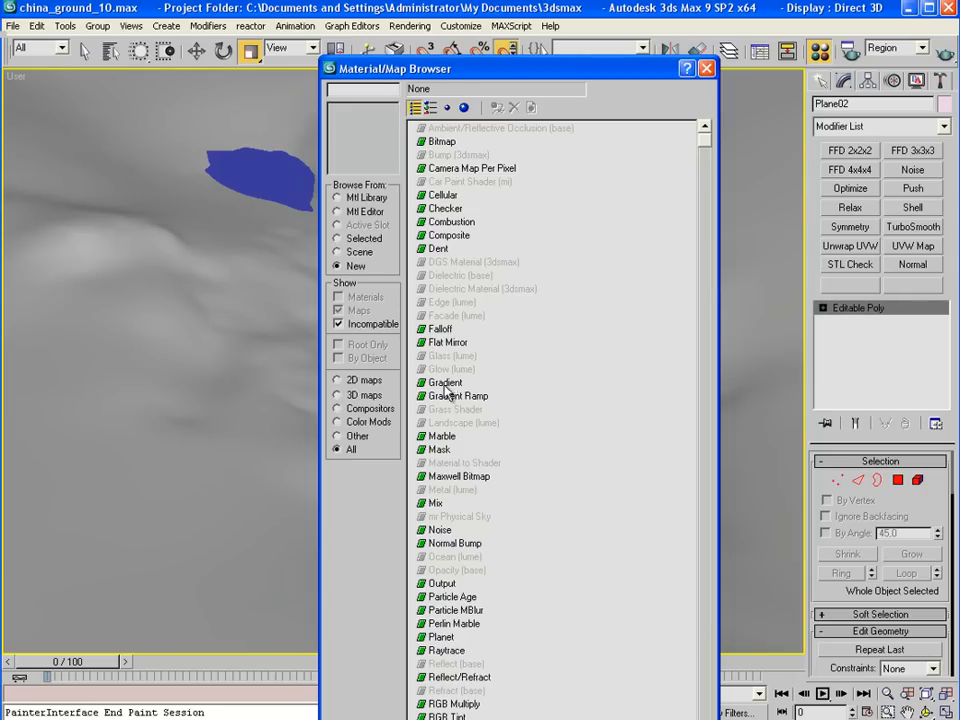
double_click(458, 395)
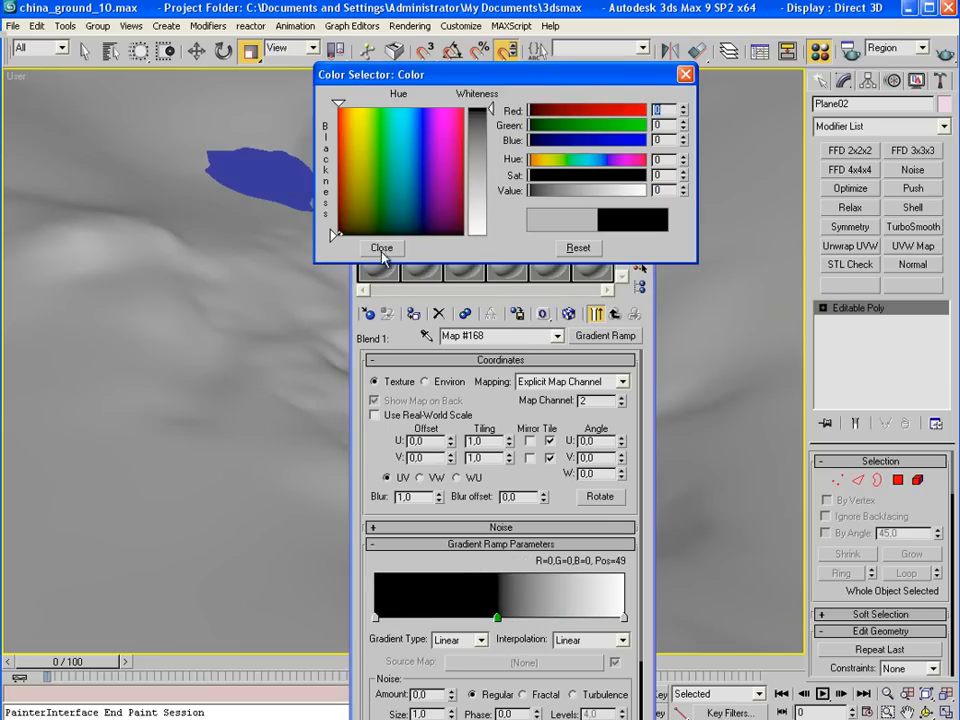
click(381, 247)
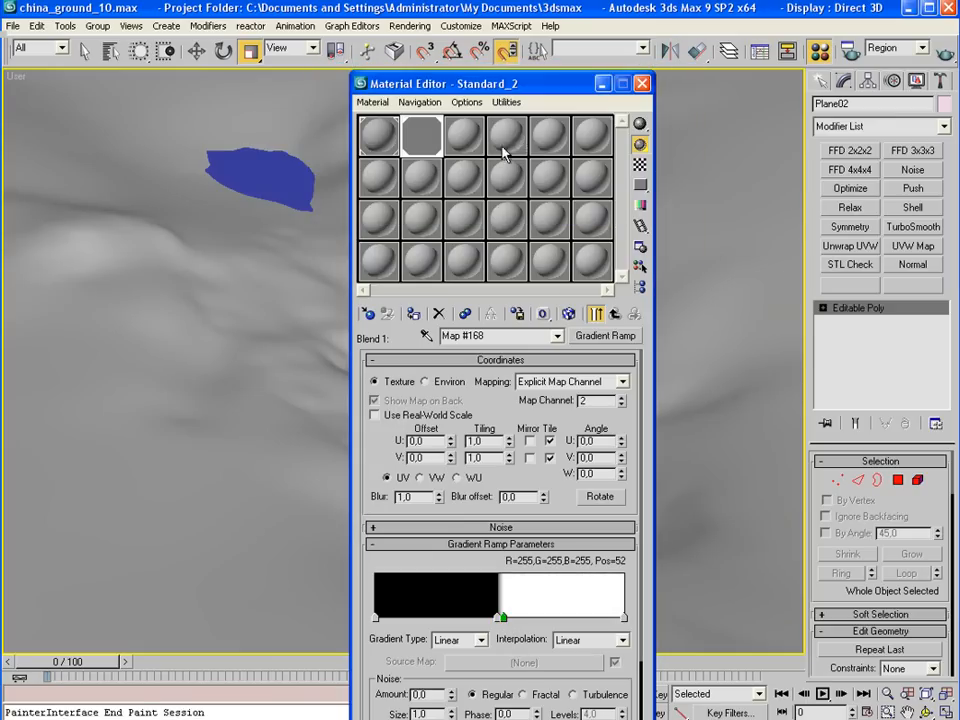
click(642, 83)
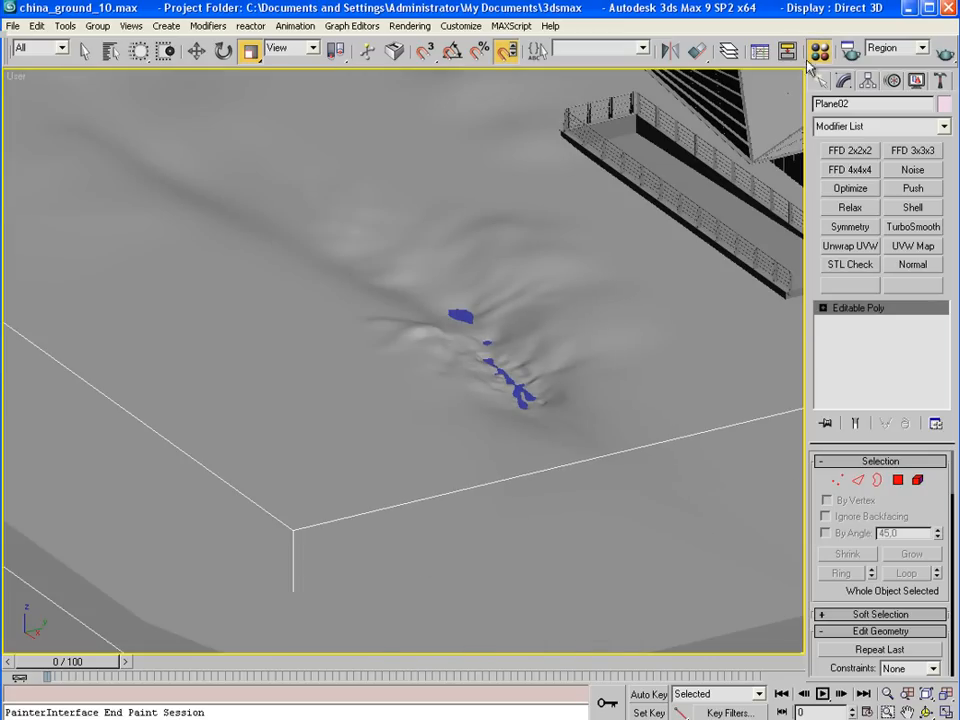
Map the ground via UVW Map channel 2 and select its gizmo to rotate the ramp 90°
click(818, 50)
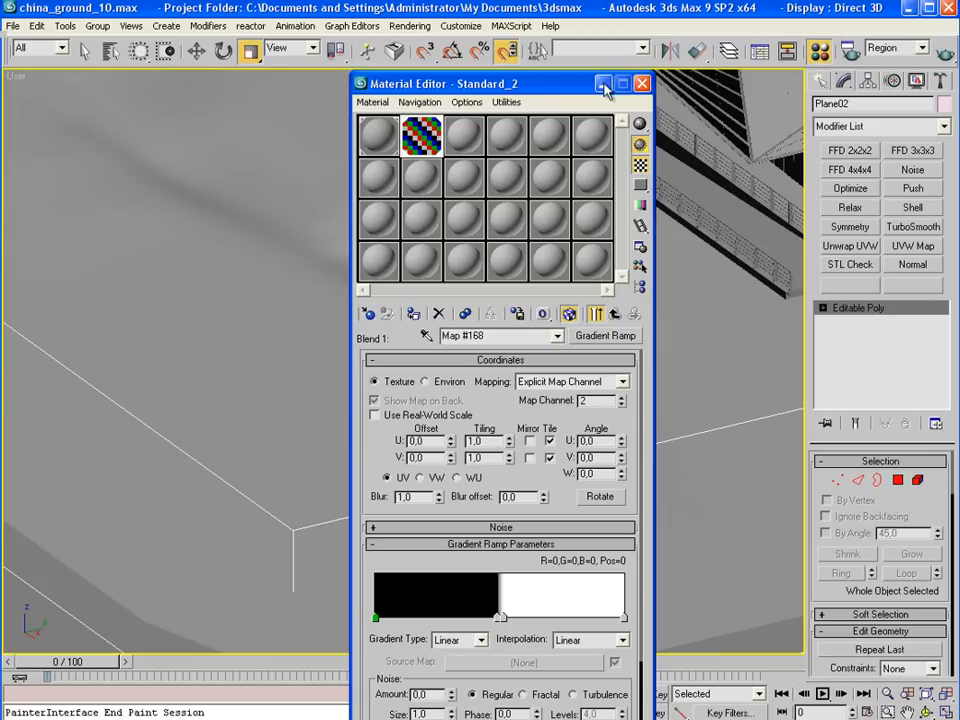
click(642, 83)
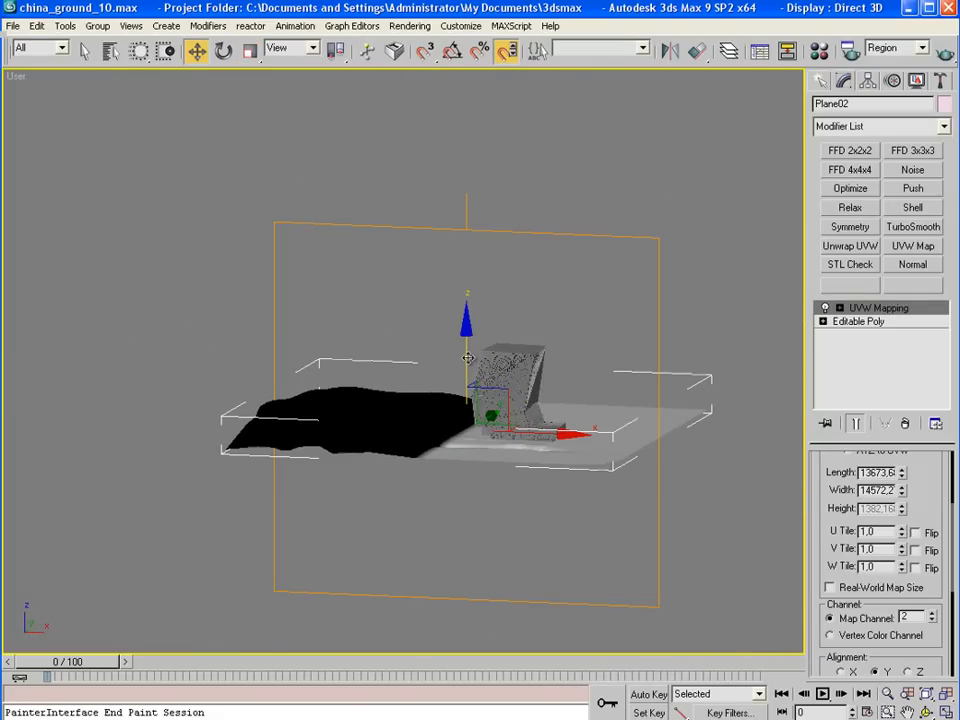
click(841, 307)
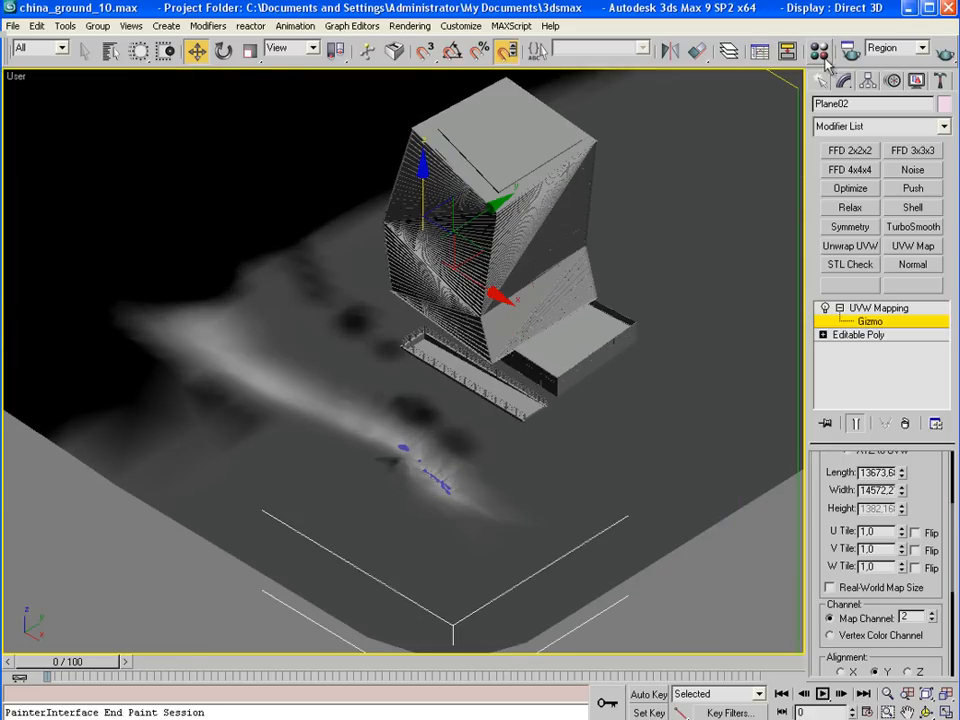
click(818, 52)
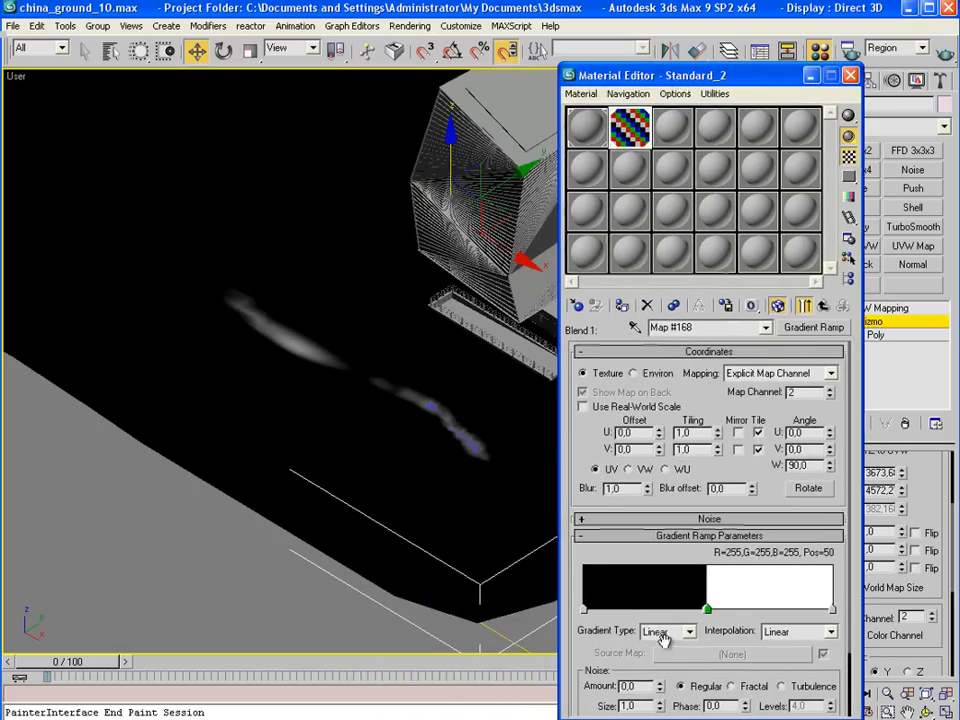
Adjust the Gradient Ramp flags and reposition the UVW gizmo so the grey band follows the puddle
drag(708, 608, 705, 608)
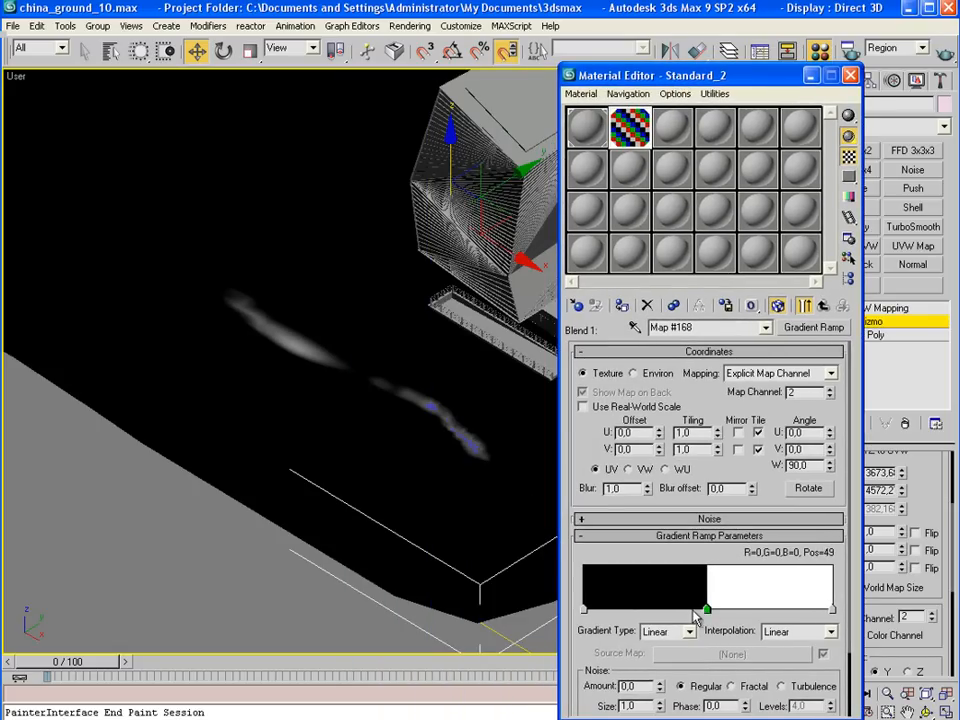
drag(703, 608, 710, 608)
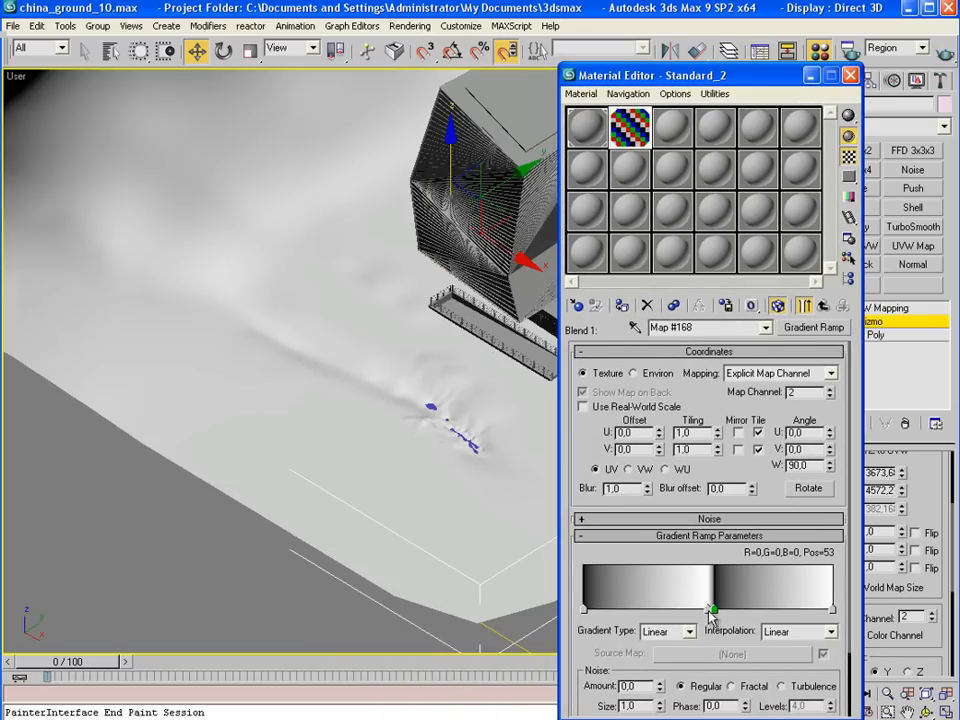
drag(712, 610, 708, 610)
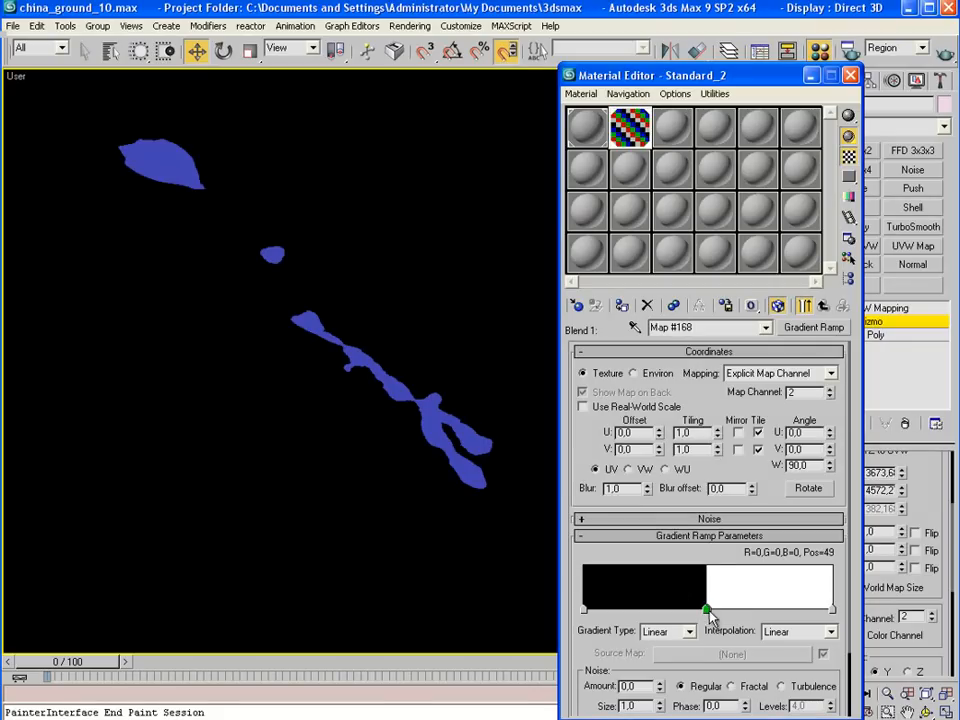
click(706, 610)
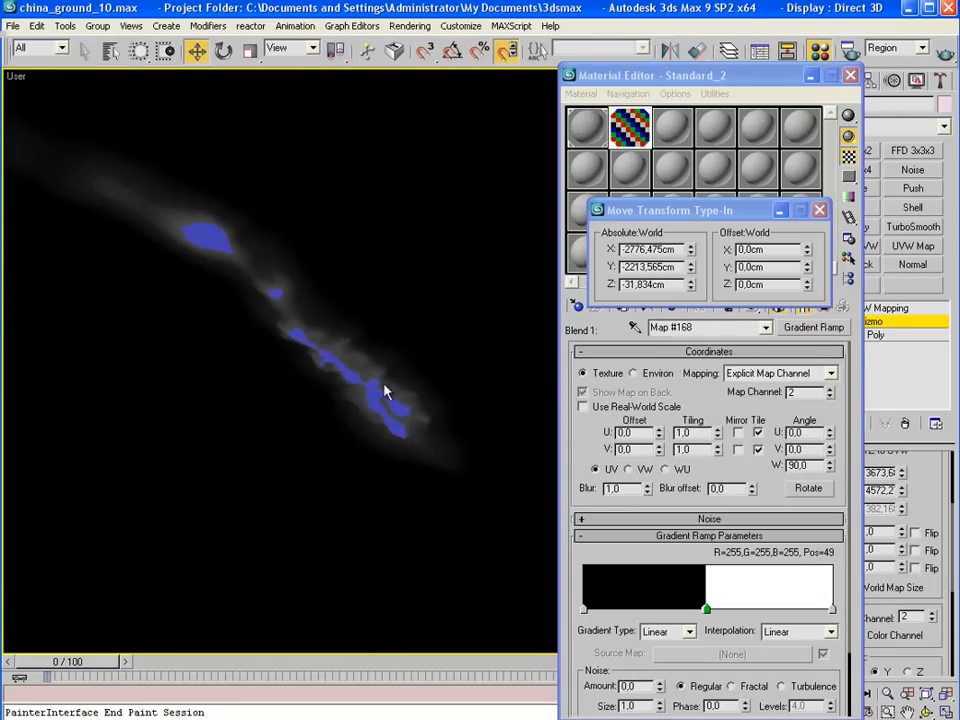
click(690, 288)
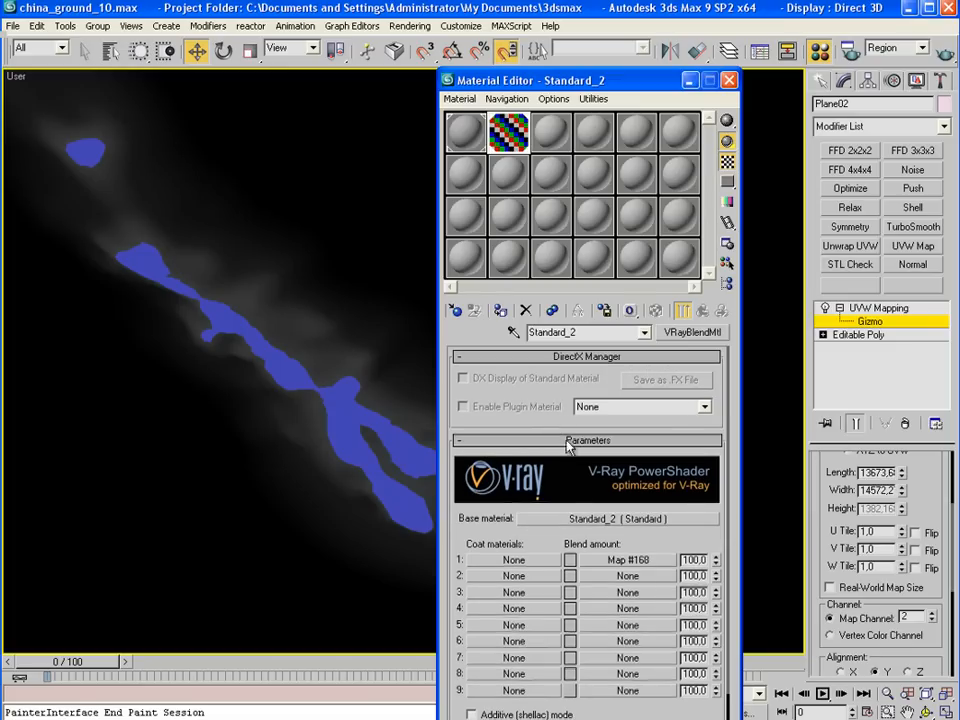
Give the blend's base material a whitish diffuse colour
click(616, 518)
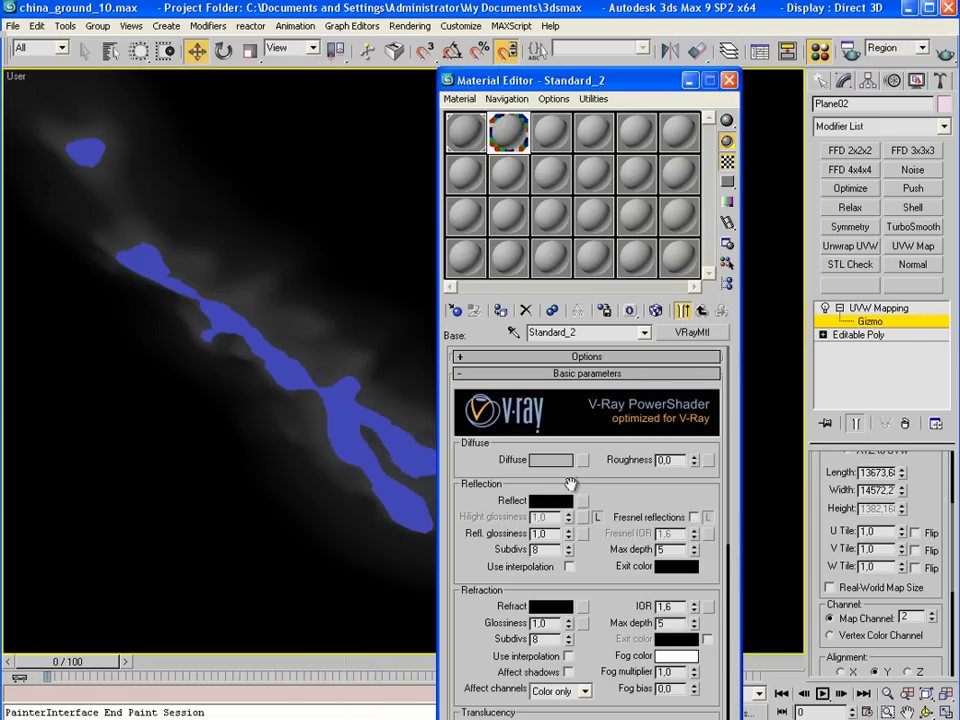
click(558, 459)
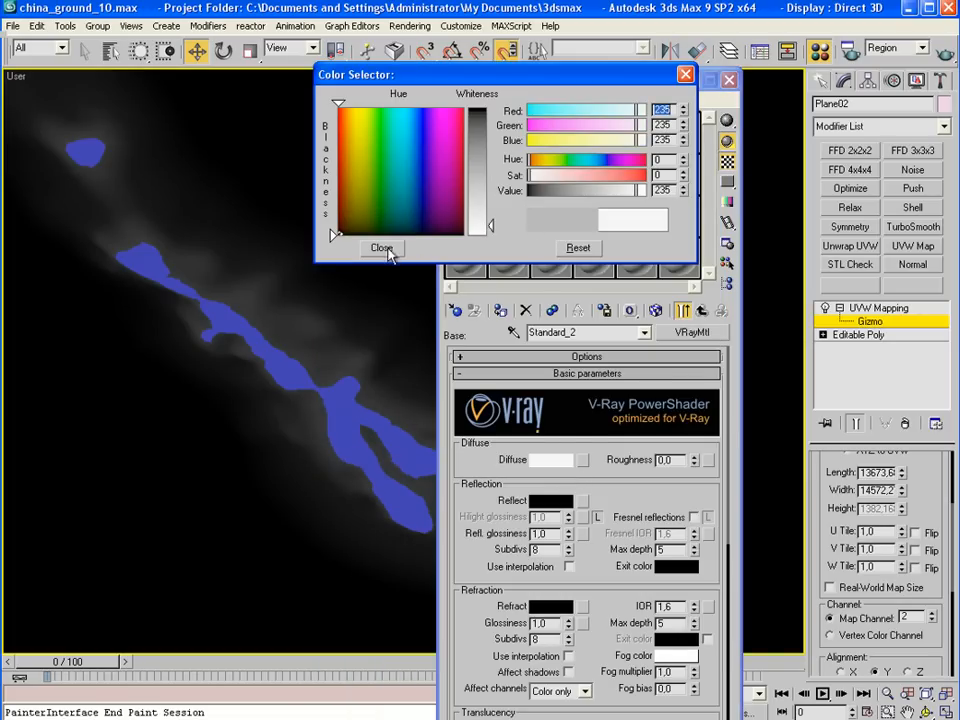
click(381, 247)
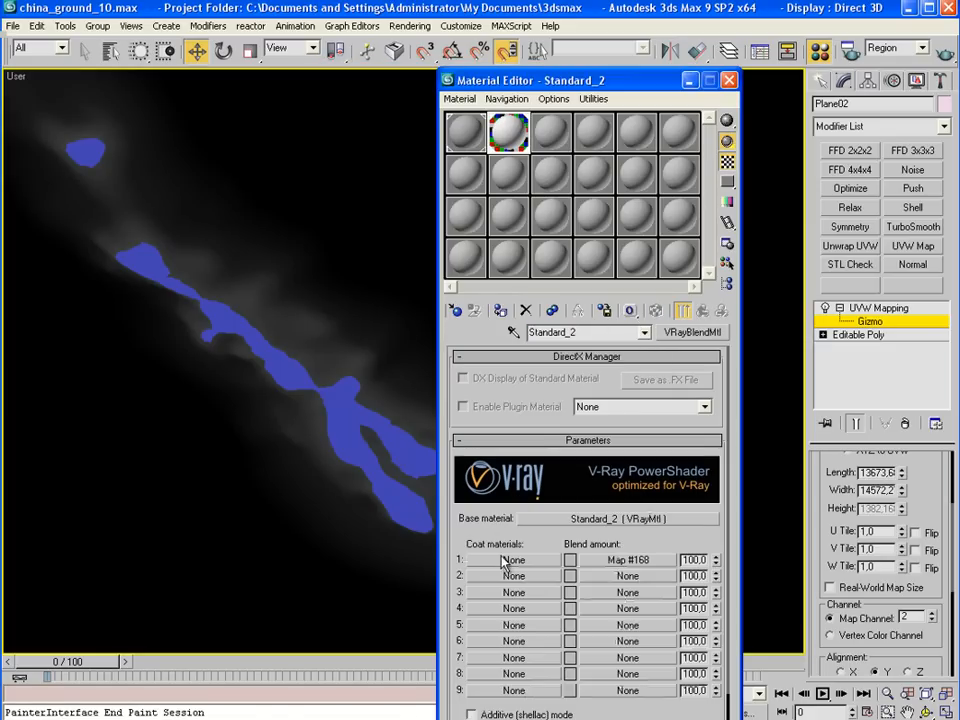
Add a red VRayMtl to Coat 1 and return to the blend material
click(513, 559)
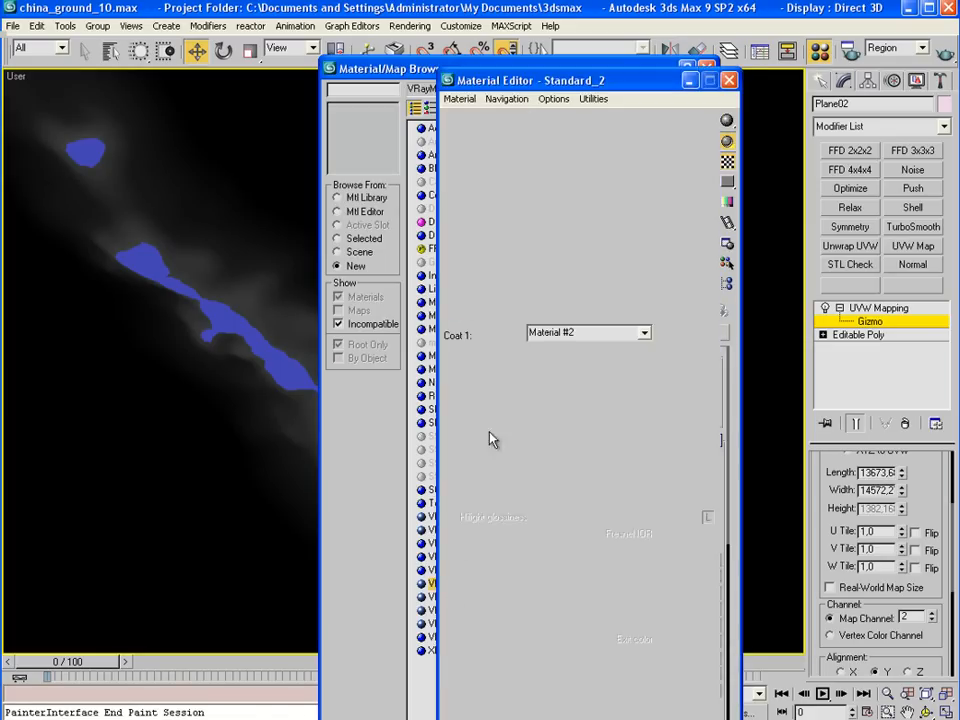
click(550, 459)
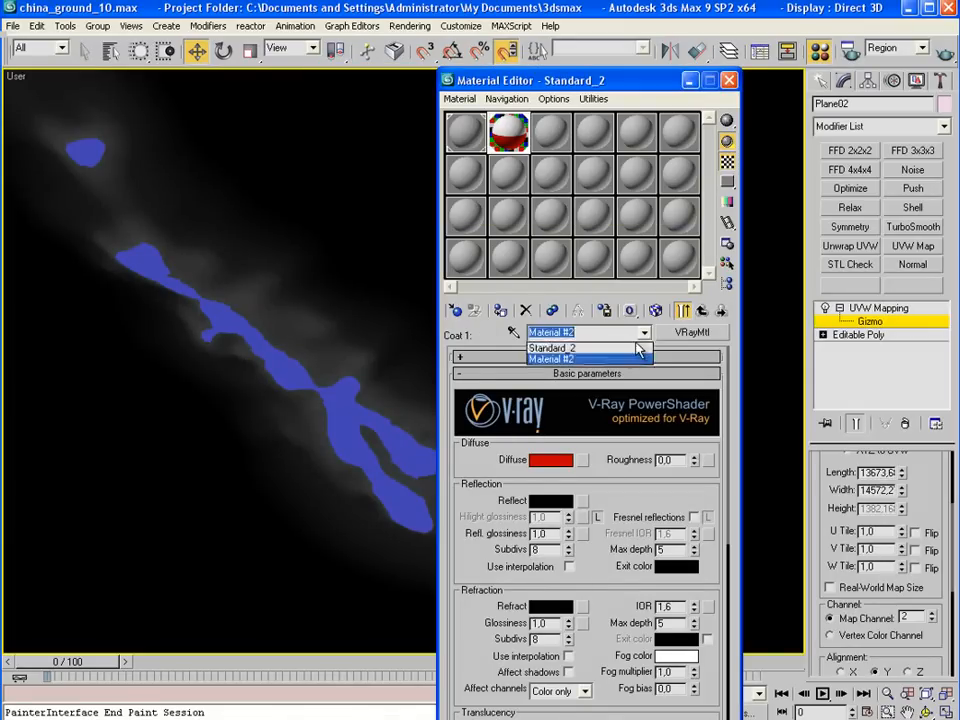
click(729, 80)
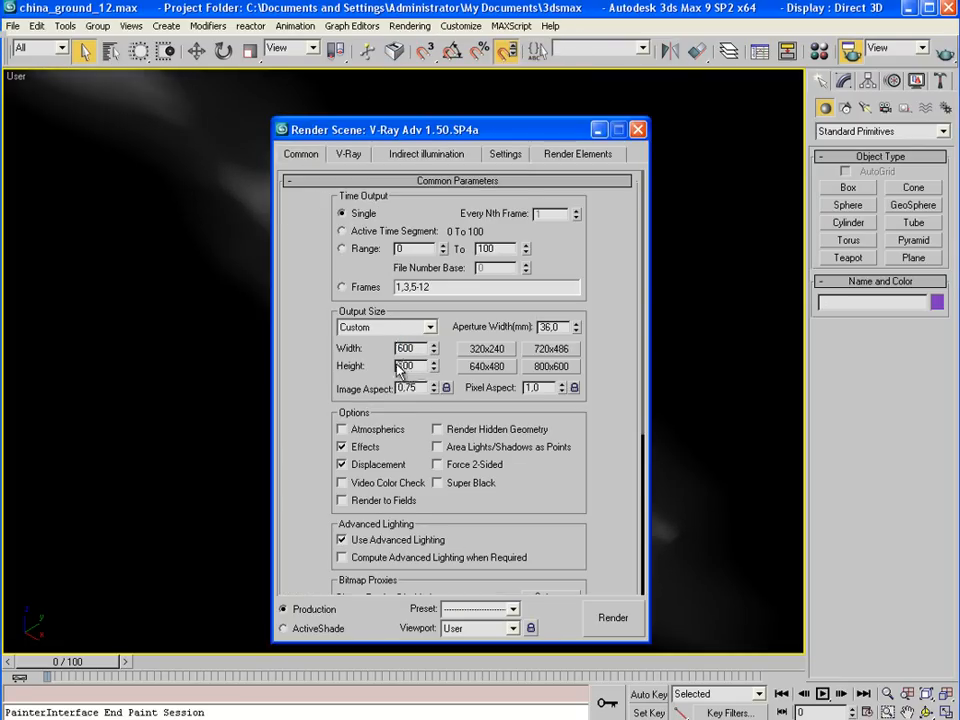
Render the ground at 600×600, close the frame buffer, and reopen the materials
click(613, 617)
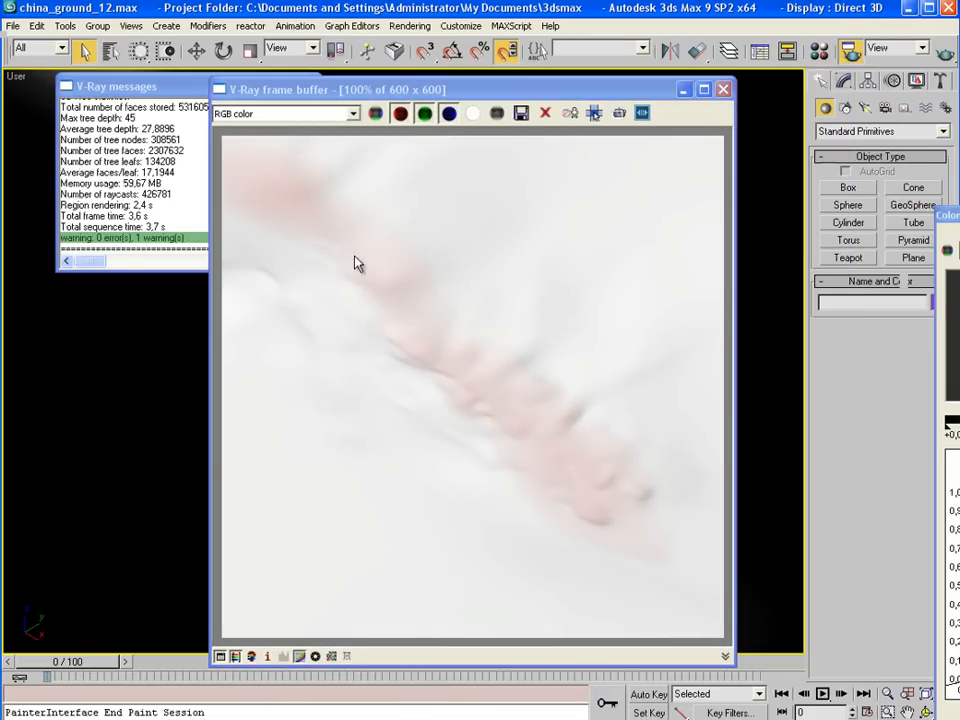
click(818, 51)
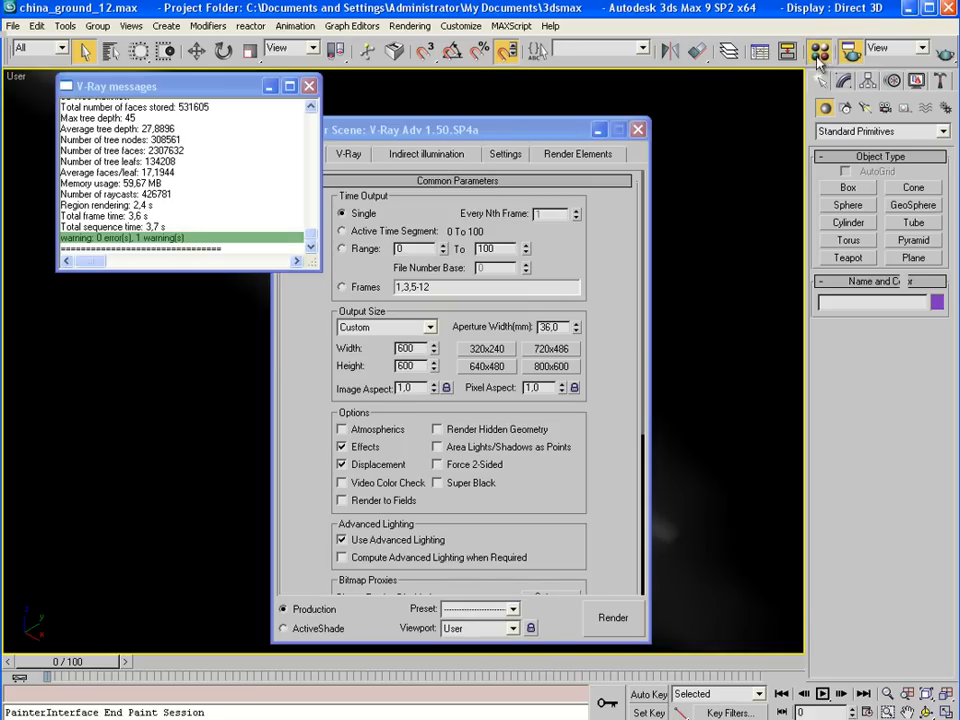
click(820, 51)
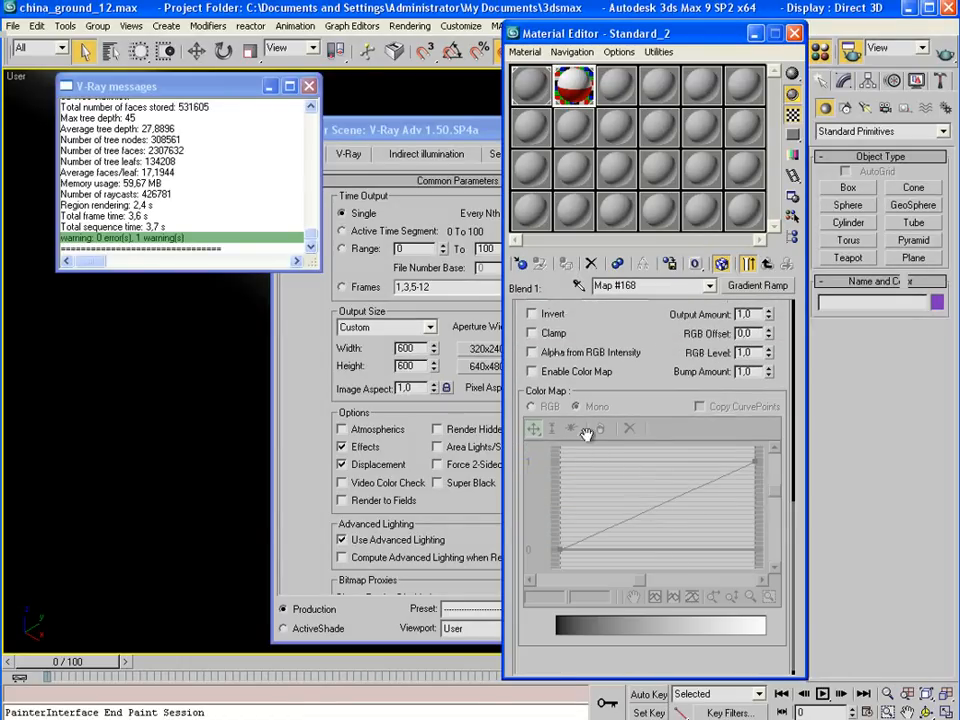
Enable Map #168's output Color Map and steepen its curve for stronger contrast
click(531, 371)
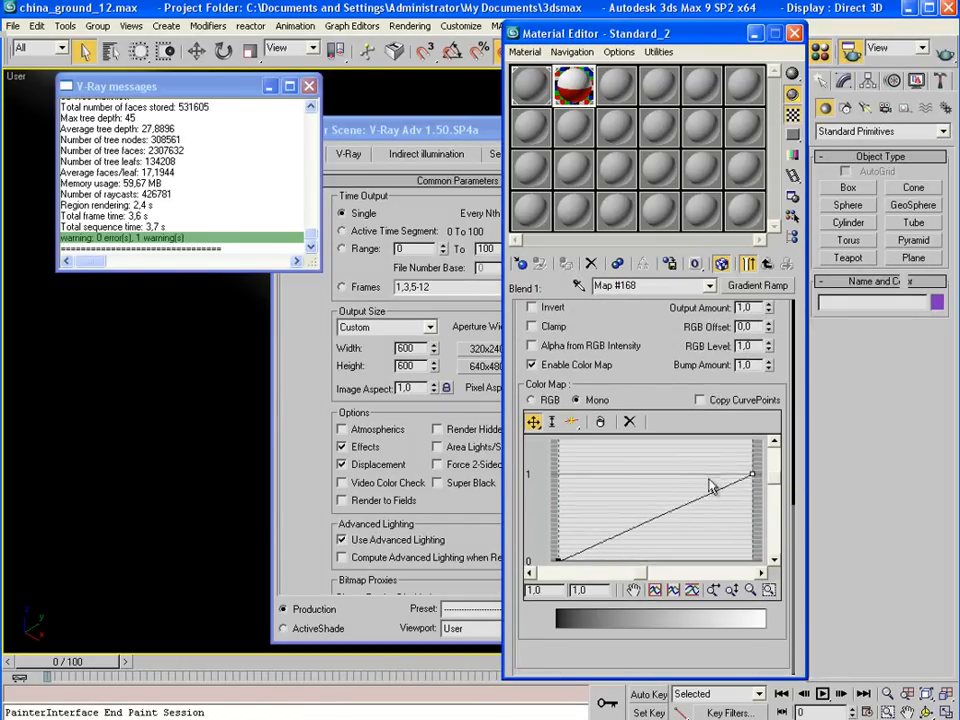
drag(752, 474, 693, 445)
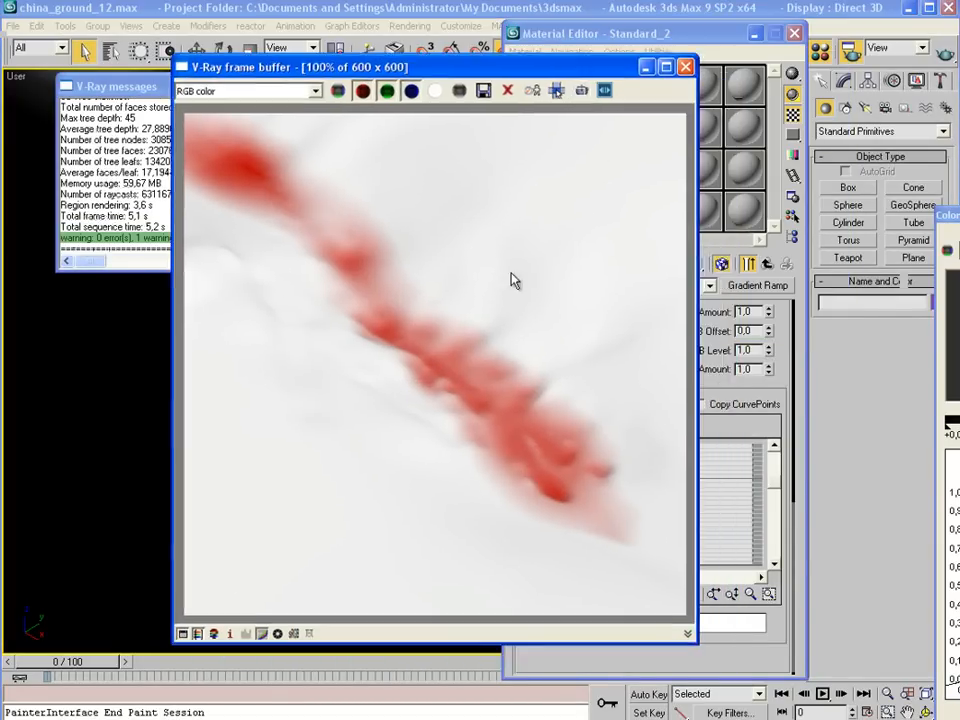
mouse_move(688, 128)
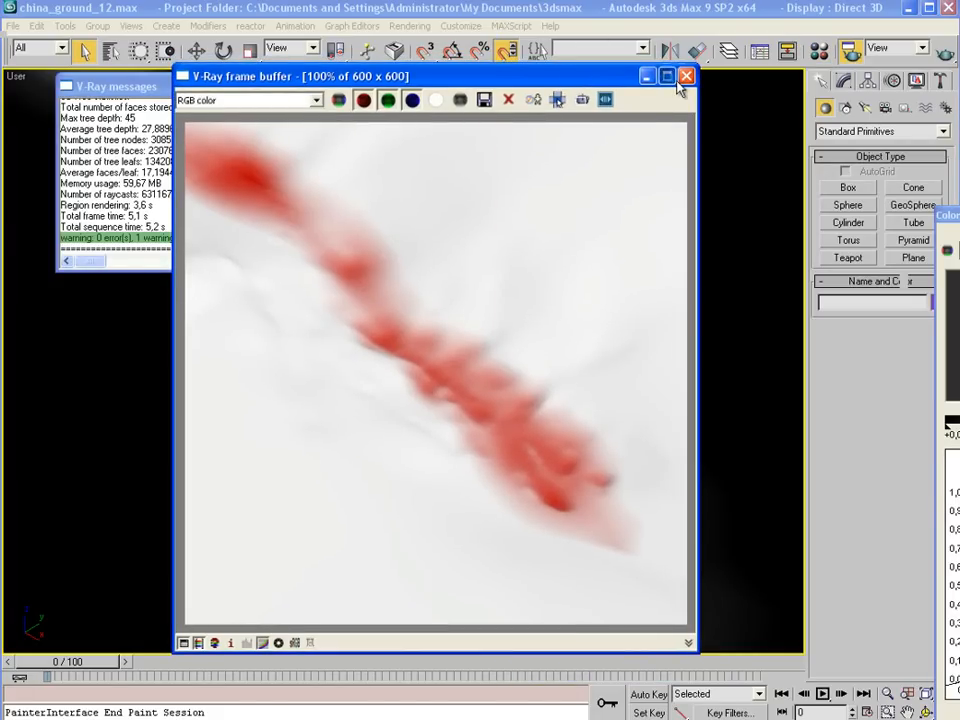
mouse_move(748, 151)
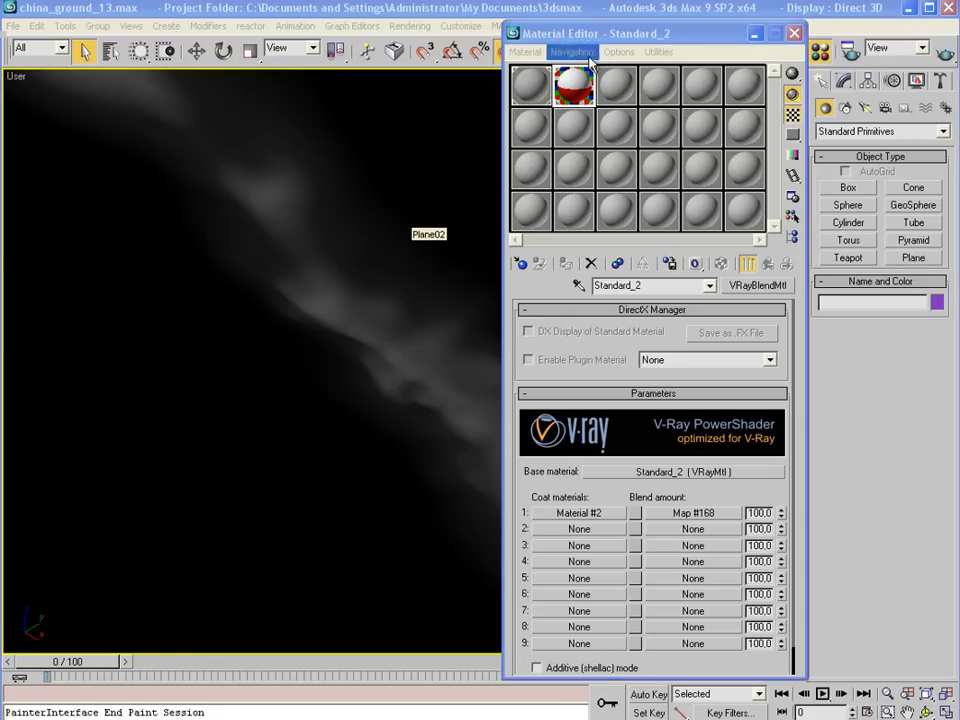
Rename the base material Mud_wet and load soilmud0_color.jpg as its diffuse bitmap
drag(590, 33, 510, 27)
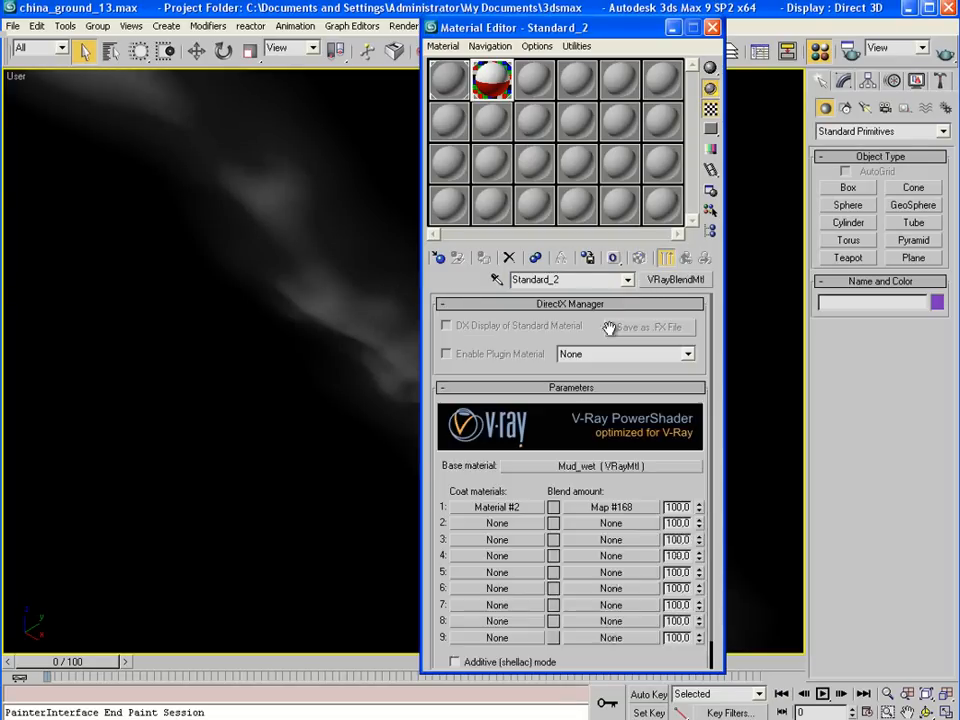
click(497, 507)
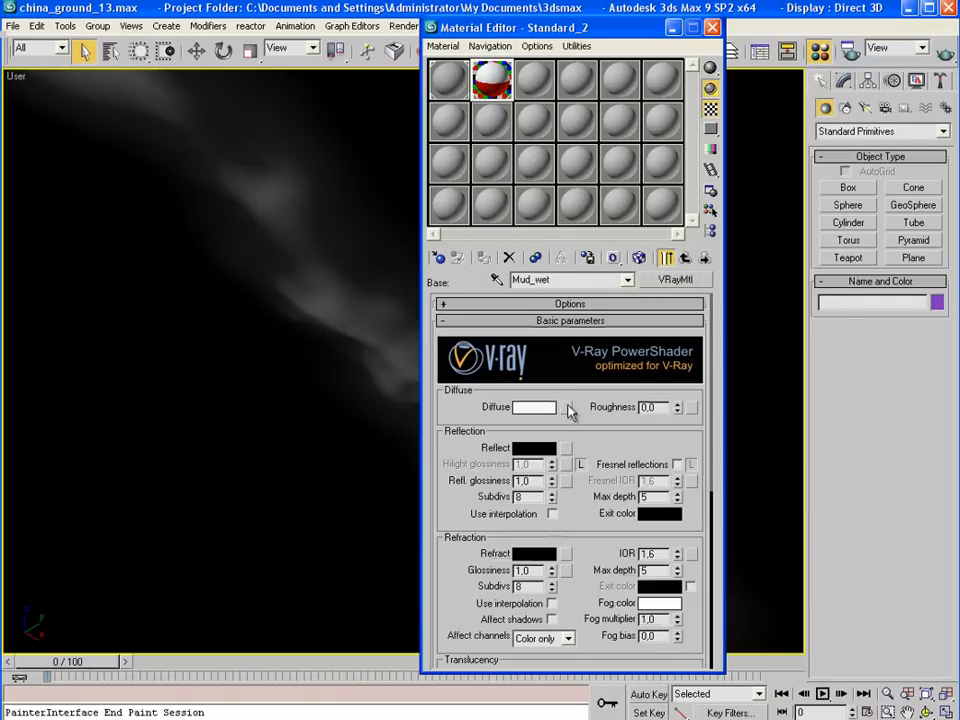
click(570, 407)
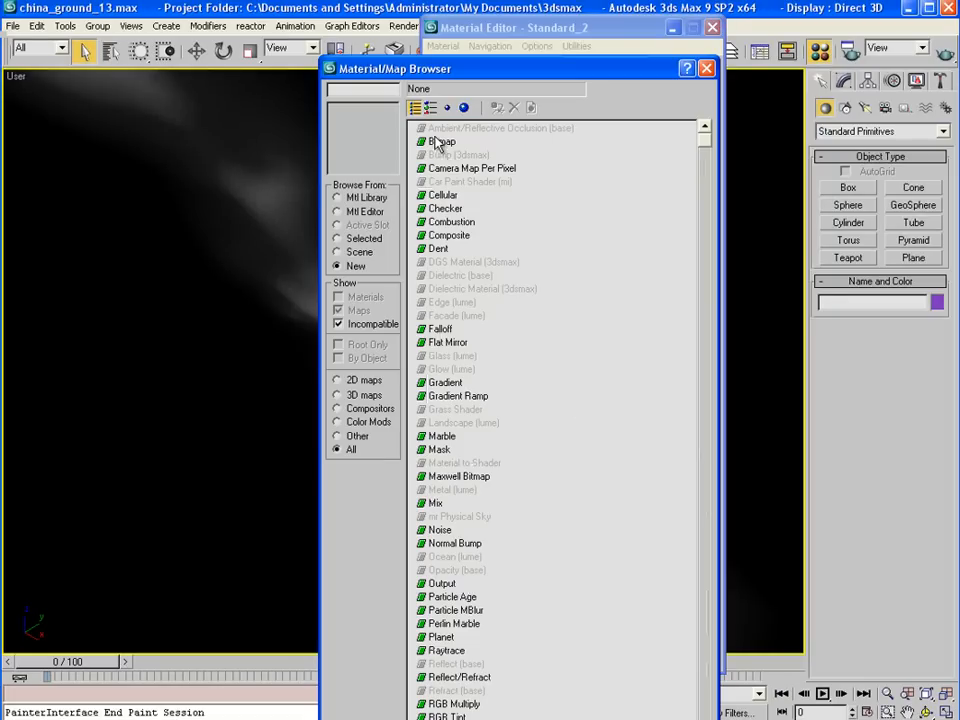
double_click(443, 141)
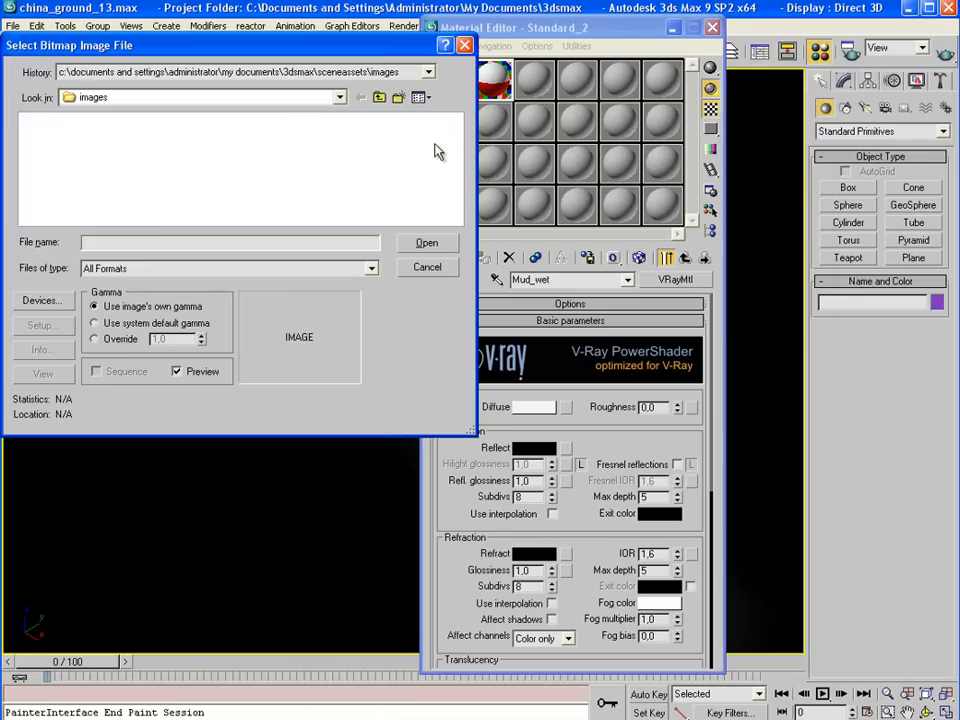
click(427, 242)
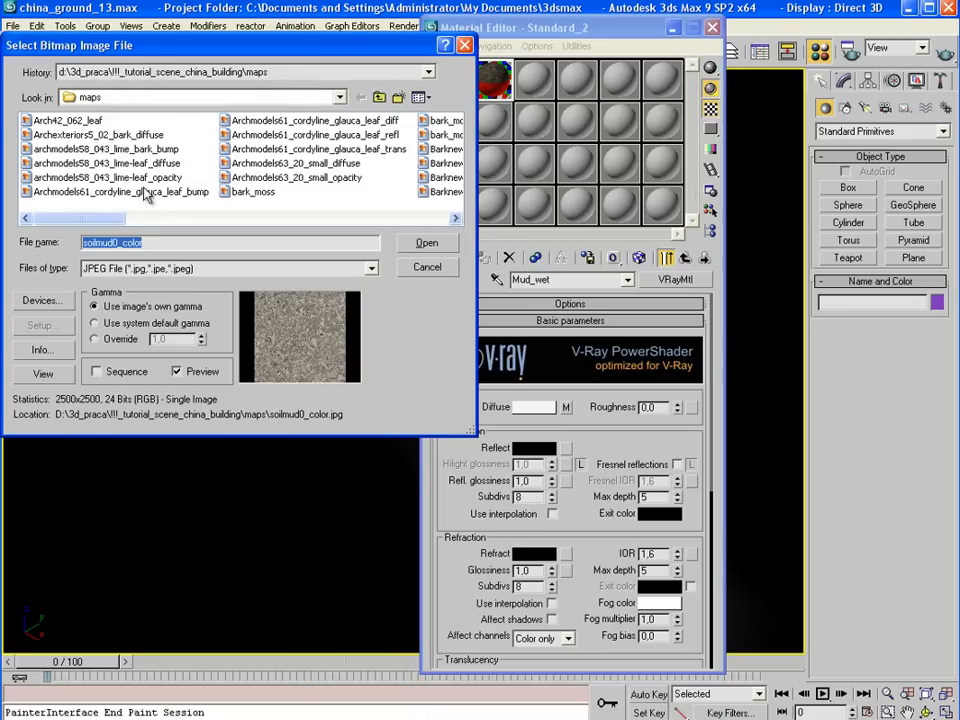
click(427, 242)
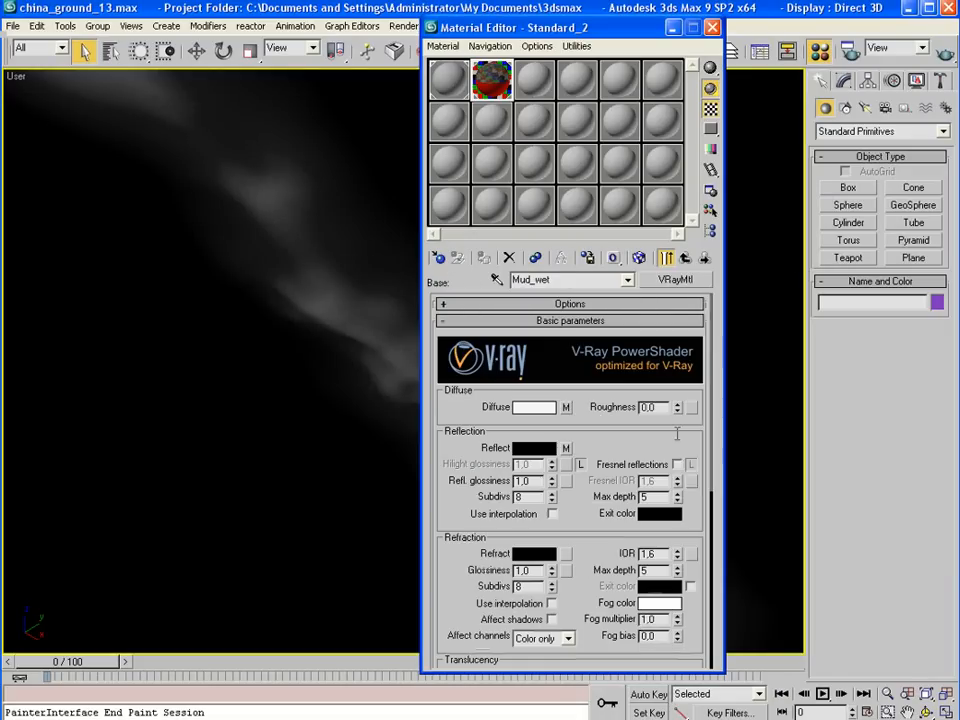
Give Mud_wet Fresnel reflections, 16 subdivs, glossiness map RGB level 2.0, and IOR 2.0
click(677, 464)
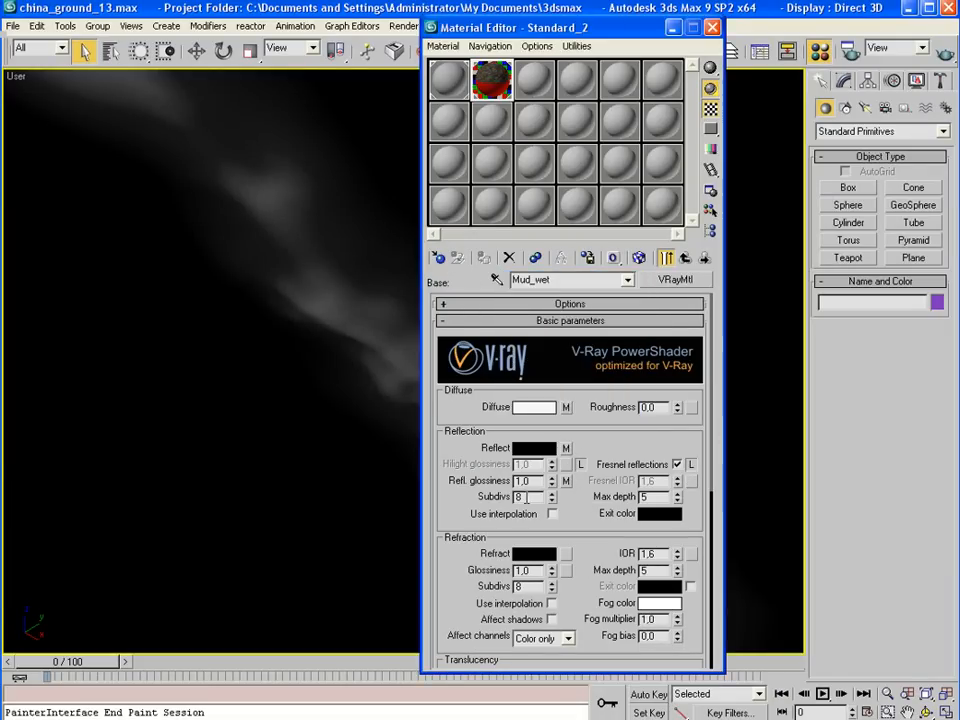
triple_click(520, 497)
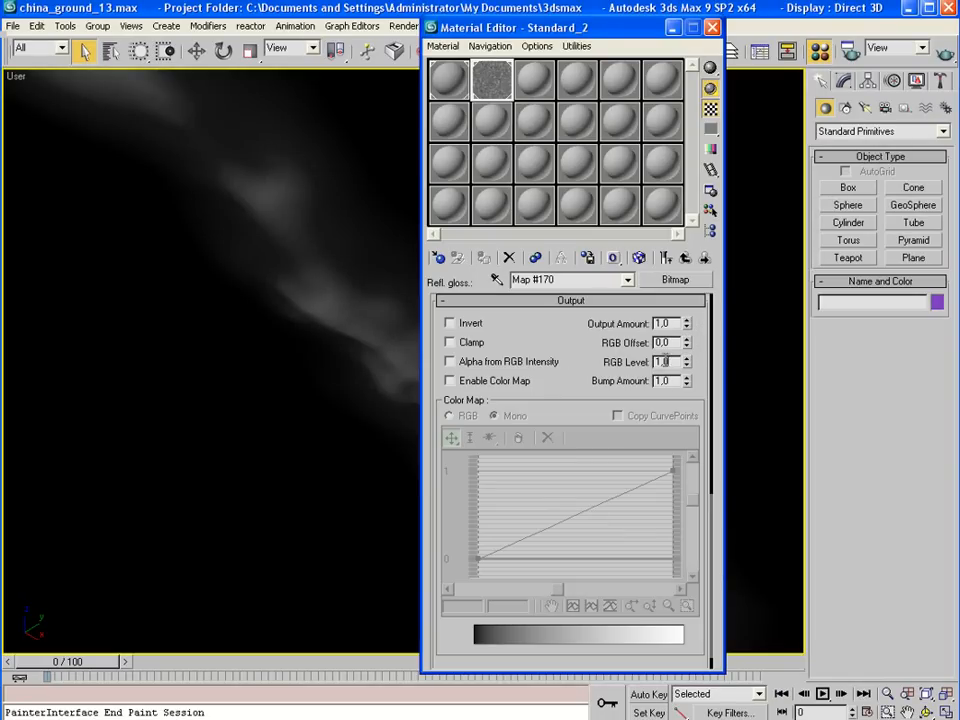
click(627, 279)
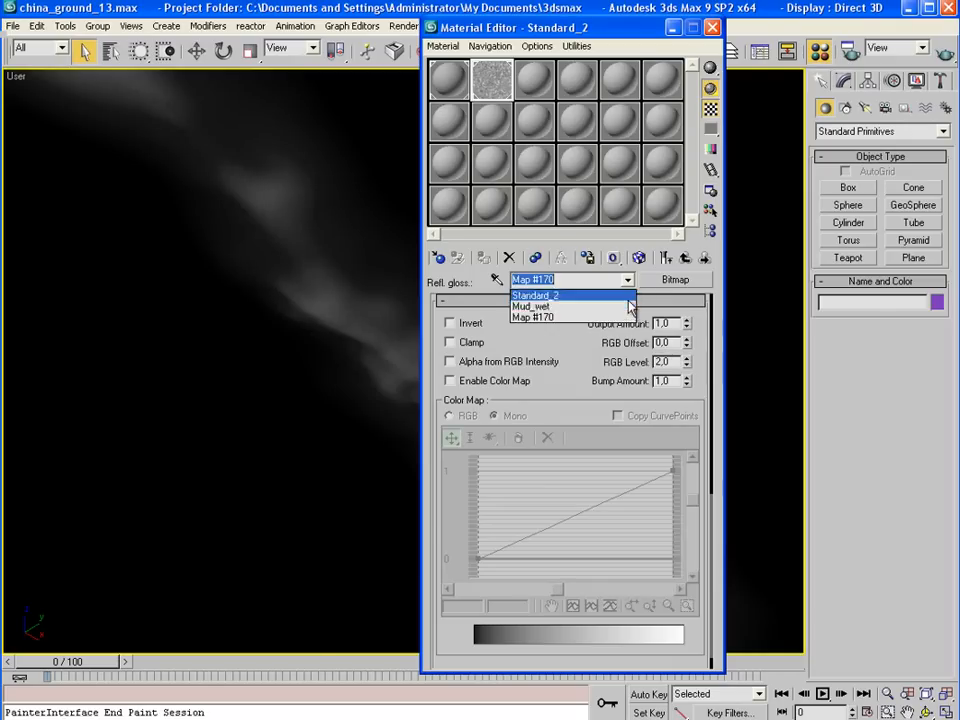
click(531, 305)
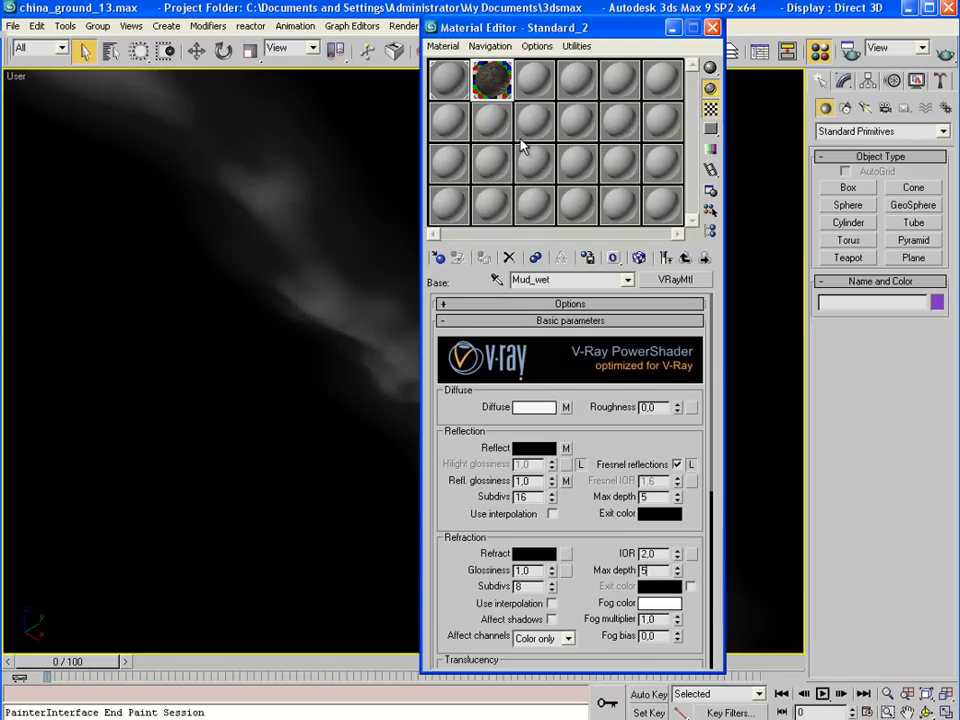
click(649, 279)
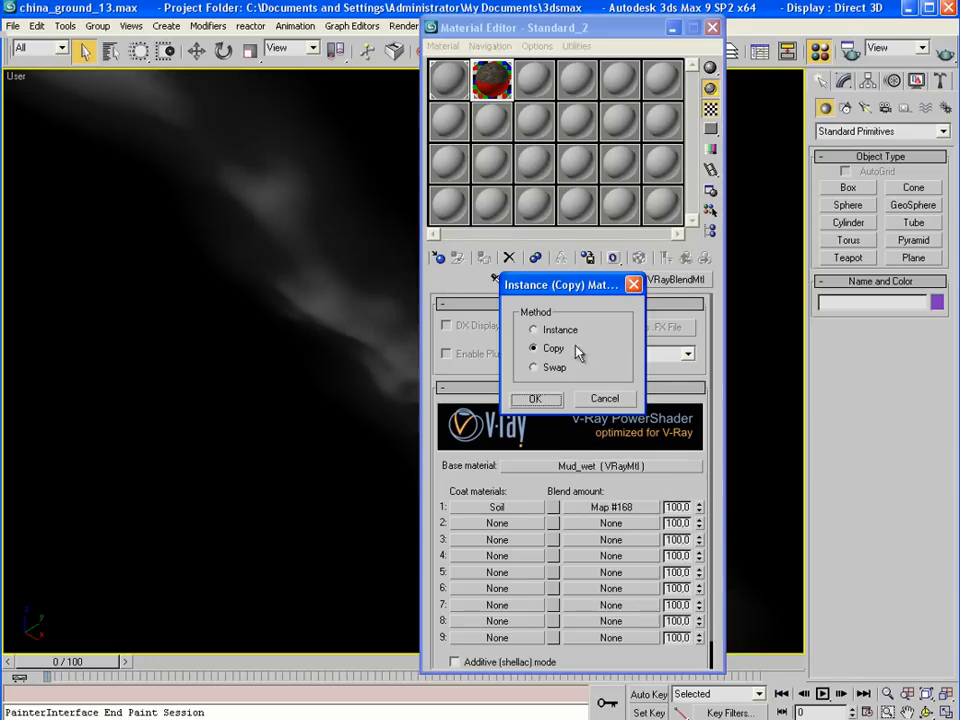
Copy the mud maps onto the Soil material and swap its diffuse image to new_ground.jpg
click(535, 398)
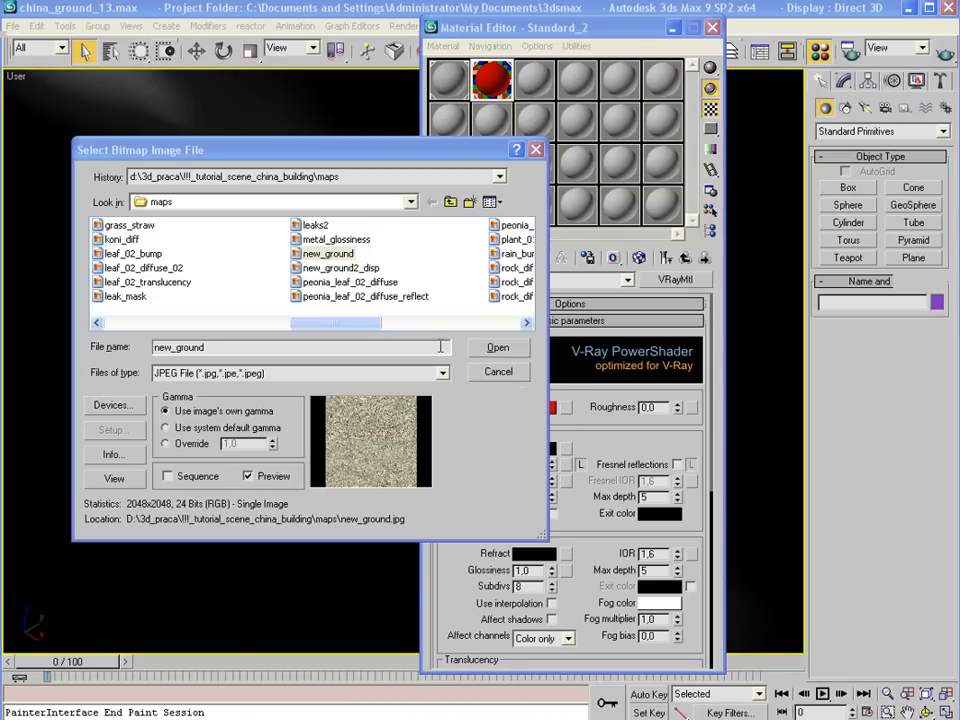
click(497, 347)
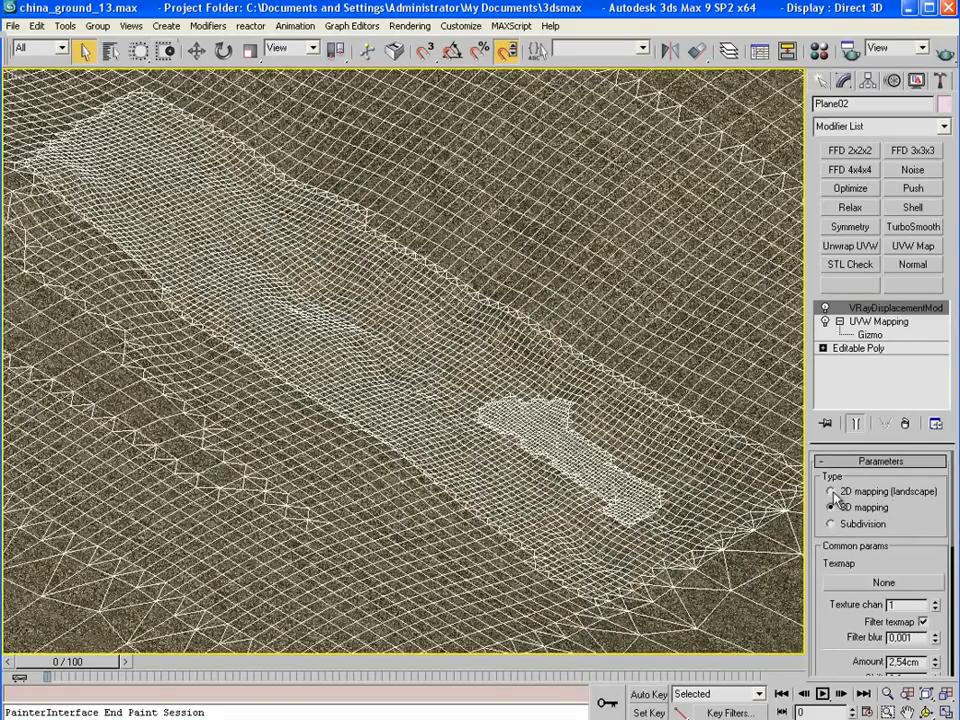
Set new_ground2_disp.jpg as the VRayDisplacementMod texmap with Resolution 1600
scroll(down, 3)
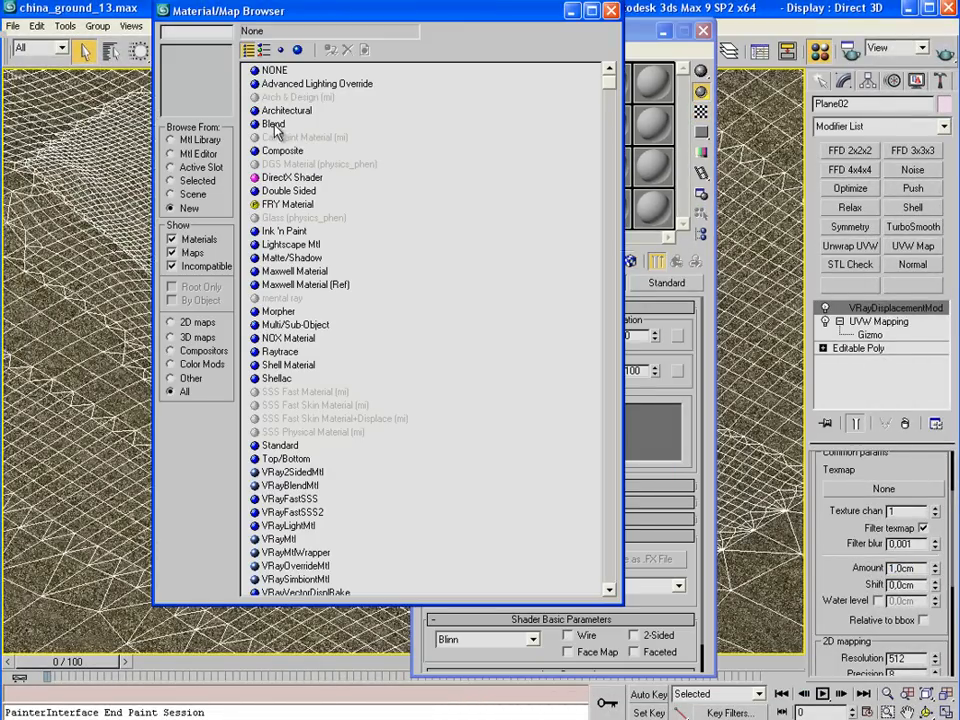
scroll(down, 3)
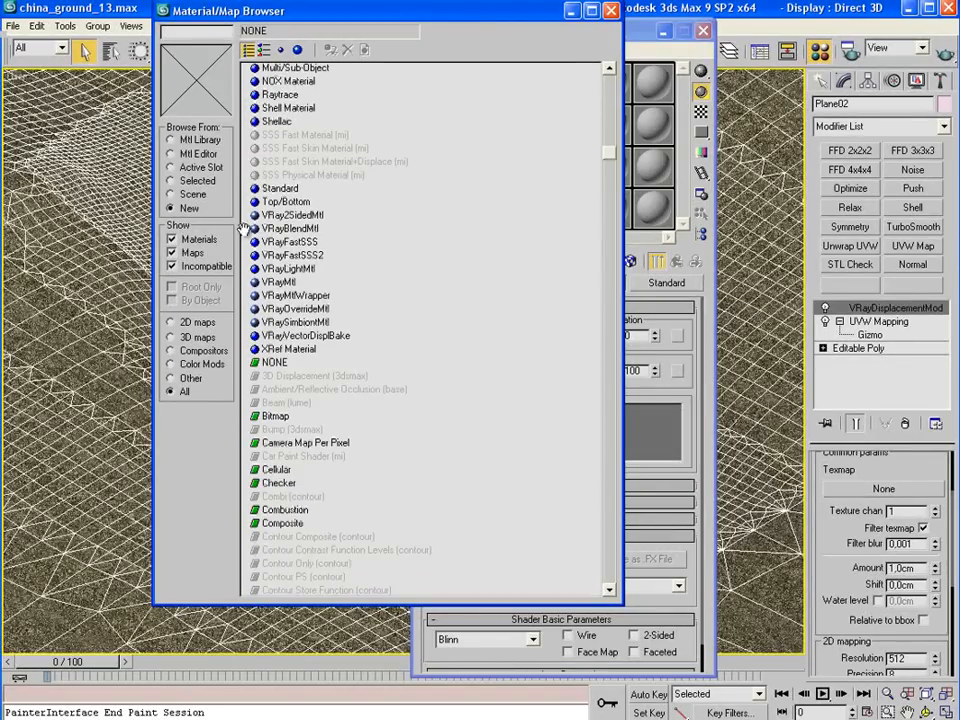
click(333, 389)
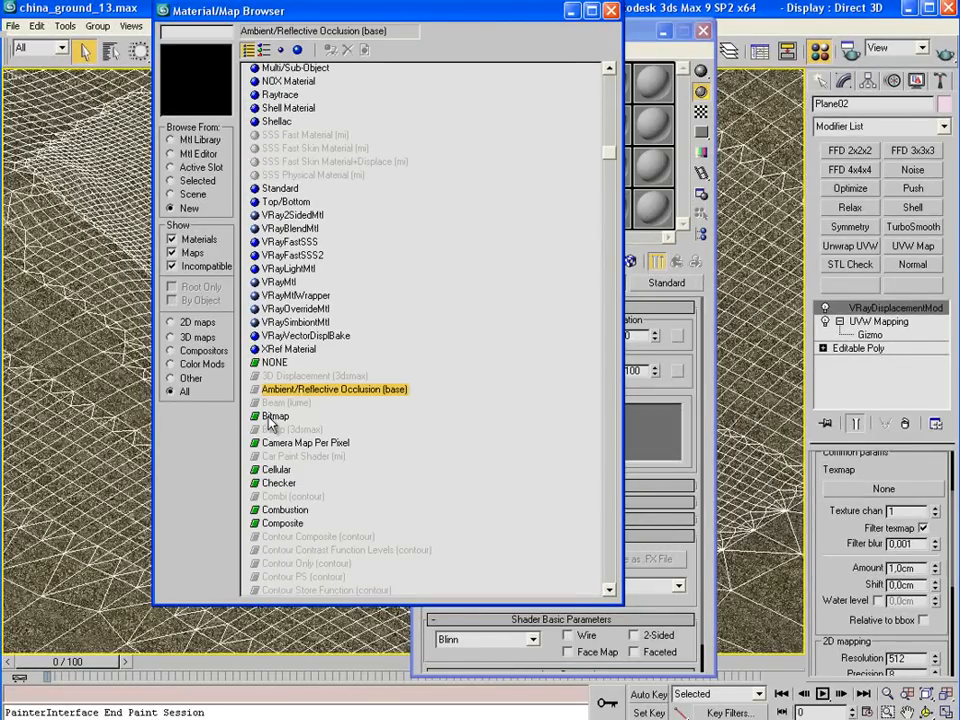
double_click(275, 415)
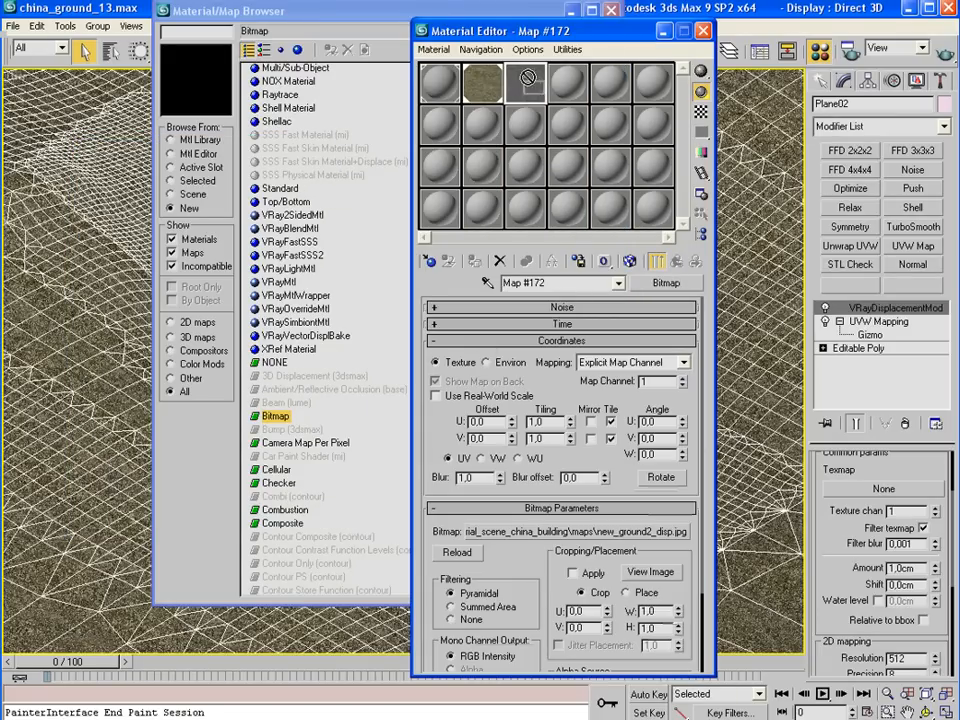
click(527, 82)
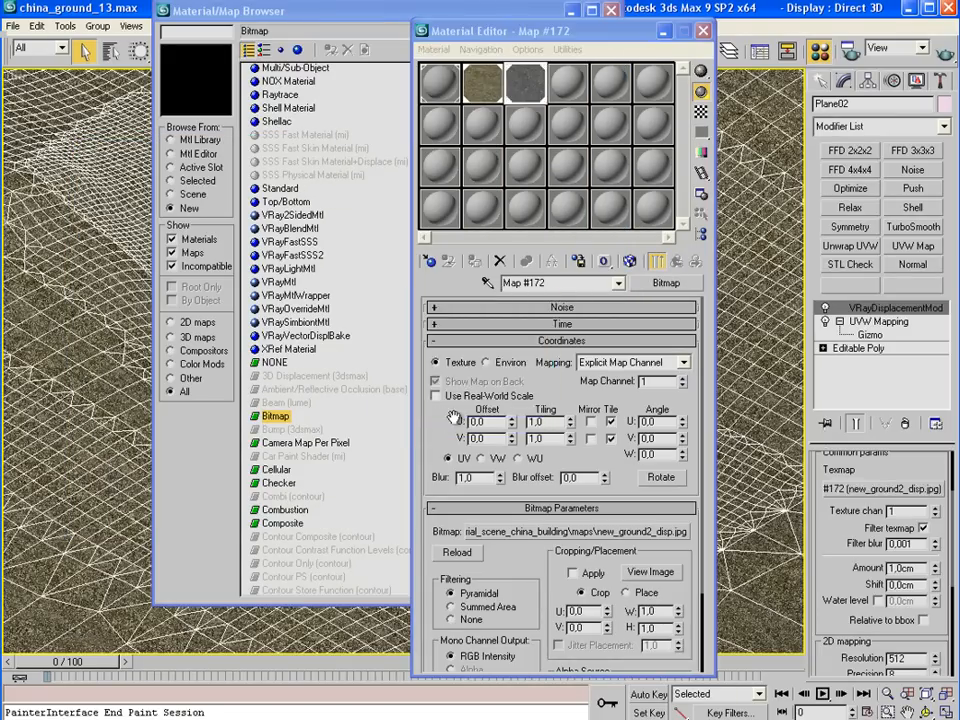
scroll(down, 3)
text(1600)
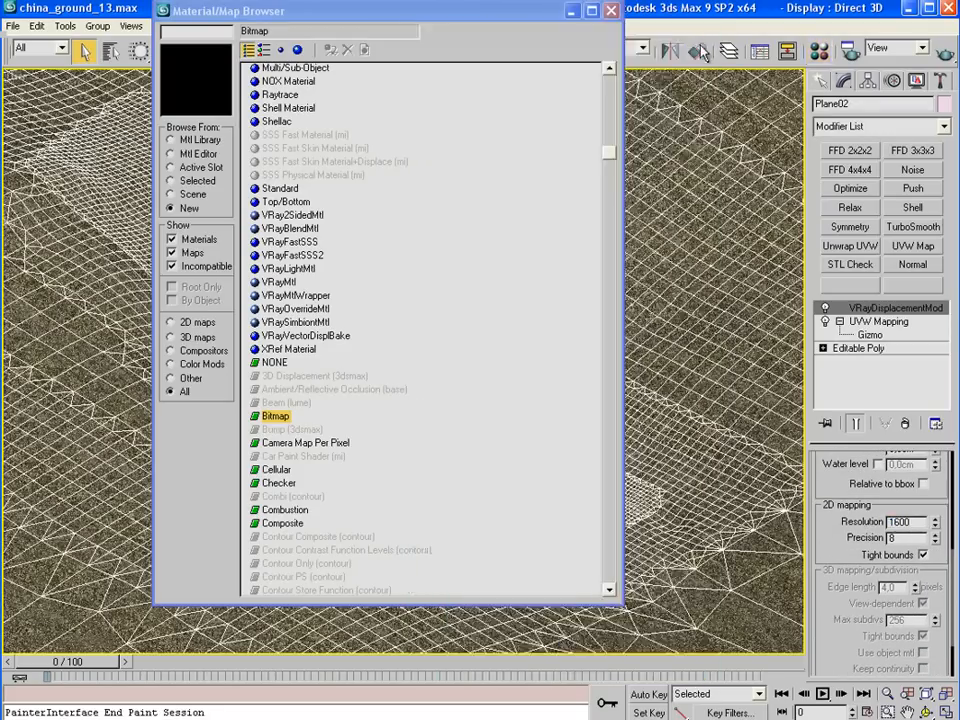
click(610, 10)
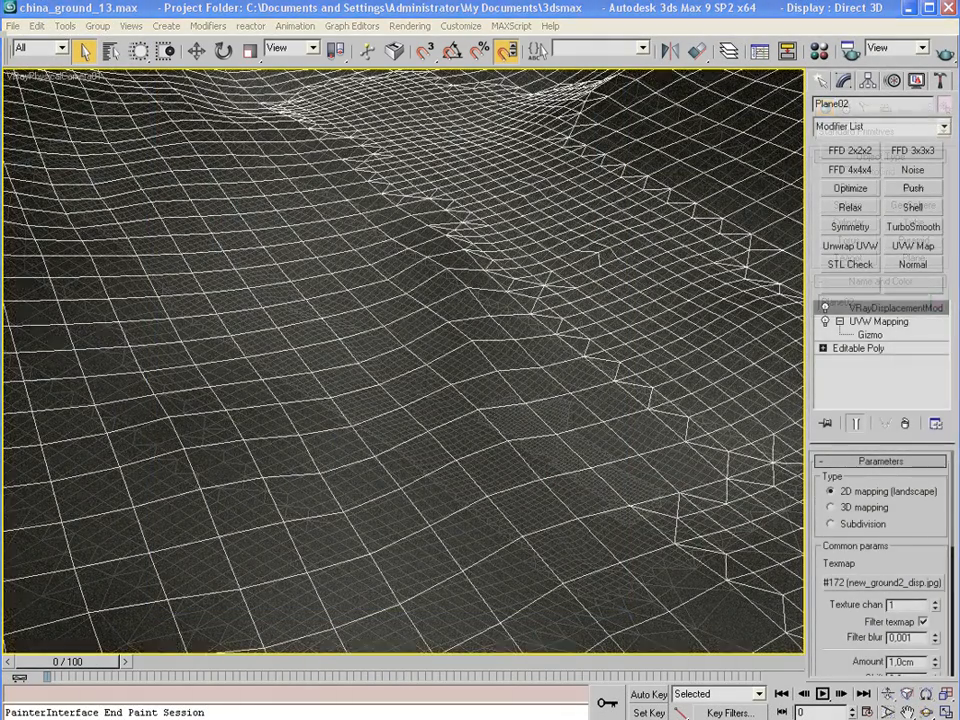
Raise Mud_wet's reflection glossiness from 0.6 to 0.8, preview the blend sphere, and close the editor
click(820, 52)
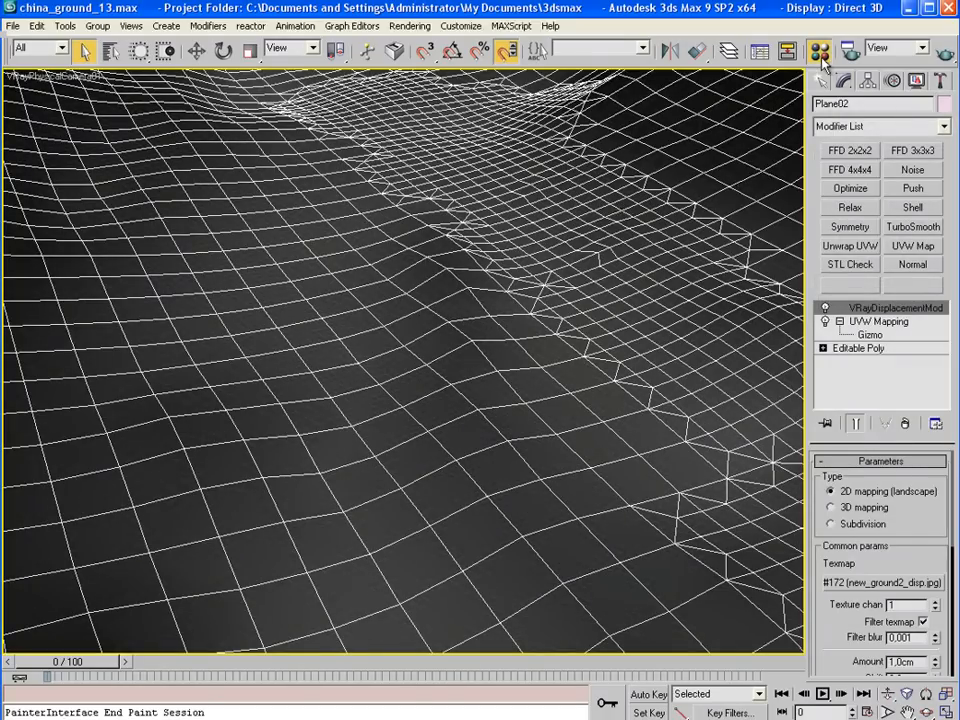
click(819, 51)
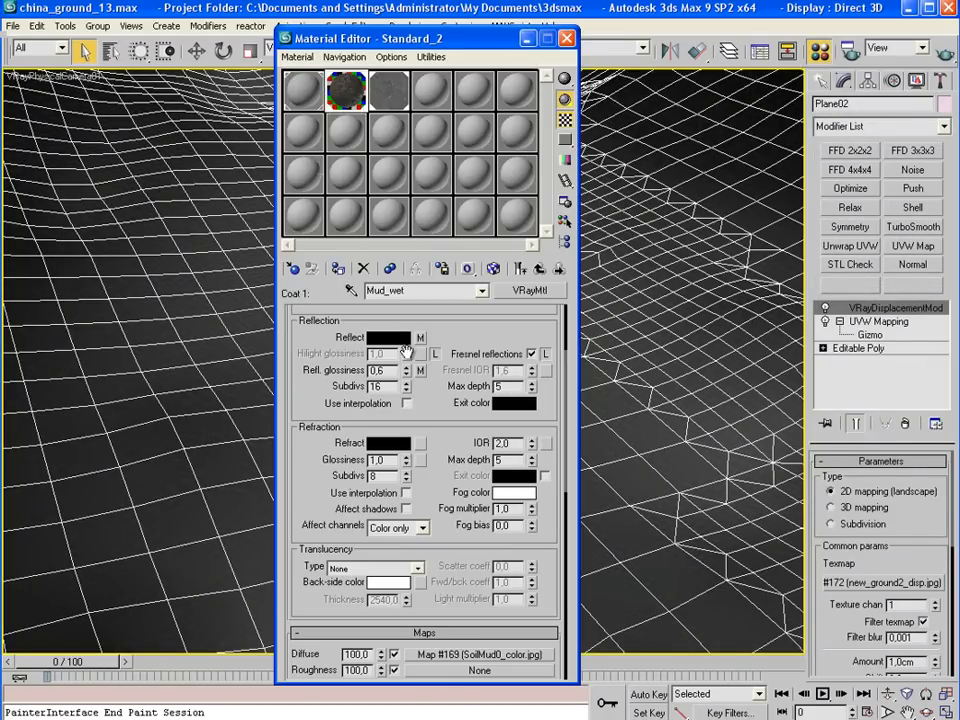
right_click(420, 370)
text(0,8)
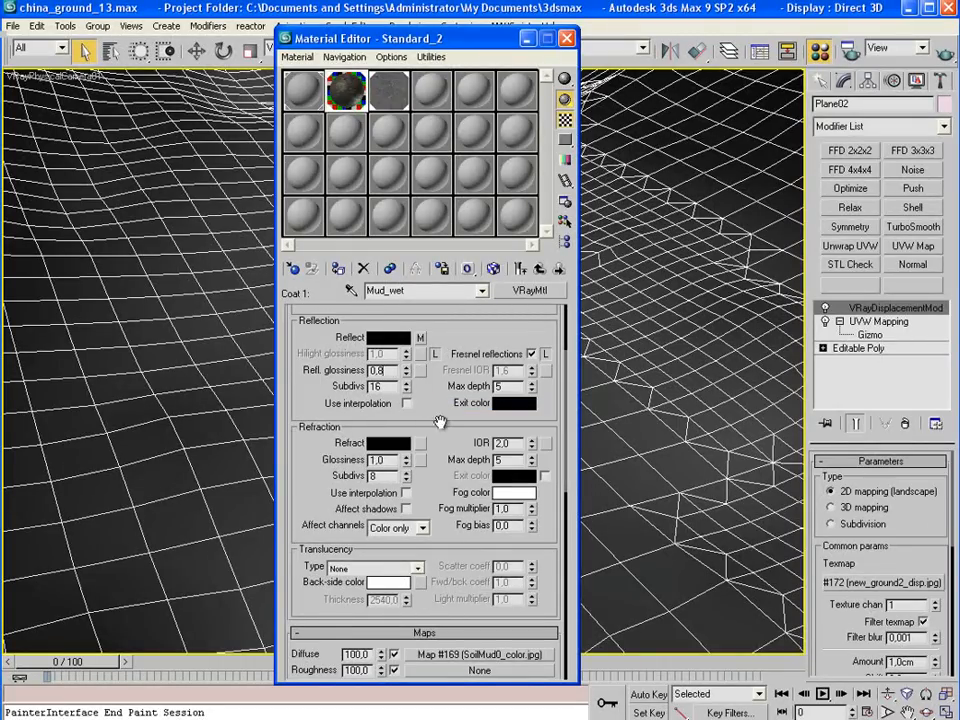
triple_click(377, 370)
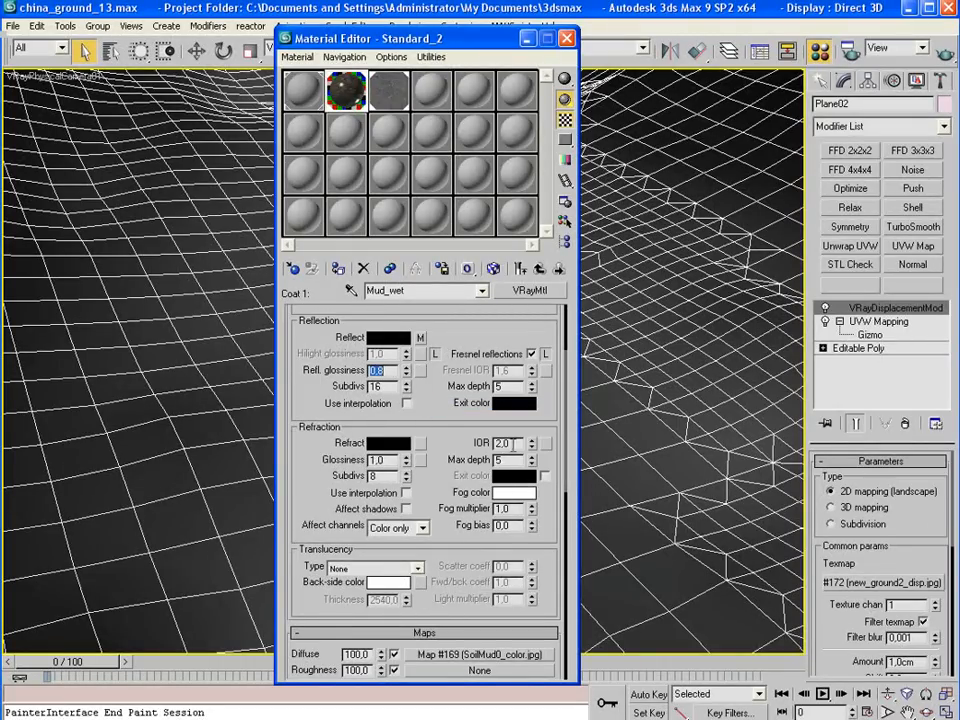
triple_click(512, 443)
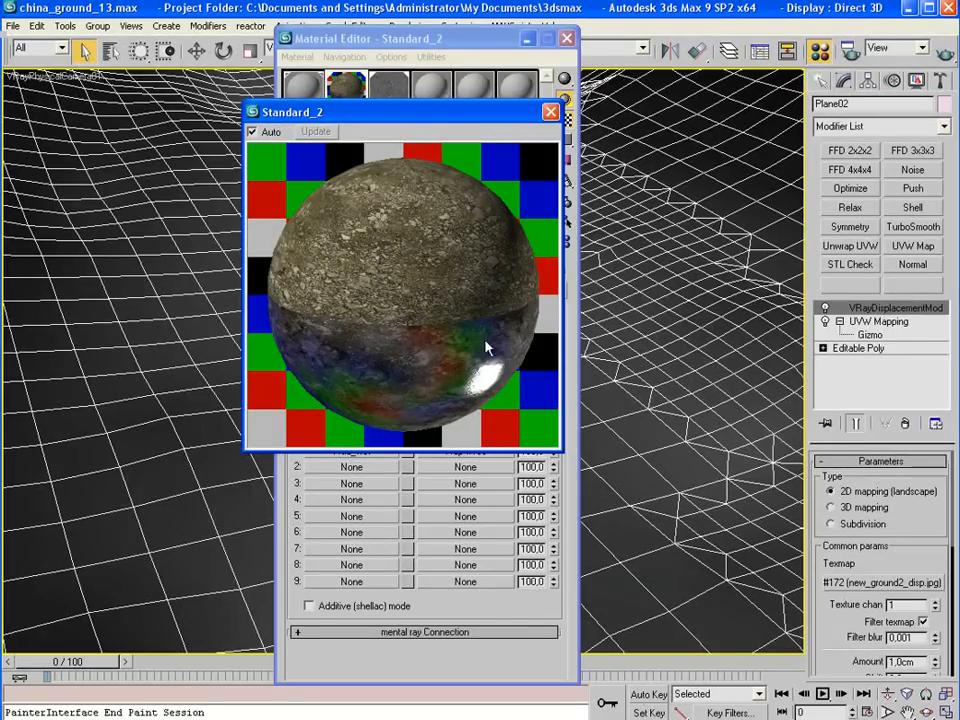
click(550, 111)
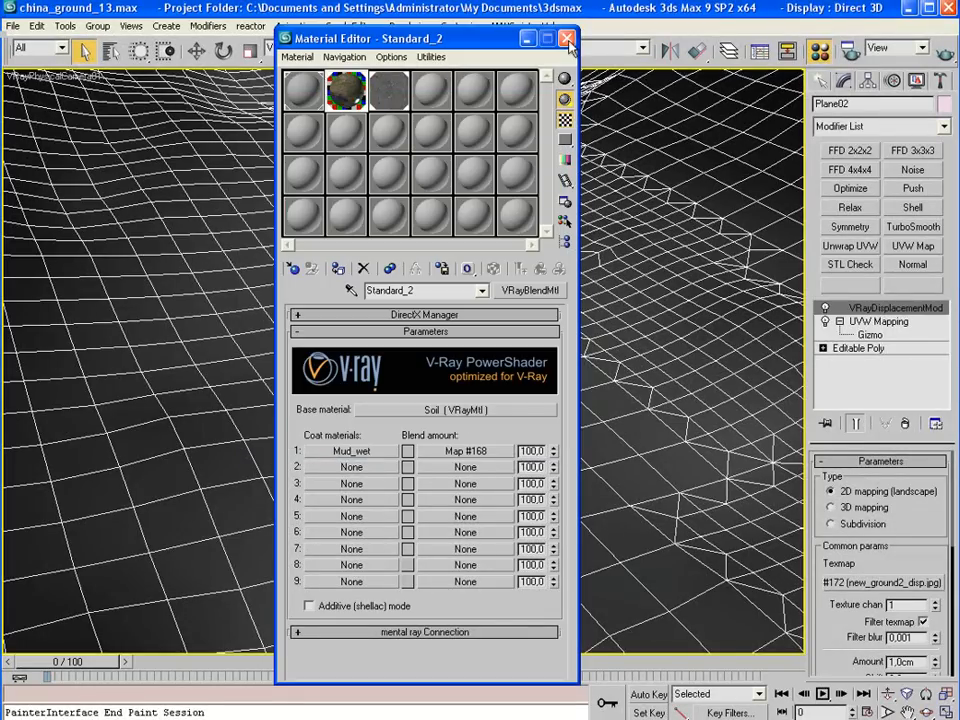
click(568, 38)
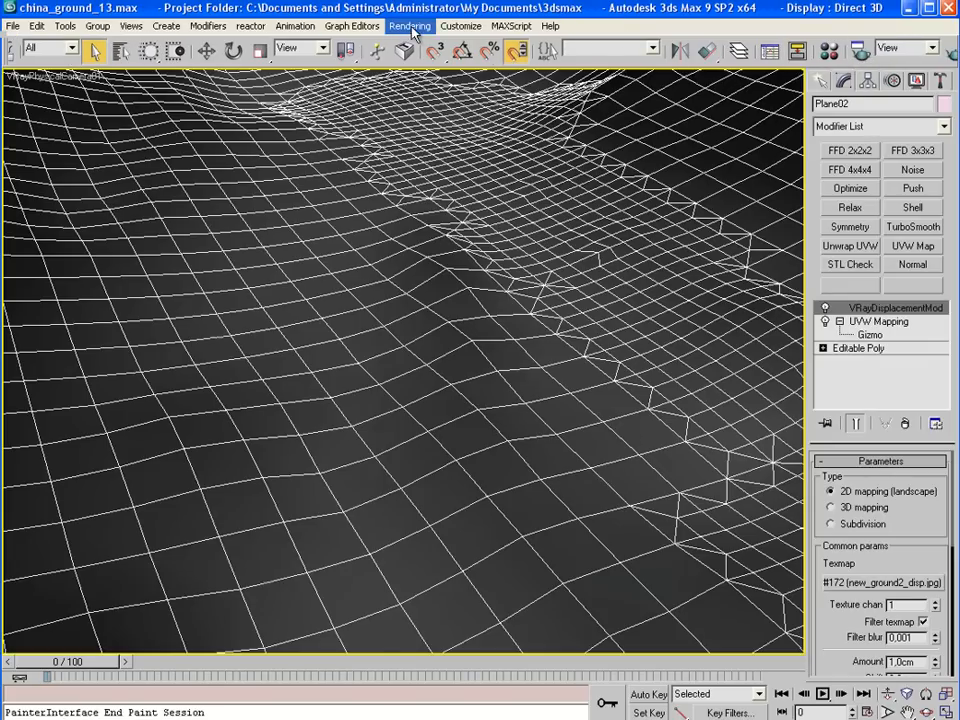
Render the displaced soil-and-mud ground from Render Setup into the V-Ray frame buffer
click(409, 25)
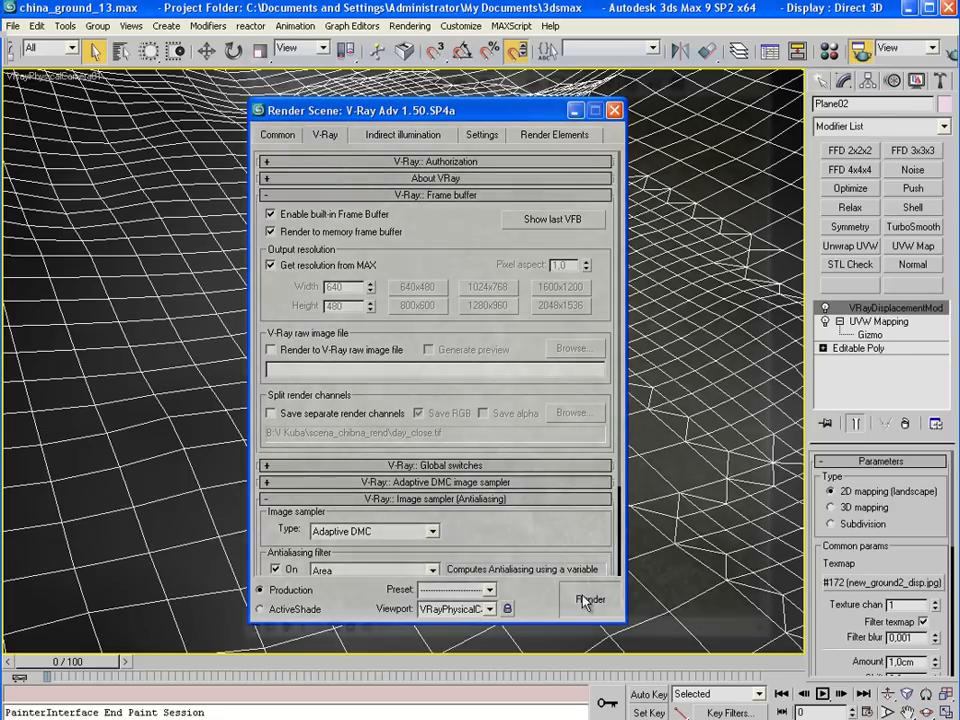
click(588, 599)
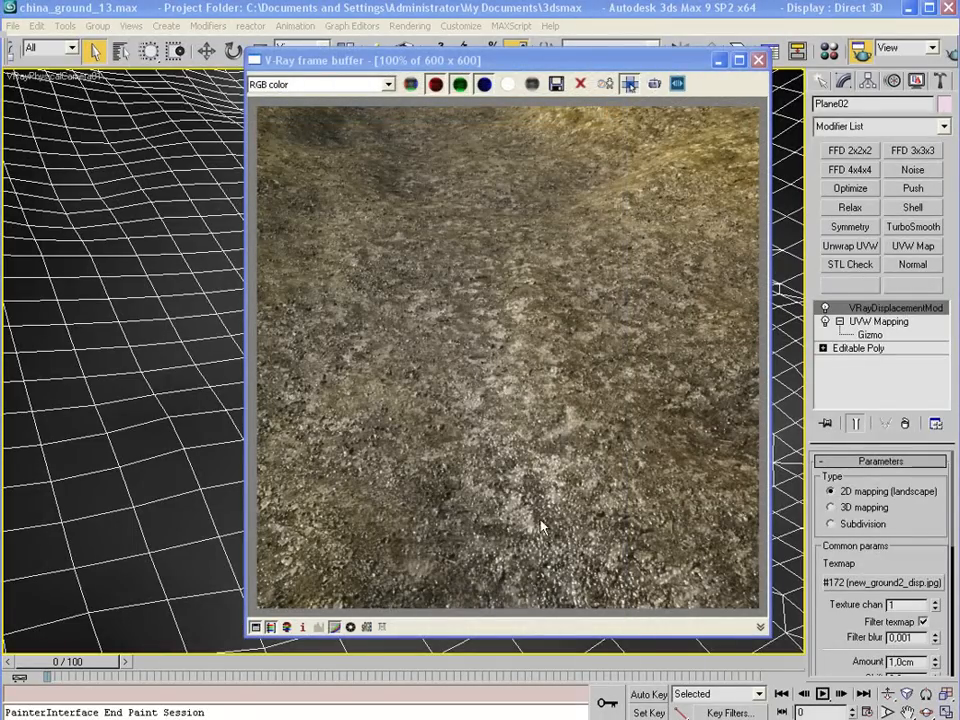
mouse_move(515, 565)
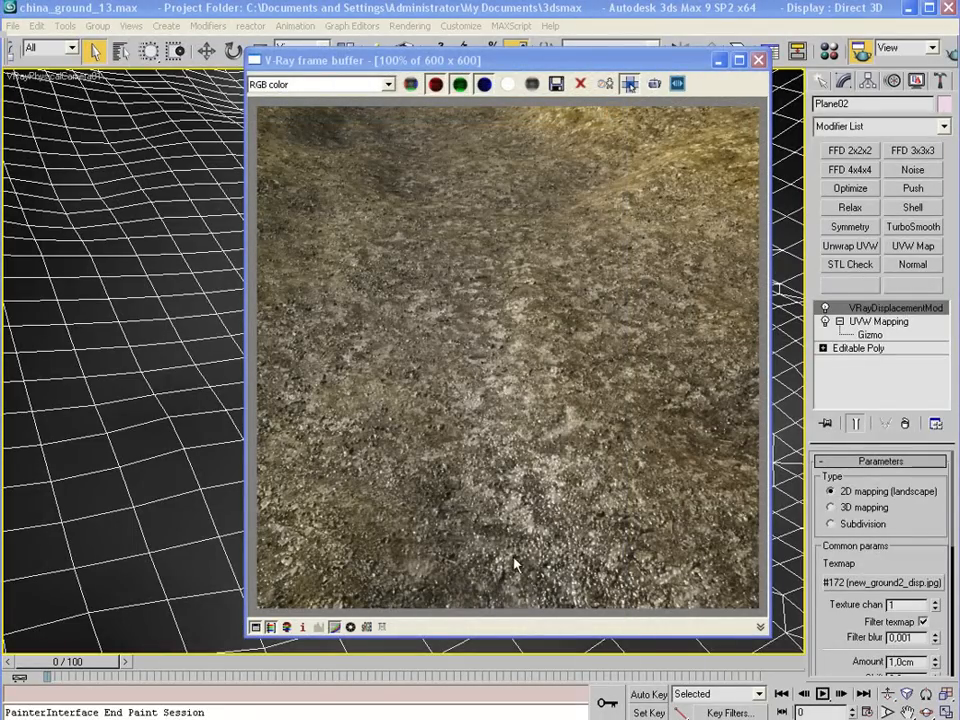
mouse_move(547, 325)
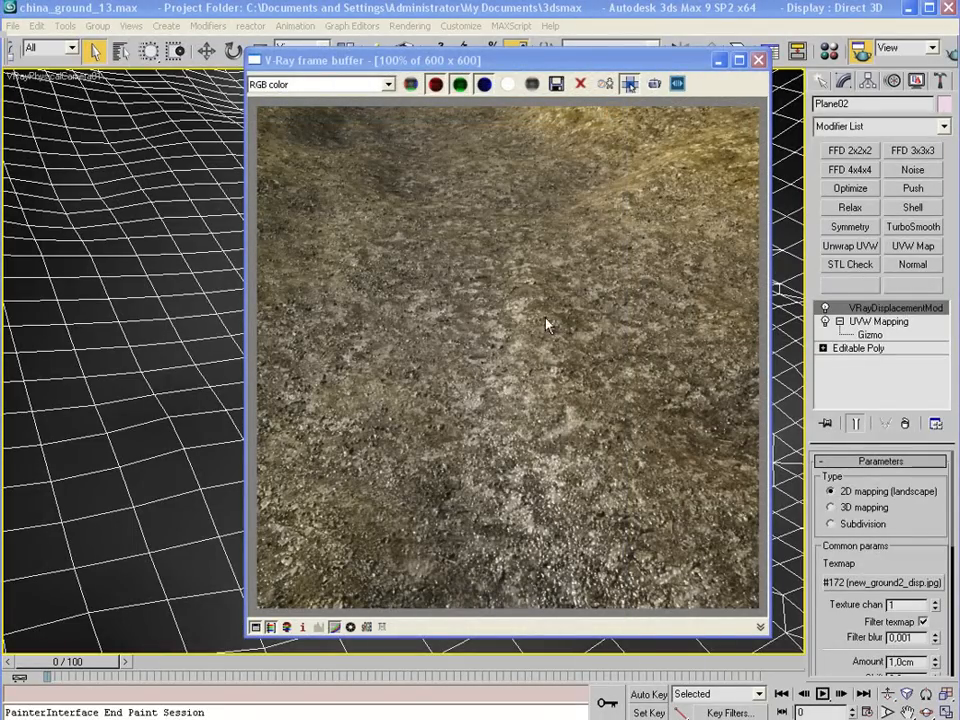
mouse_move(348, 117)
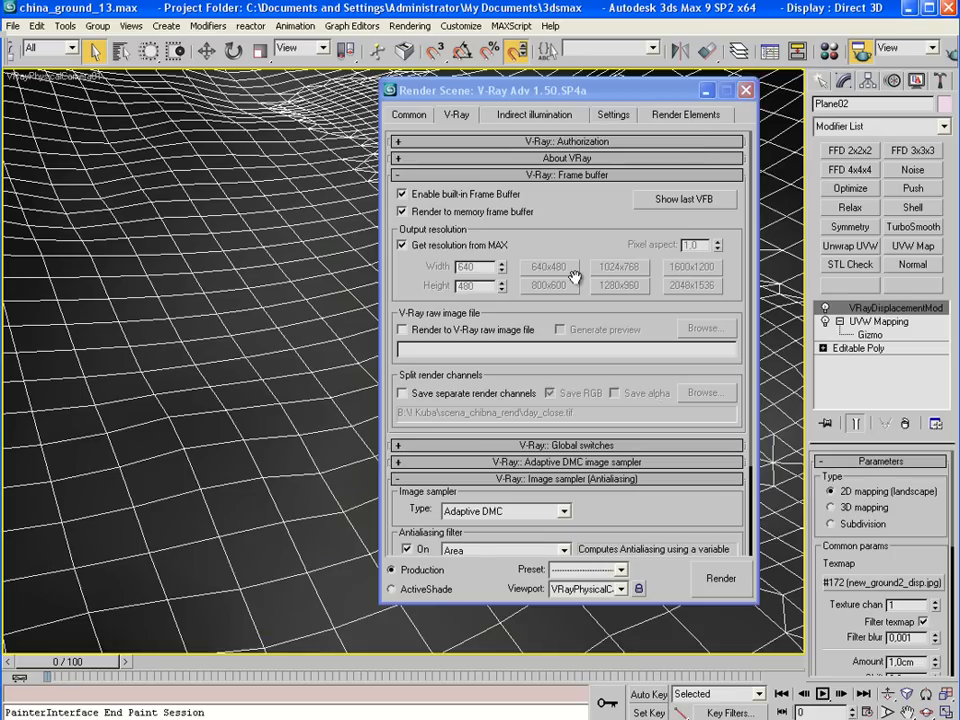
Set the Map #169 soil-mud bitmap output to RGB Level 0.45 and RGB Offset 0.01
click(745, 90)
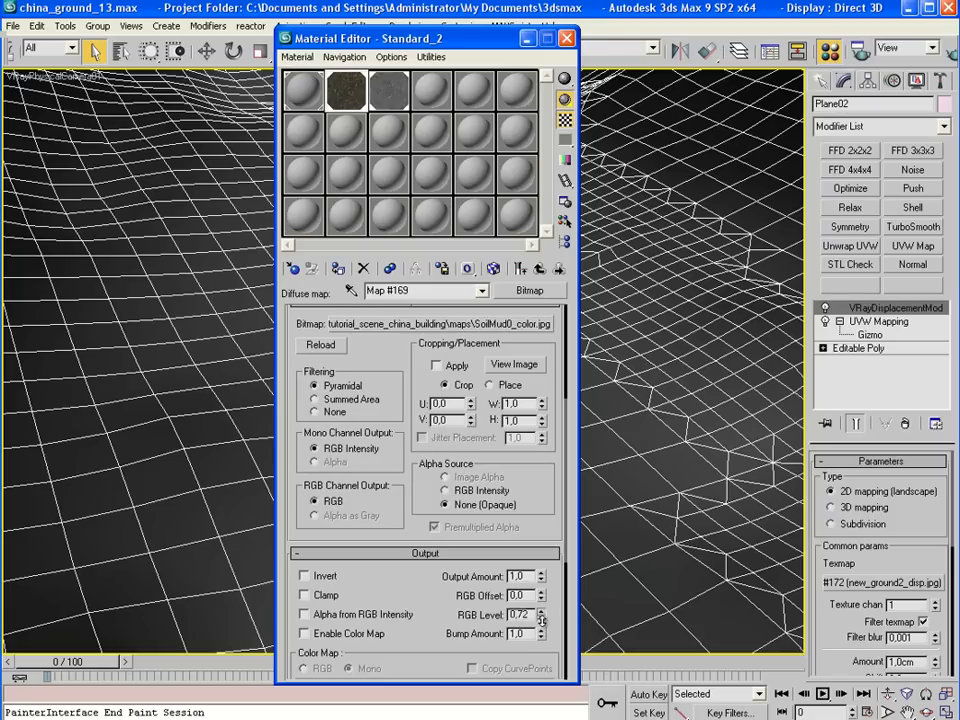
click(540, 618)
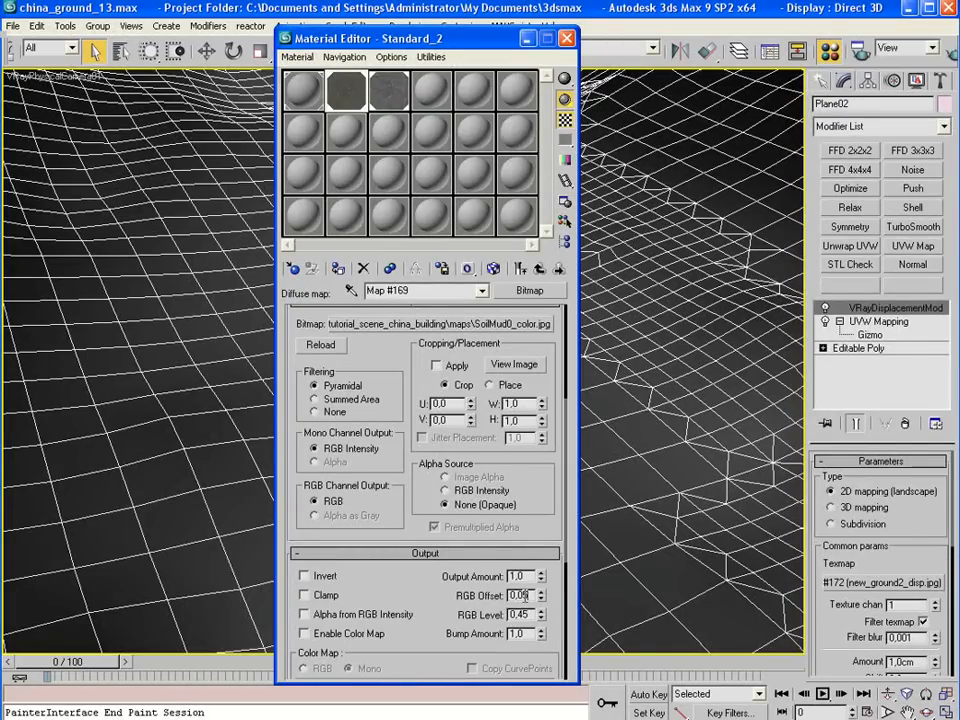
triple_click(517, 595)
text(0,01)
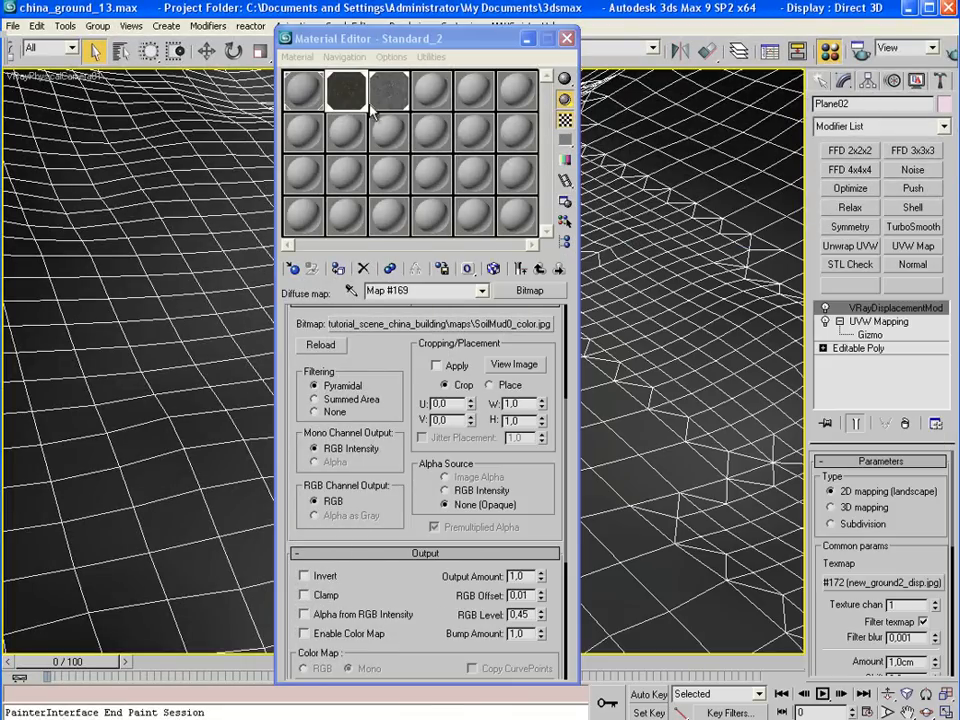
click(514, 363)
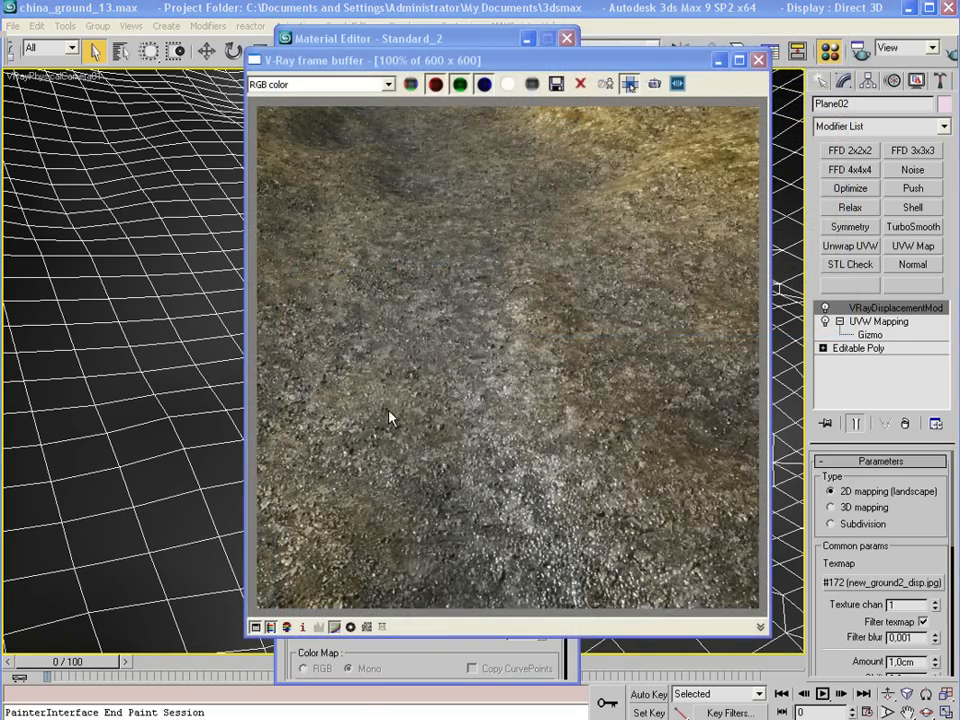
mouse_move(420, 432)
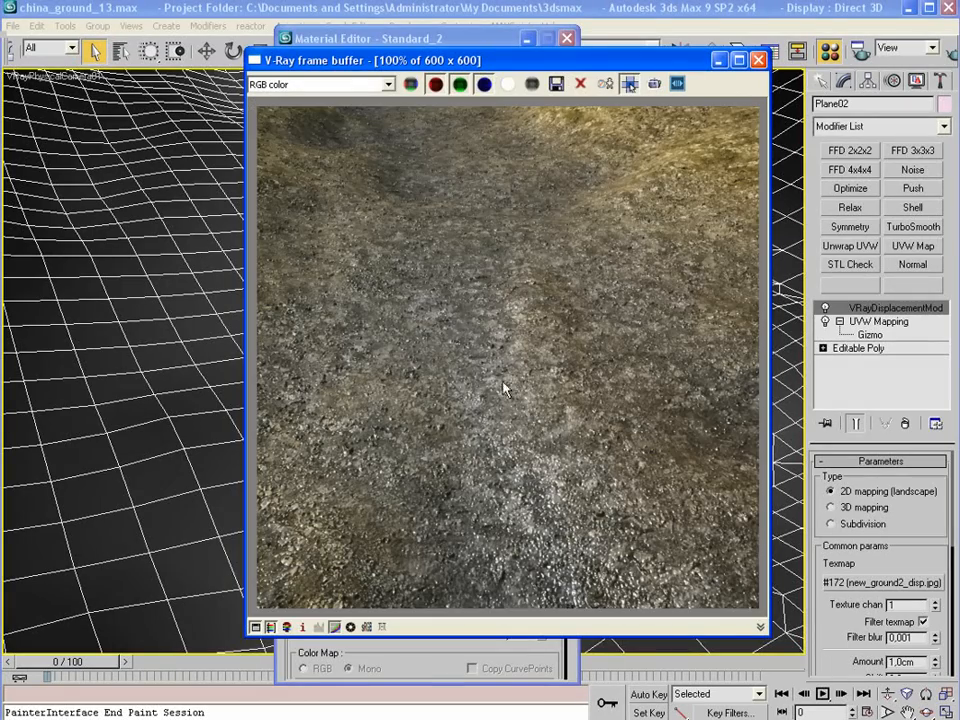
mouse_move(665, 138)
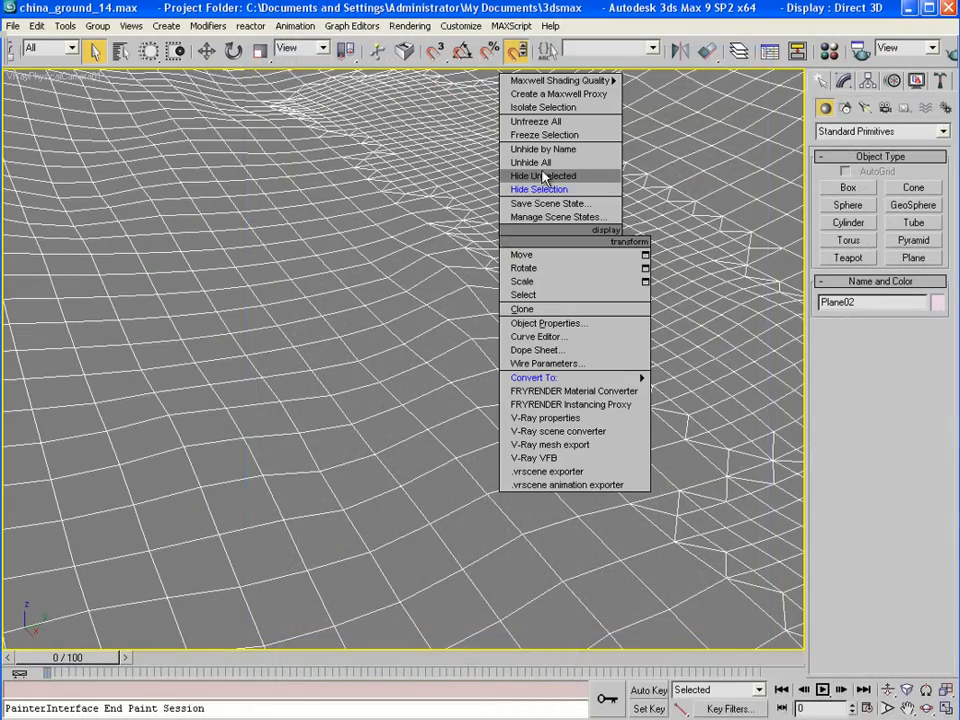
Use Hide Unselected from the quad menu so only the puddle plane stays visible
click(543, 175)
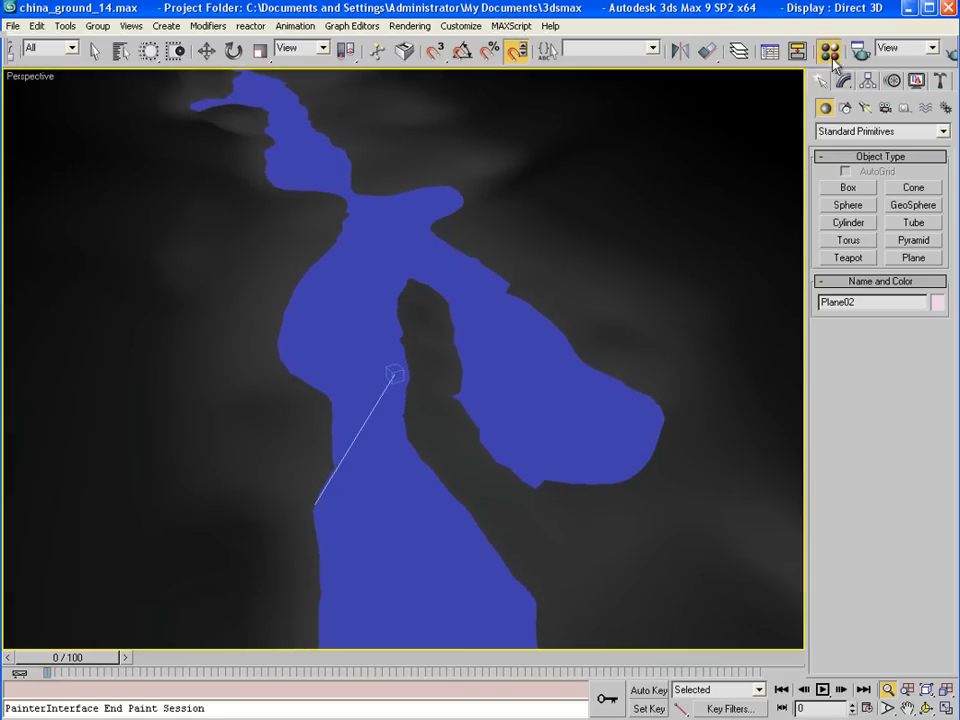
In the Material Editor, name the material water_dirty and give it a dark murky green diffuse
click(829, 51)
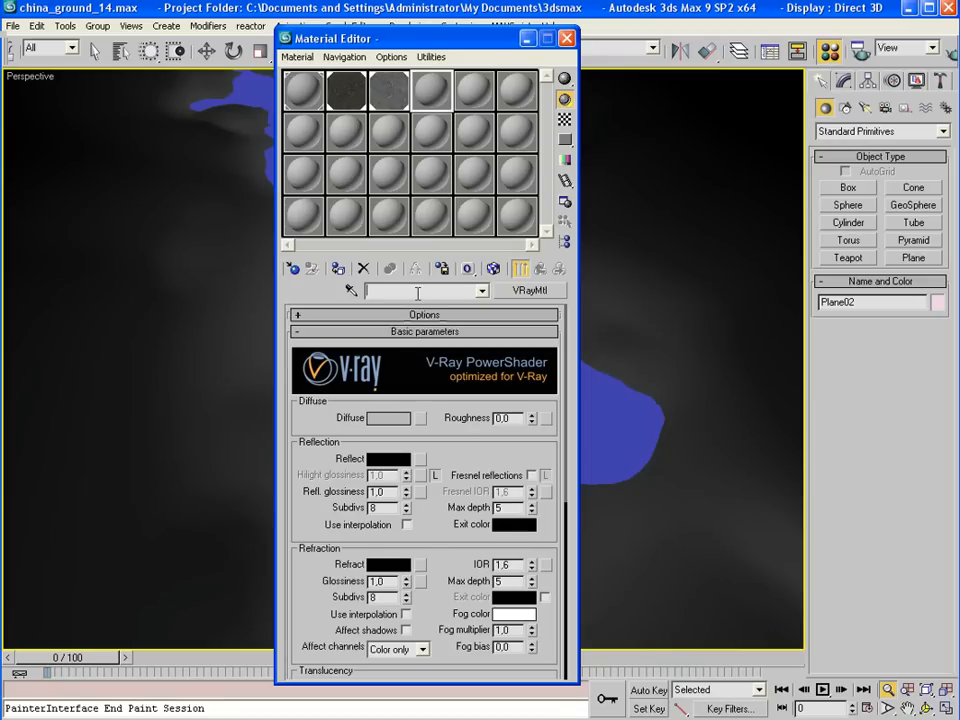
text(water_dirty)
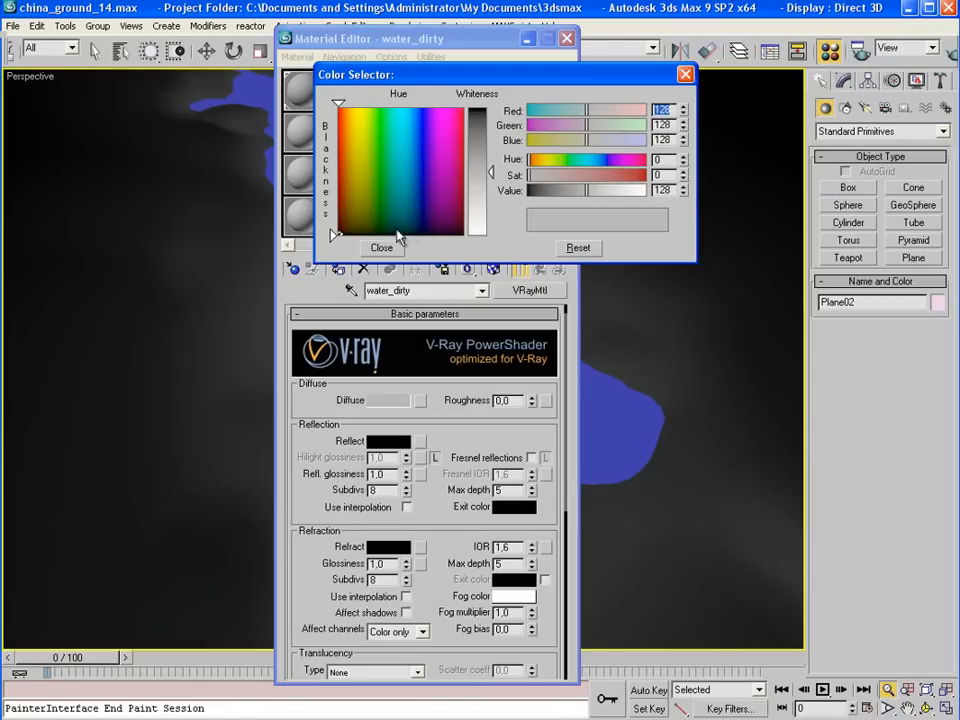
click(390, 222)
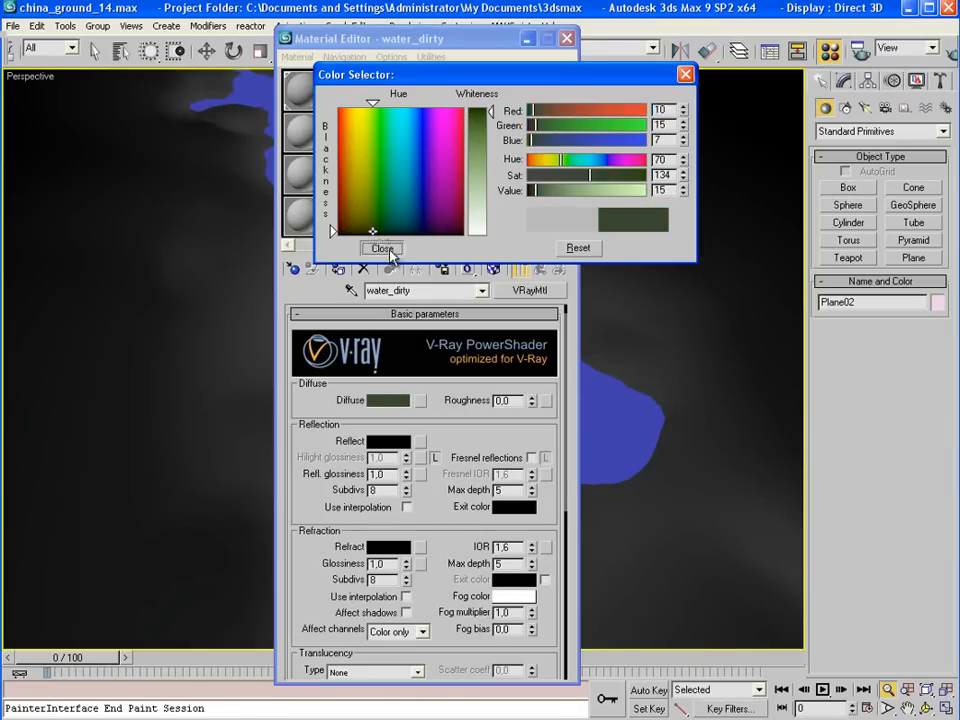
click(390, 441)
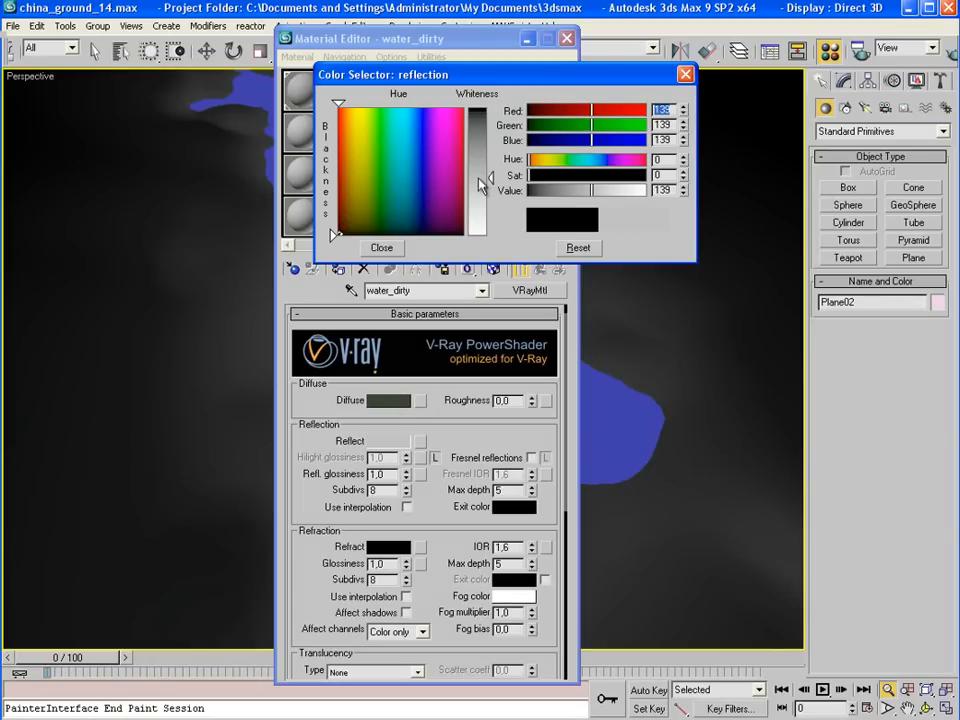
Set grey Fresnel reflections, IOR 1.333 and a slightly warm light-grey refraction colour
click(381, 247)
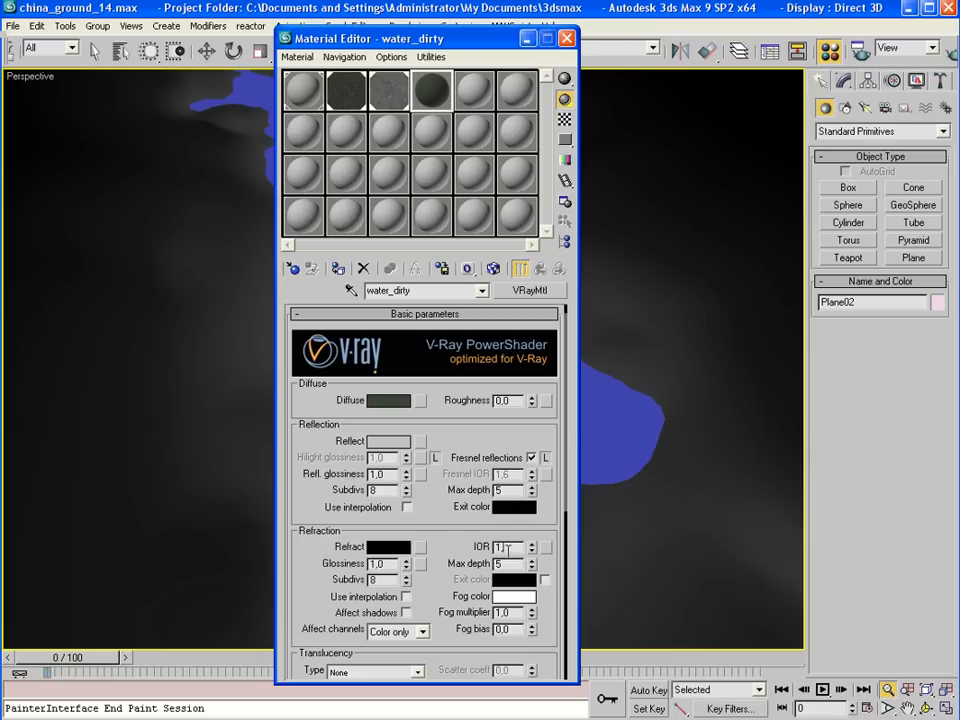
triple_click(505, 547)
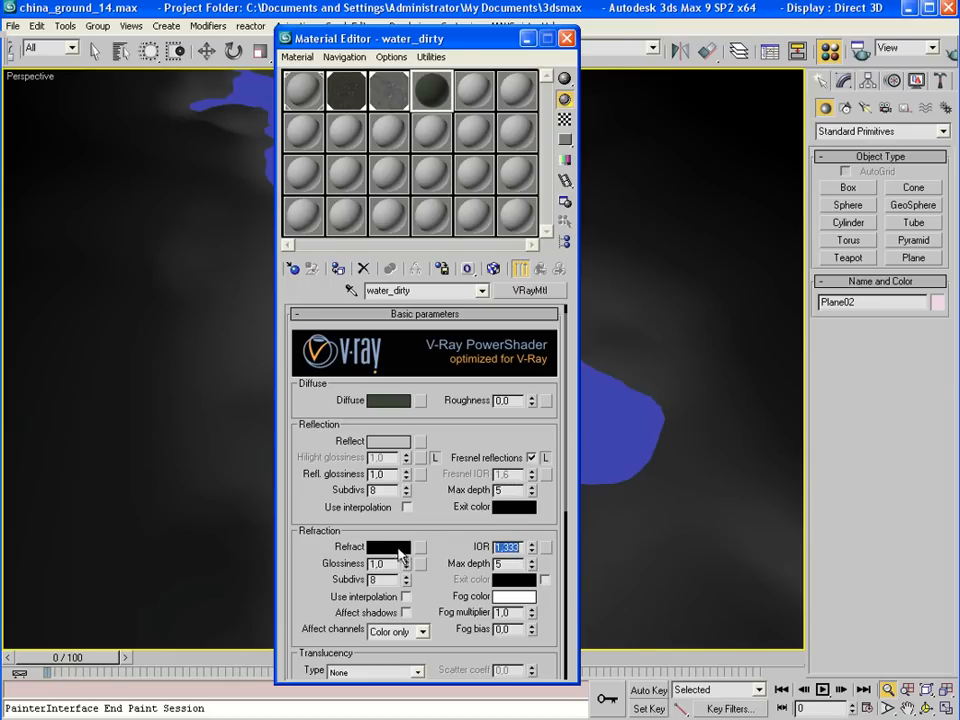
click(389, 547)
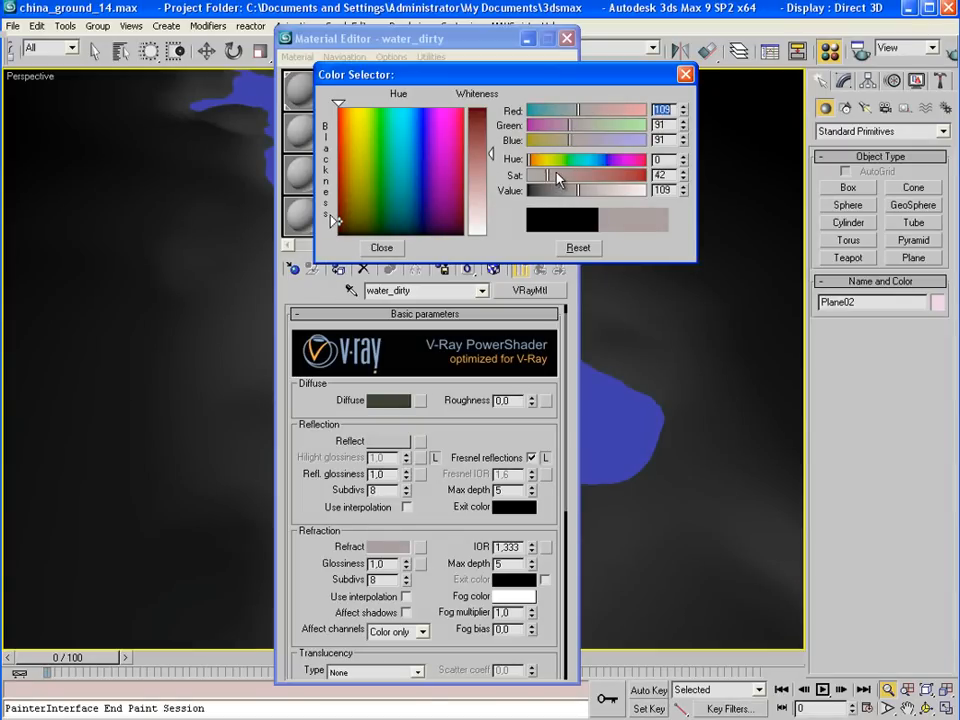
drag(530, 160, 540, 160)
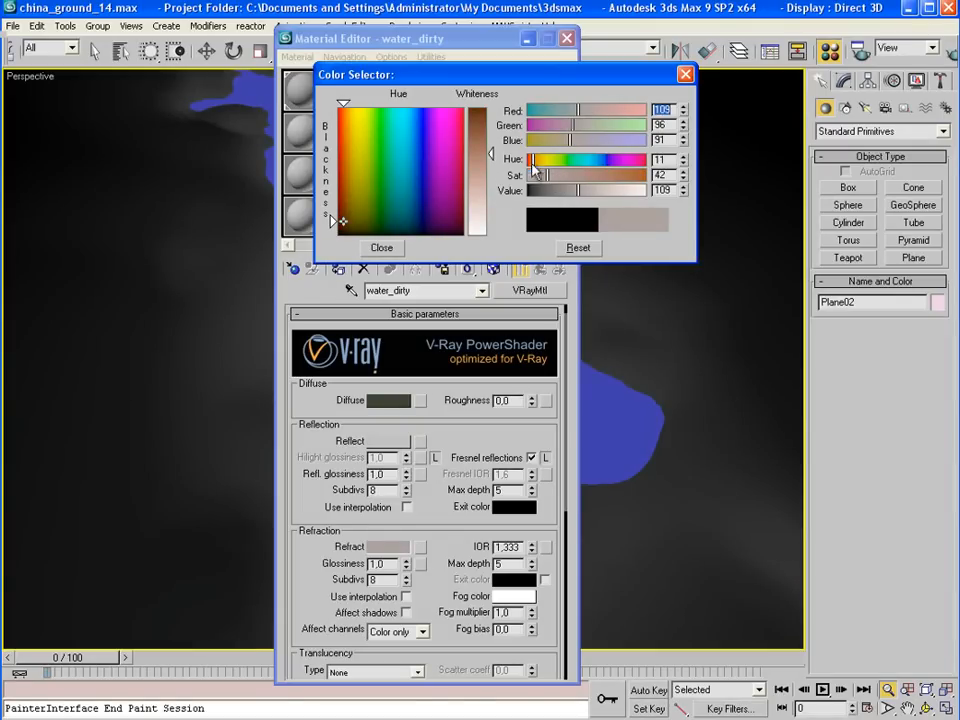
click(381, 247)
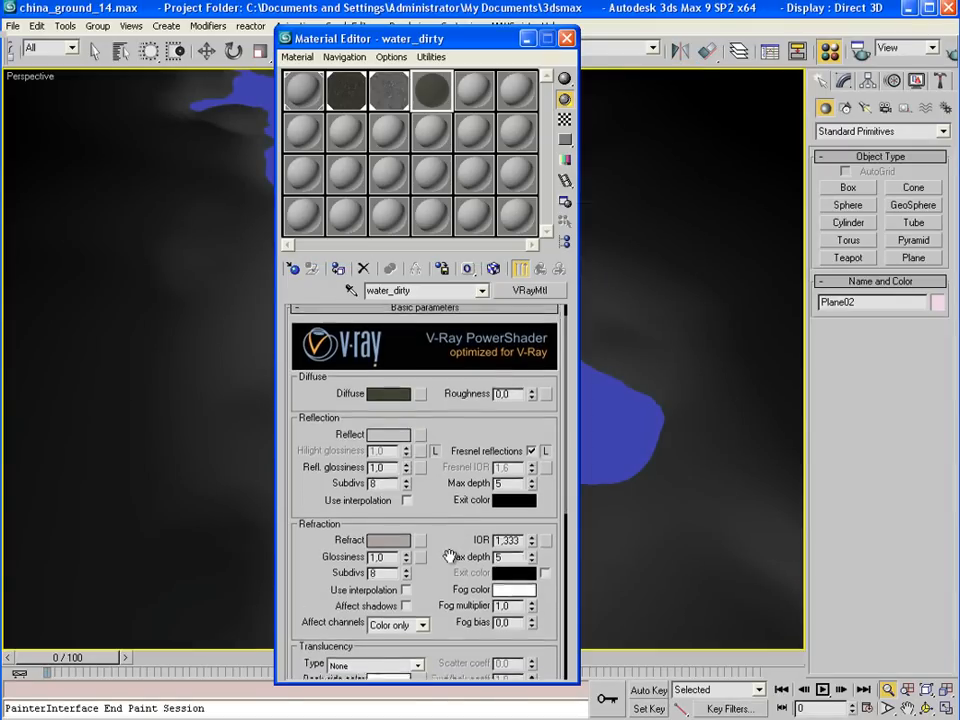
Set water_dirty's translucency type to Hybrid model and expand the Maps rollout
click(410, 568)
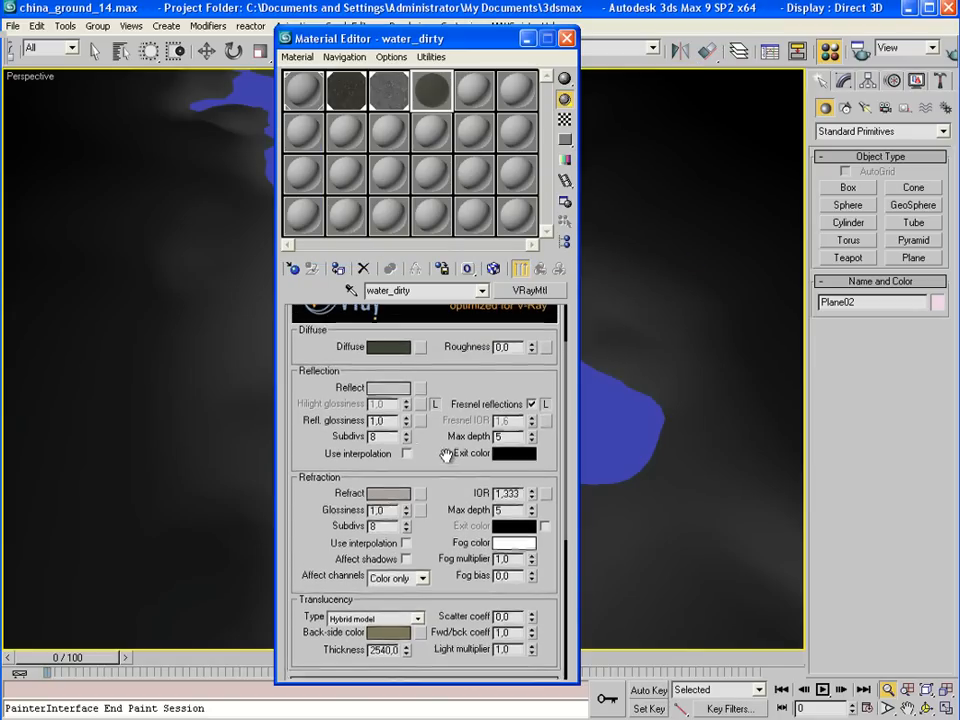
scroll(down, 3)
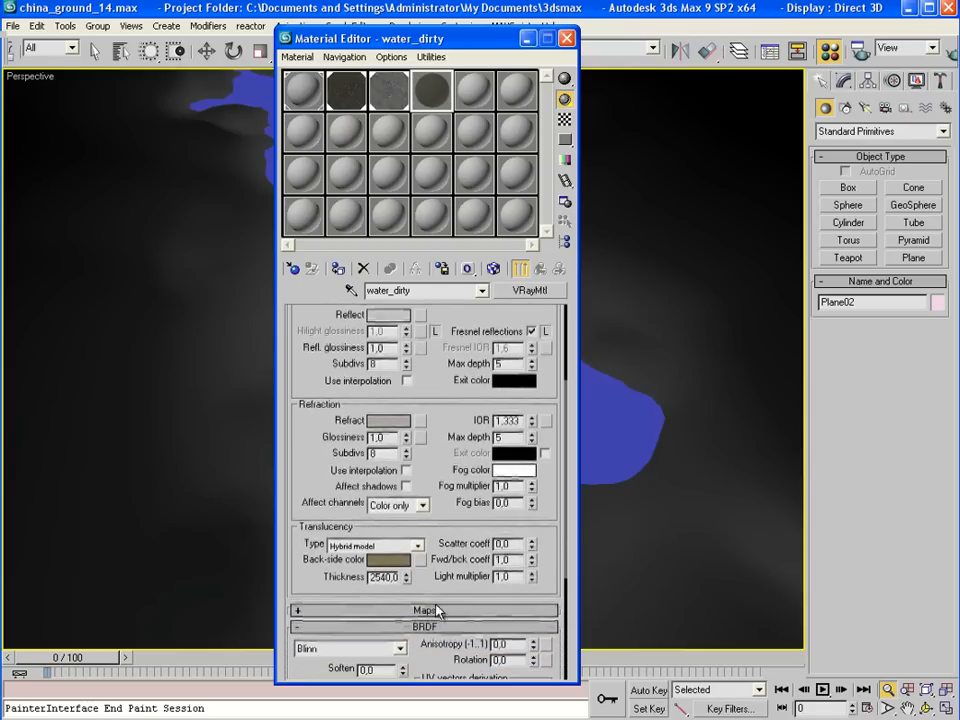
click(424, 610)
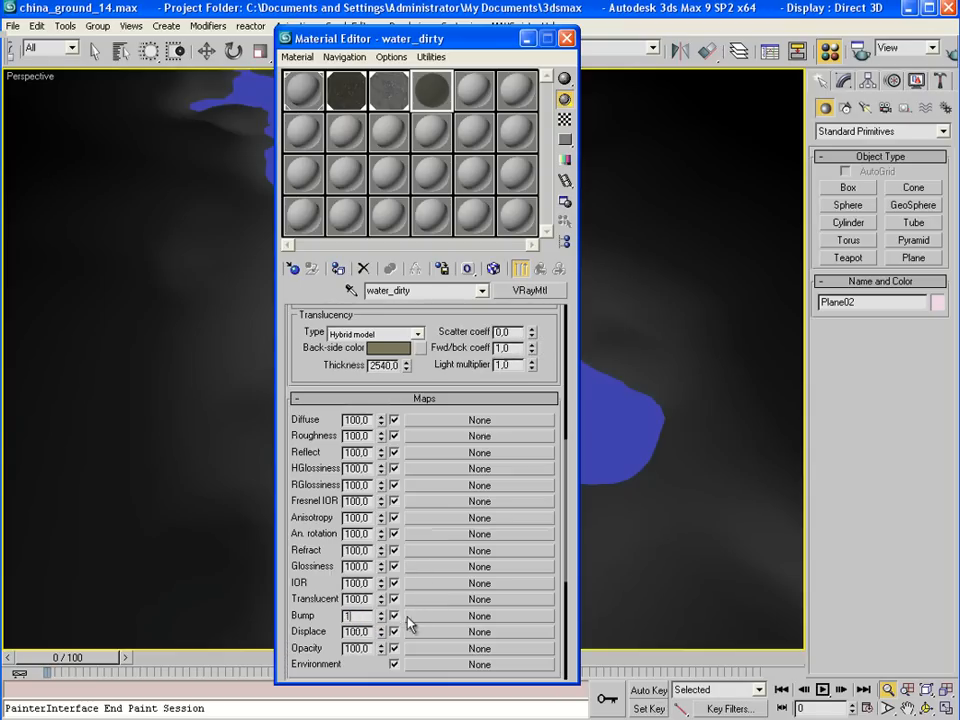
Put a Noise map tiled 3.0 on Y in the Bump slot, then return to water_dirty
click(479, 615)
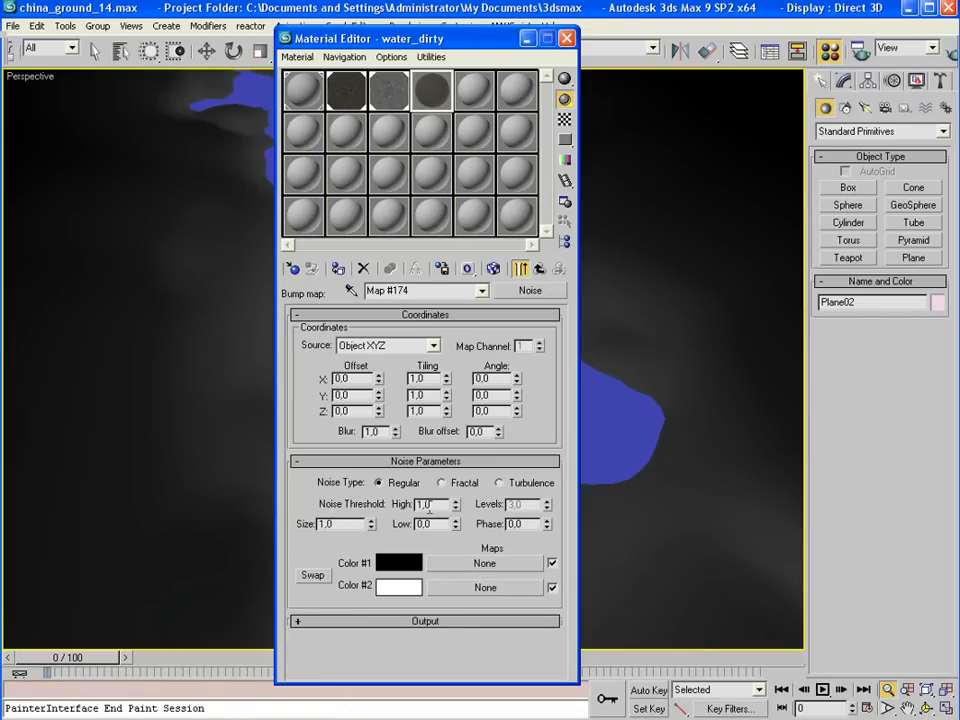
click(431, 90)
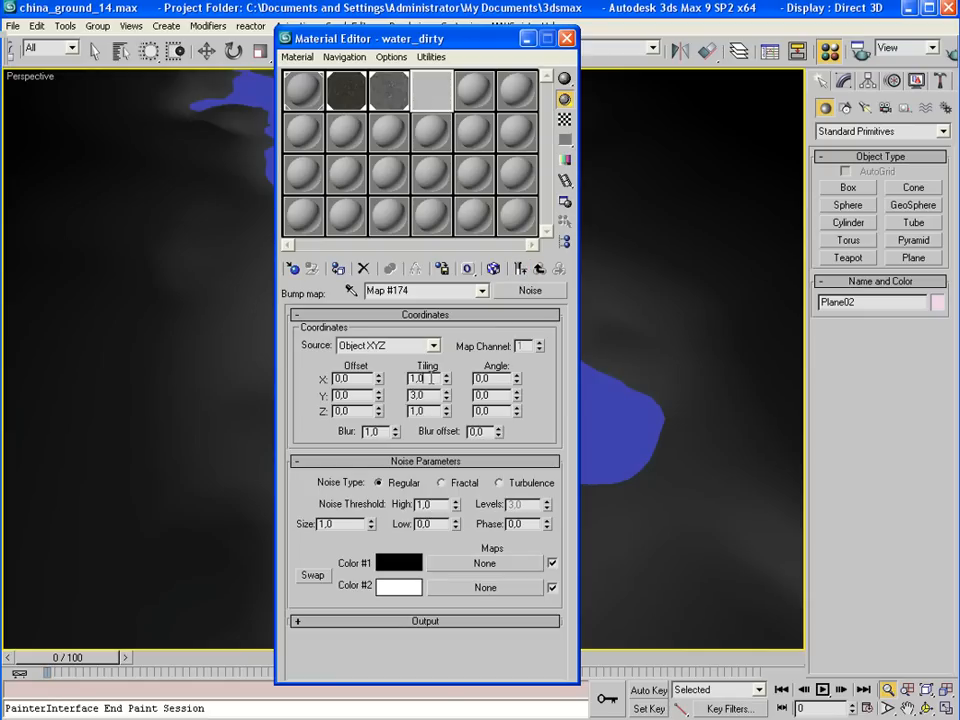
click(493, 268)
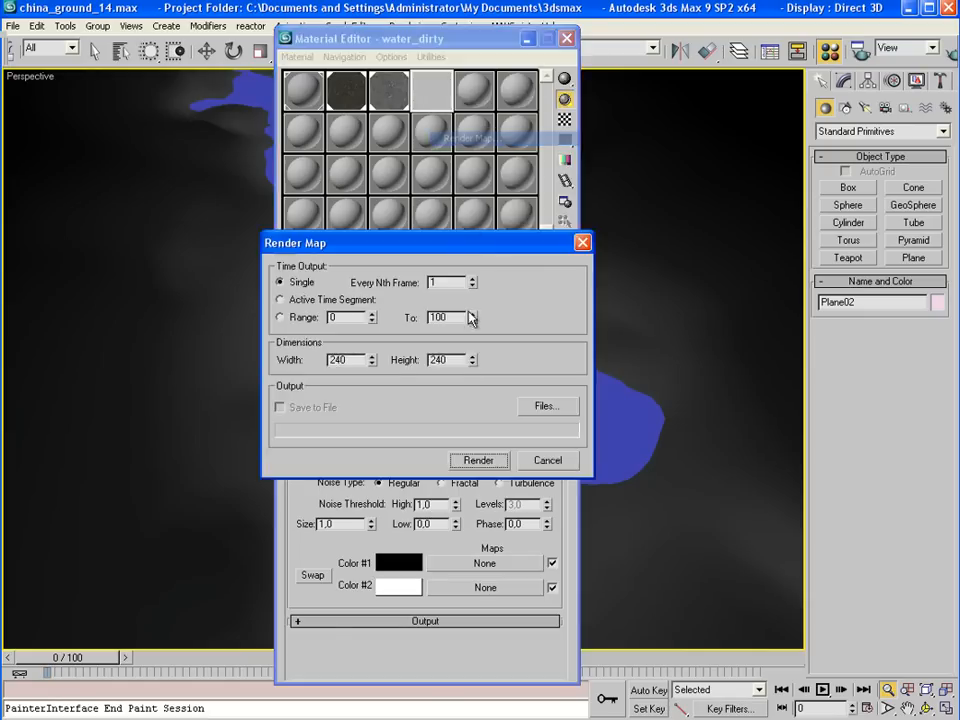
click(478, 460)
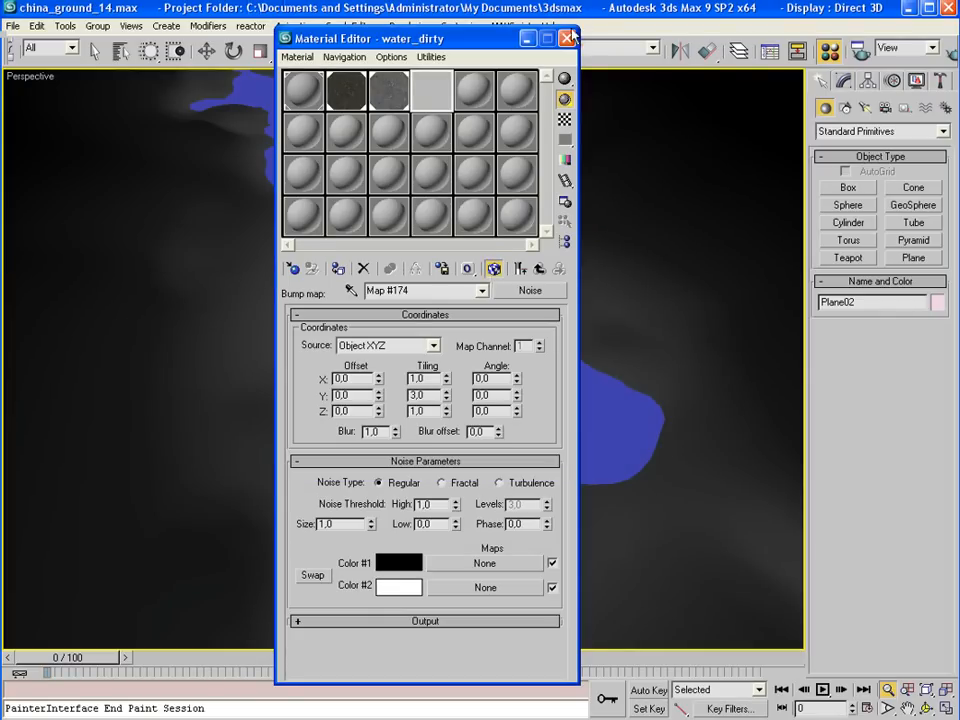
click(483, 290)
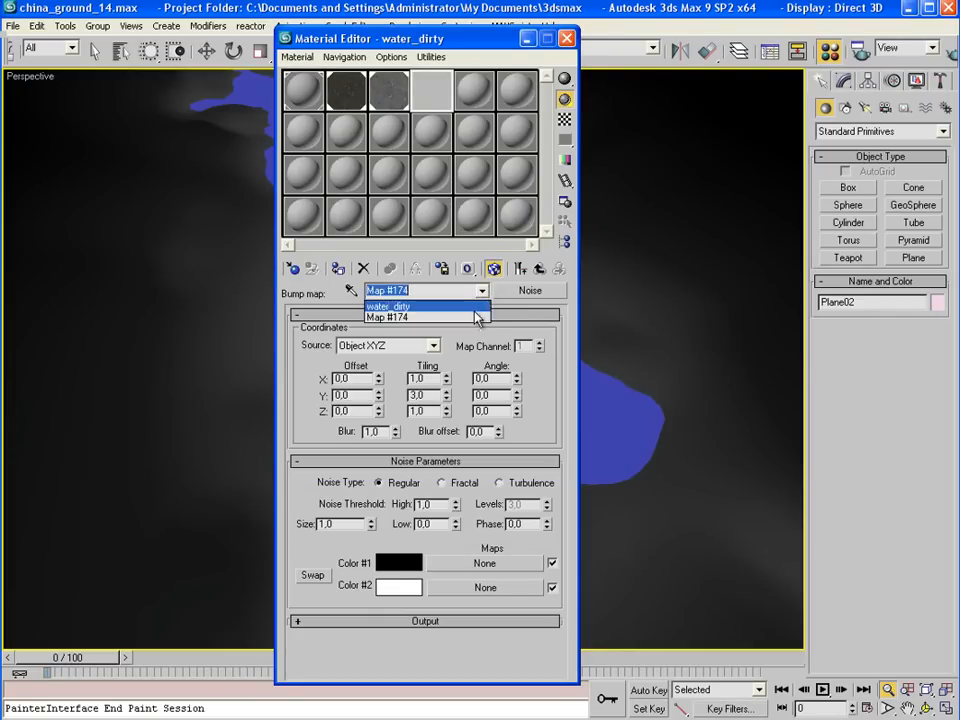
click(388, 306)
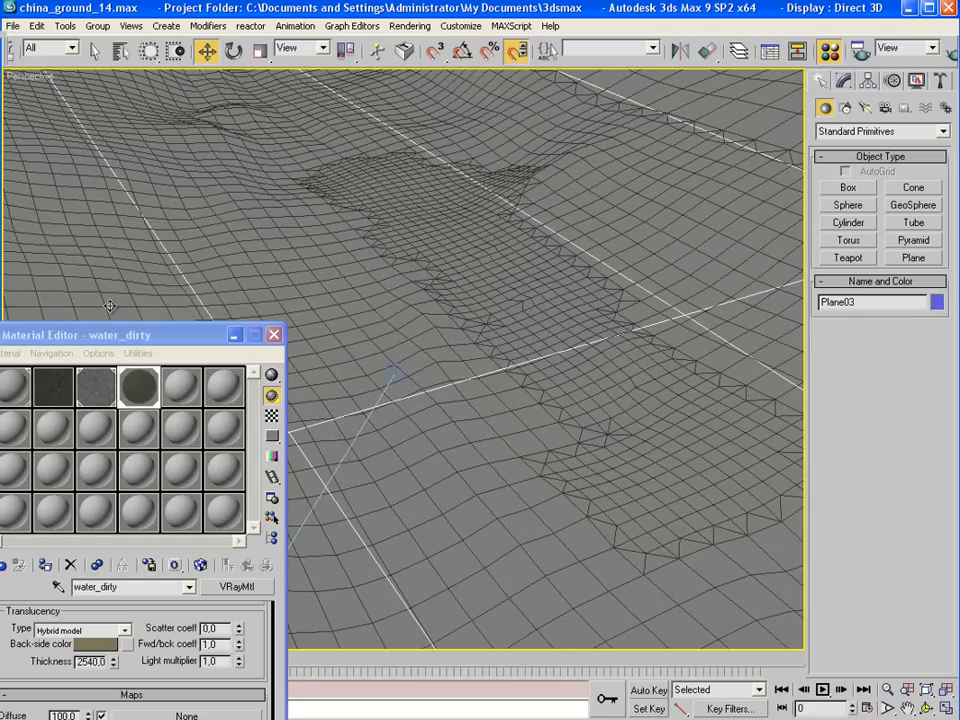
Move the Material Editor aside, toggle wireframe with F3, select Plane03 and expand its UVW Mapping modifier
drag(75, 334, 170, 333)
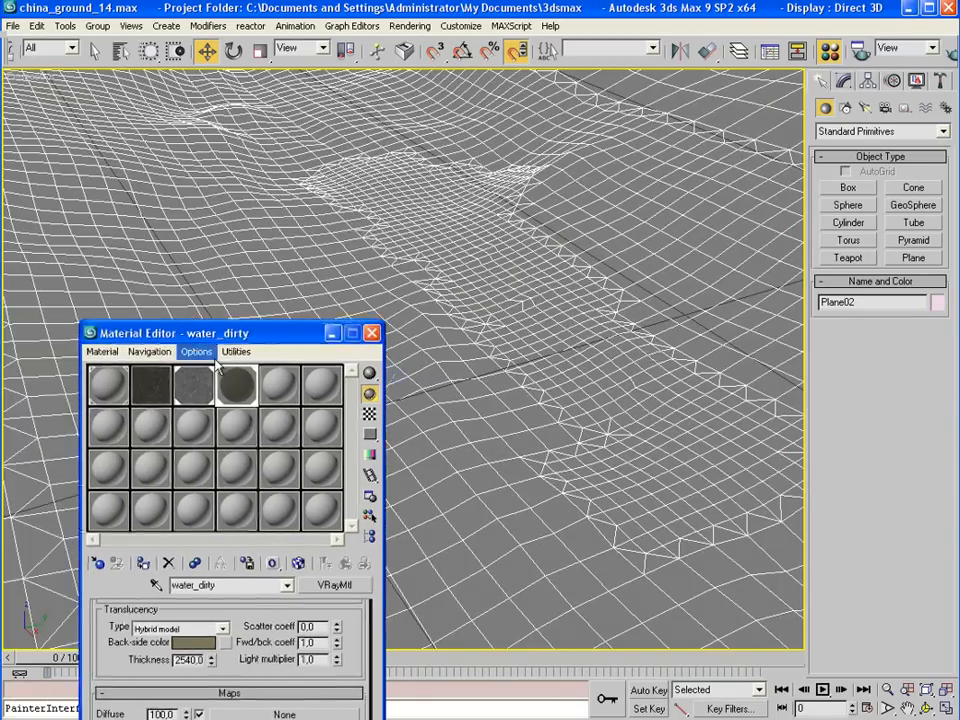
click(150, 385)
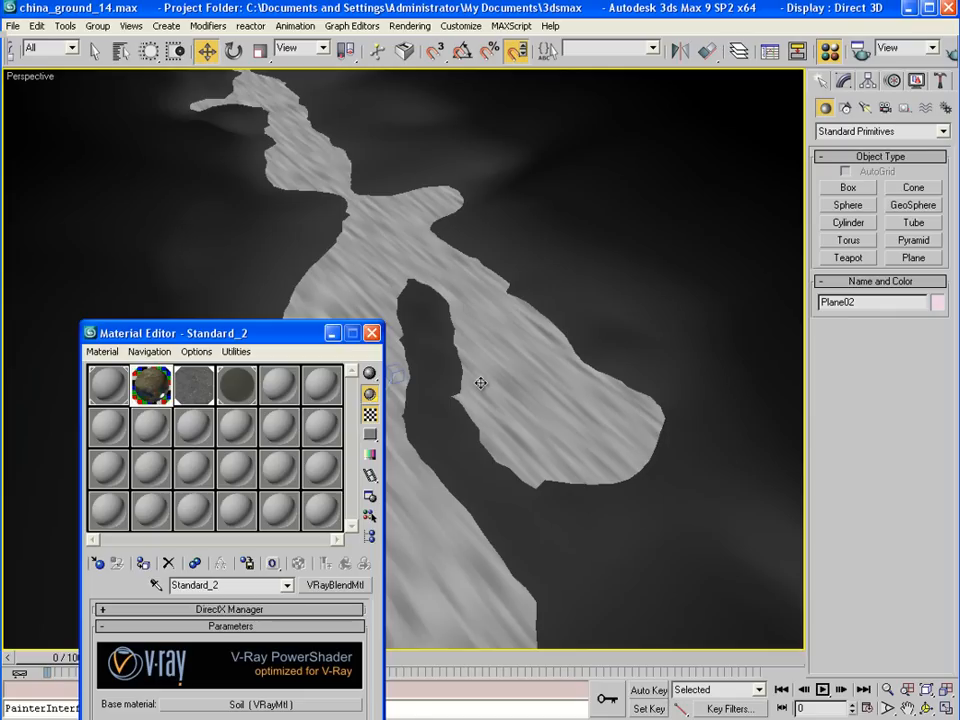
key(F3)
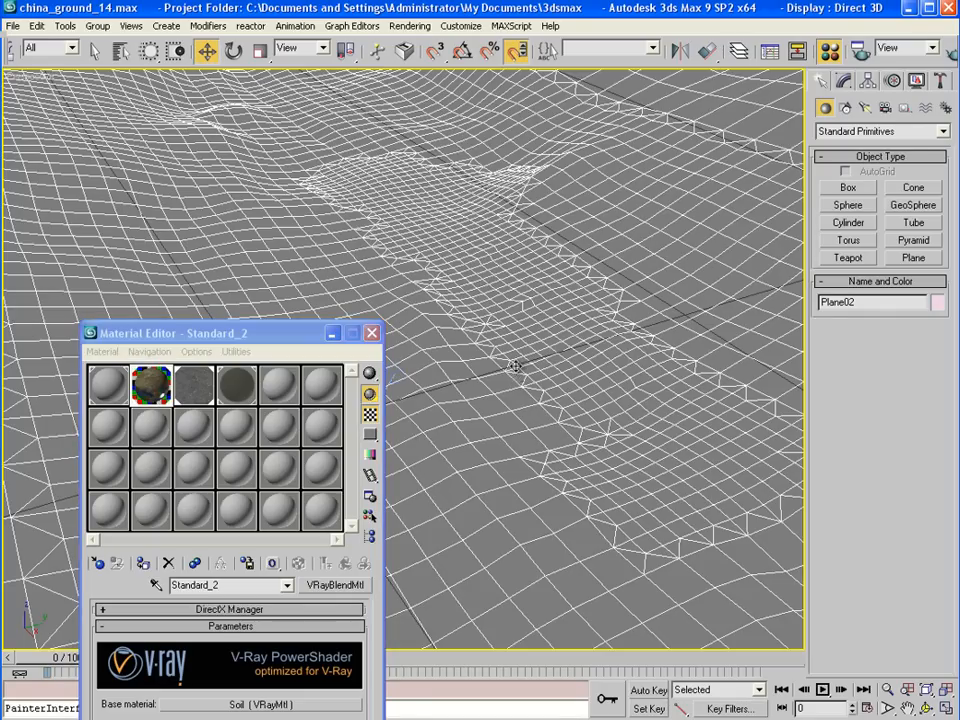
click(843, 80)
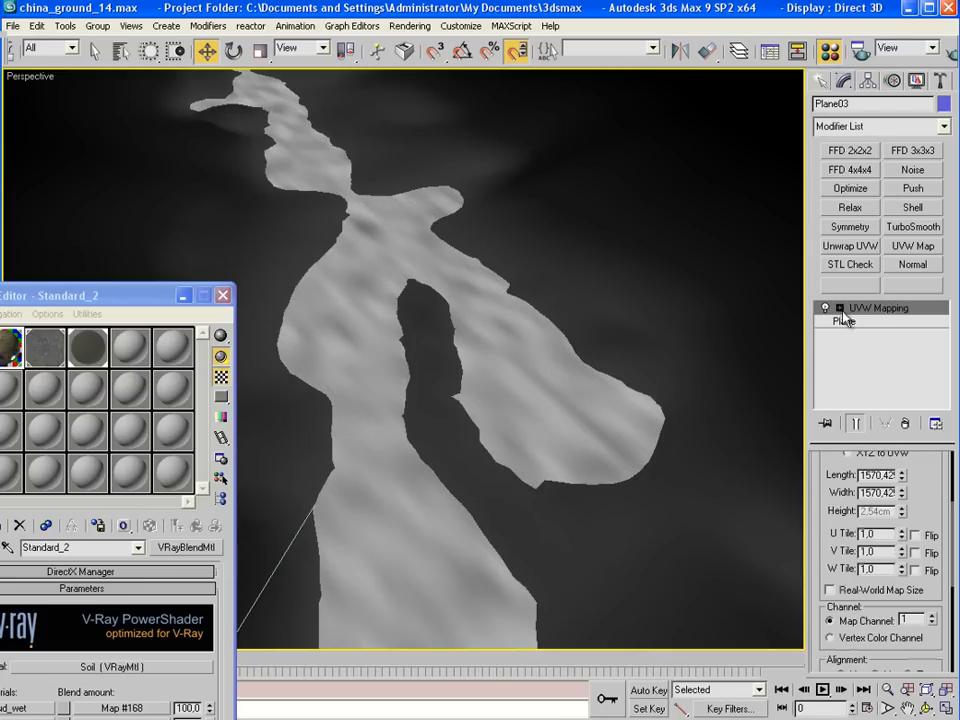
click(870, 321)
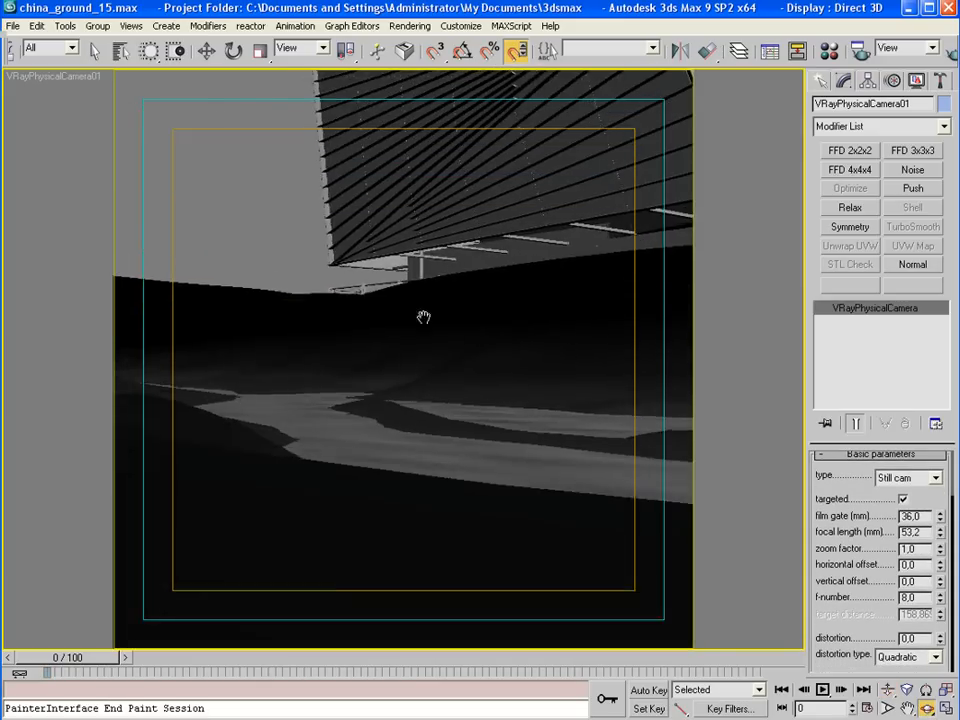
Pan the camera view and tick Affect shadows under water_dirty's Refraction settings
drag(424, 318, 450, 418)
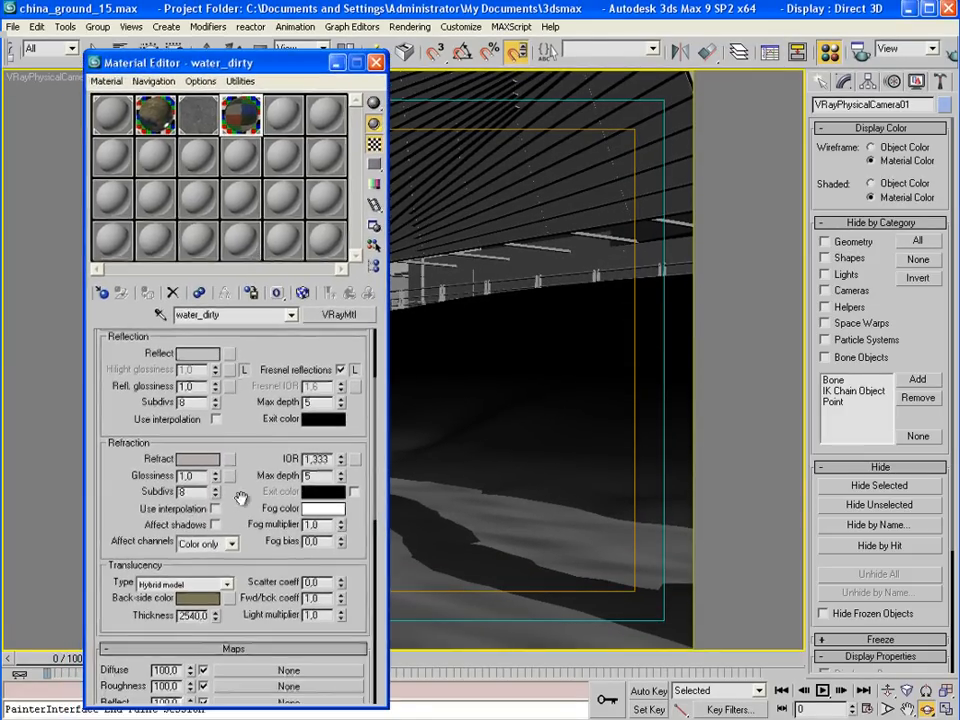
click(213, 524)
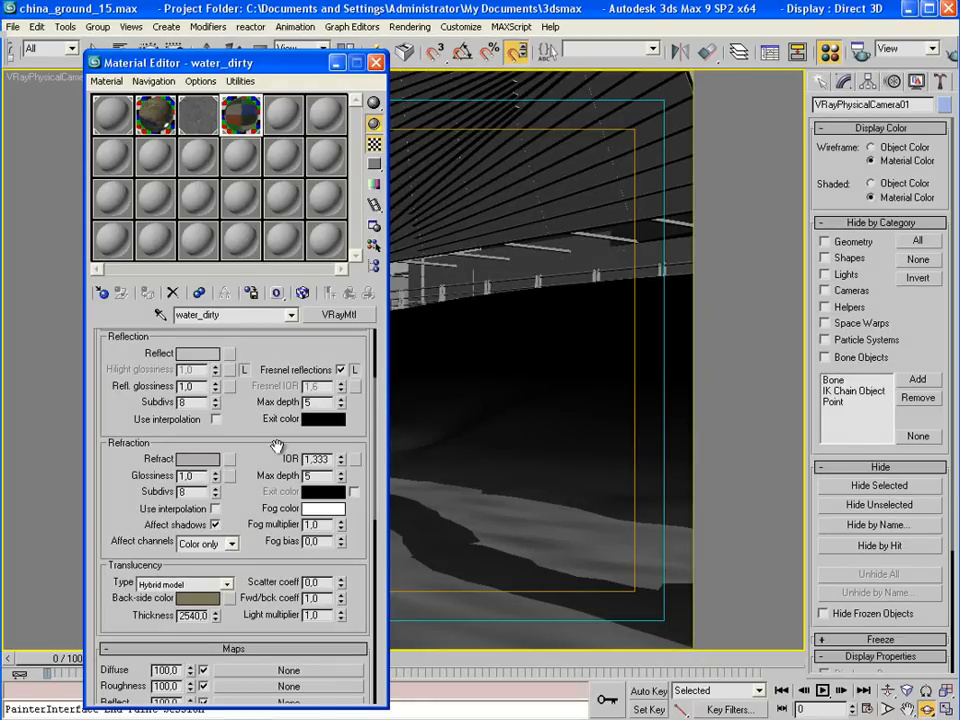
click(376, 62)
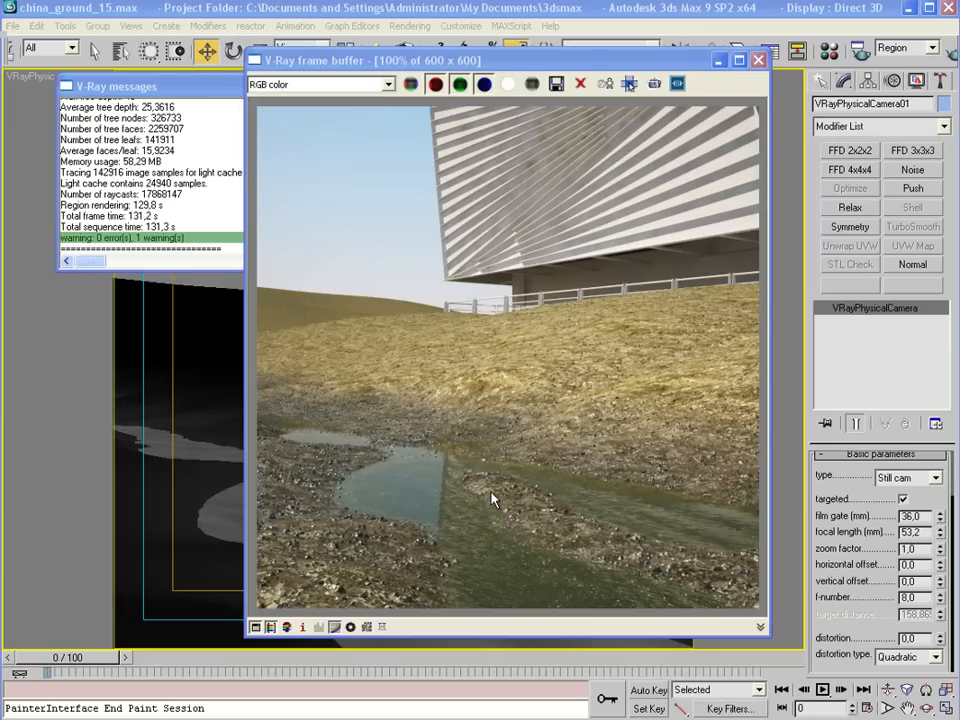
mouse_move(445, 557)
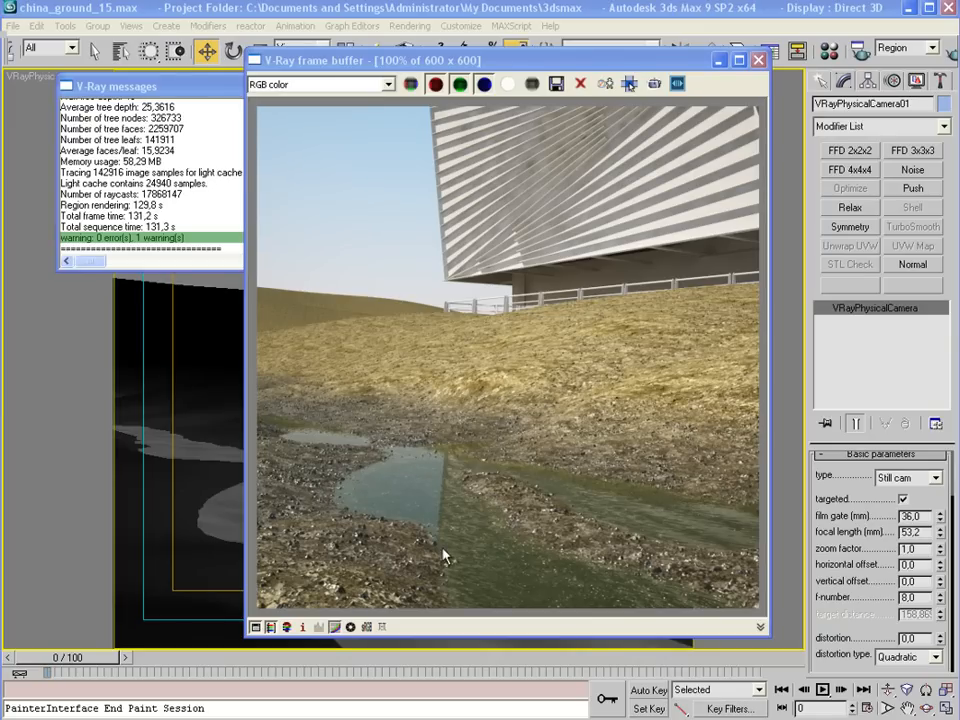